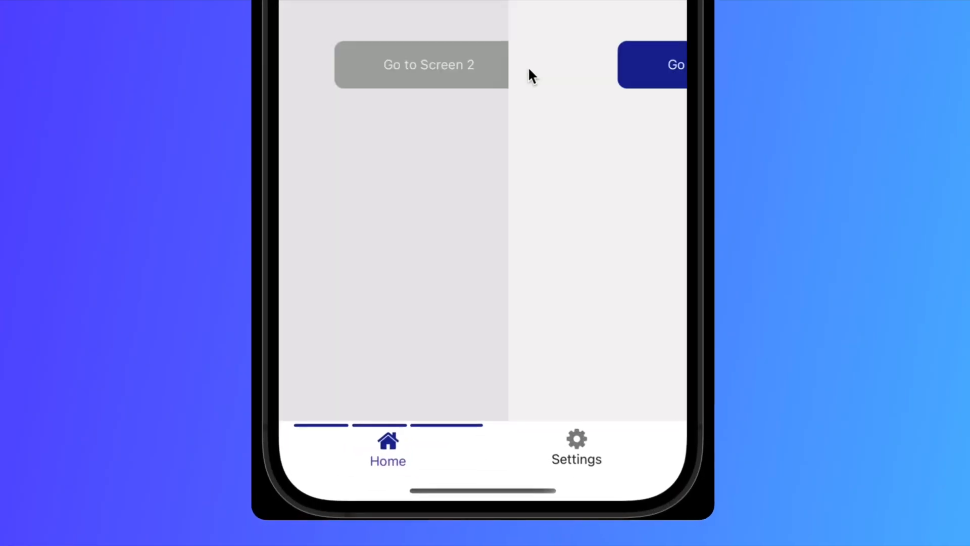
Navigate two screens deeper in the Home stack so extra indicator bars appear above Home
{"action": "left_click", "coordinate": [428, 64]}
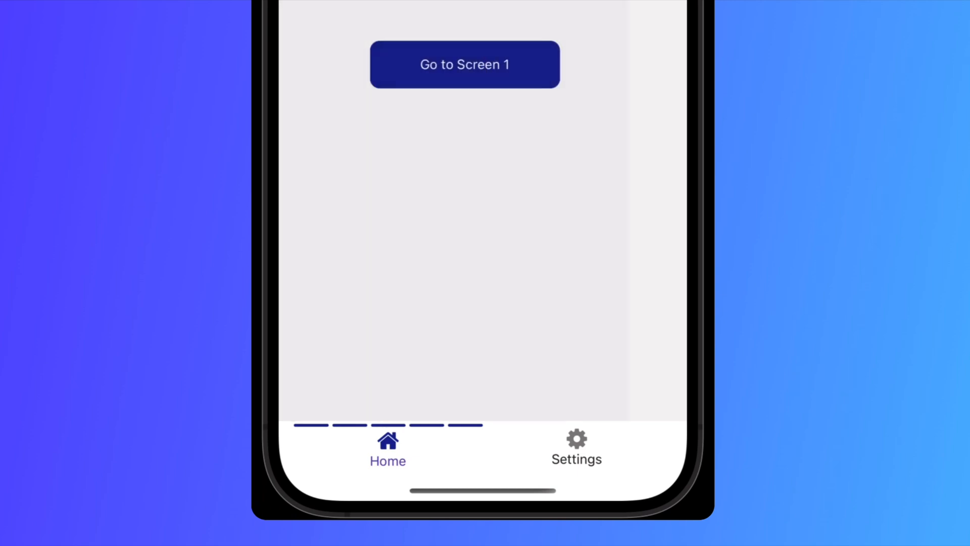
{"action": "left_click", "coordinate": [463, 64]}
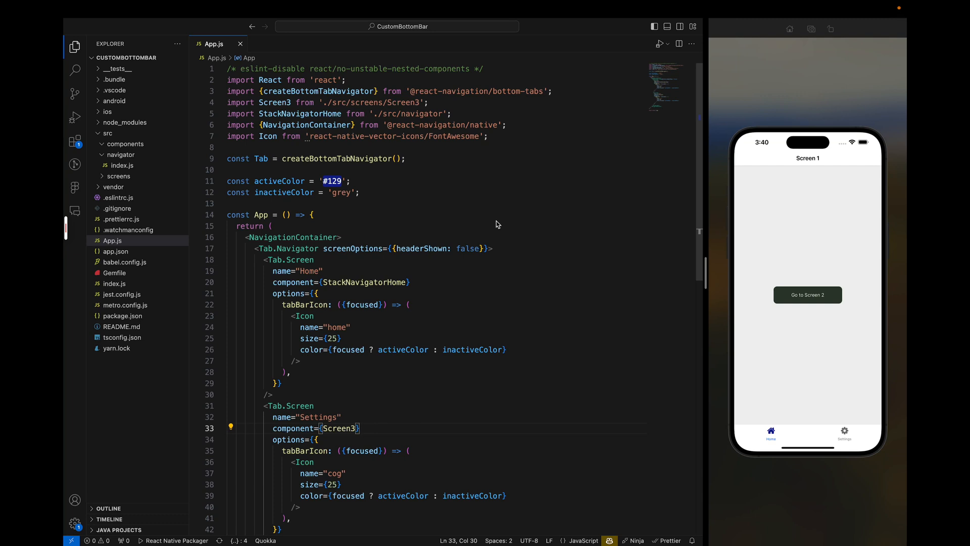
Review the Home stack navigator in src/navigator/index.js, then return to App.js
{"action": "scroll", "scroll_direction": "down", "scroll_amount": 3}
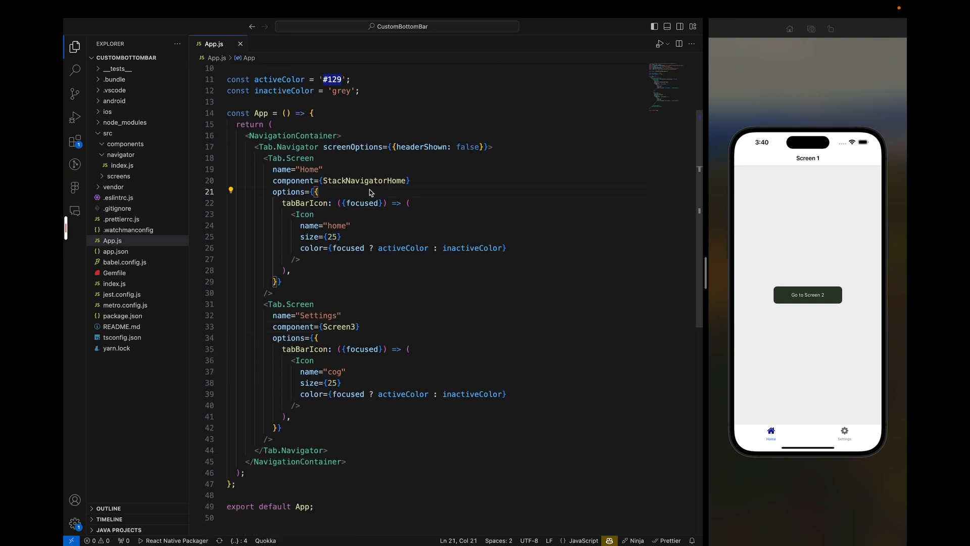
{"action": "mouse_move", "coordinate": [321, 314]}
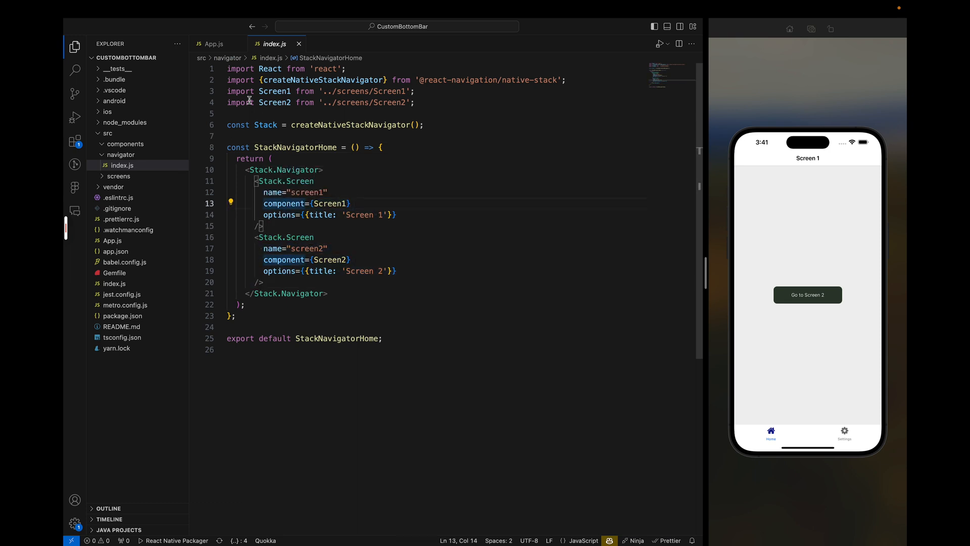
{"action": "left_click", "coordinate": [214, 44]}
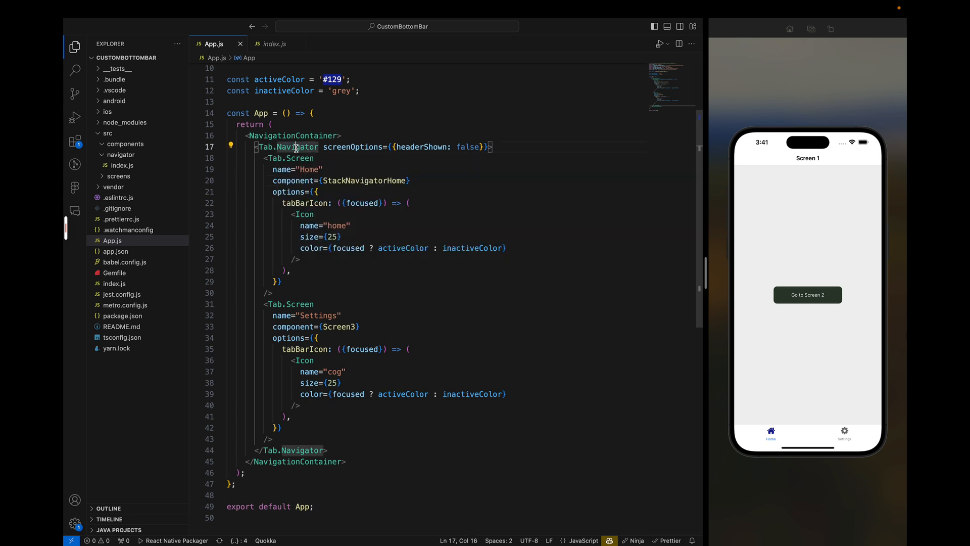
{"action": "left_click", "coordinate": [122, 155]}
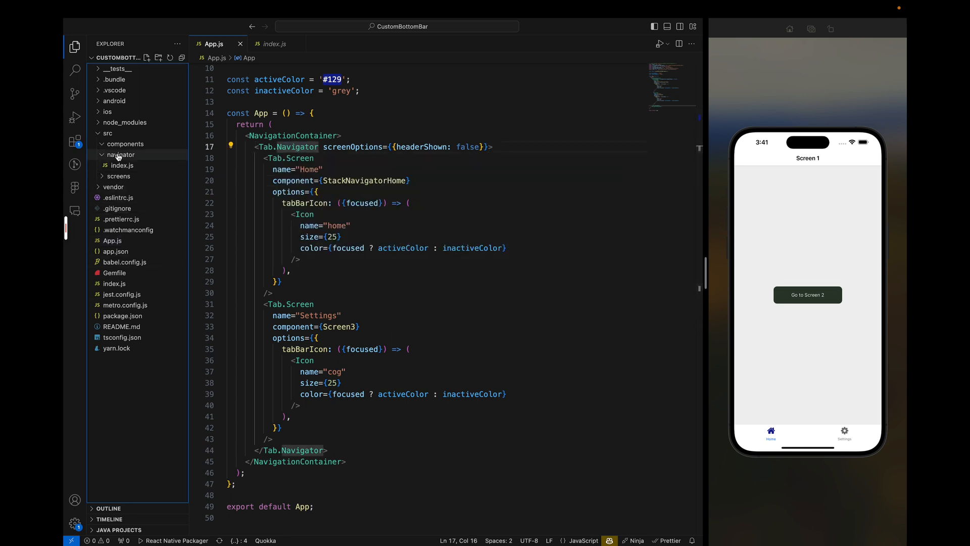
Find the Bottom Tabs navigator's tabBar custom tab bar example in the React Navigation docs
{"action": "type", "text": "Cu"}
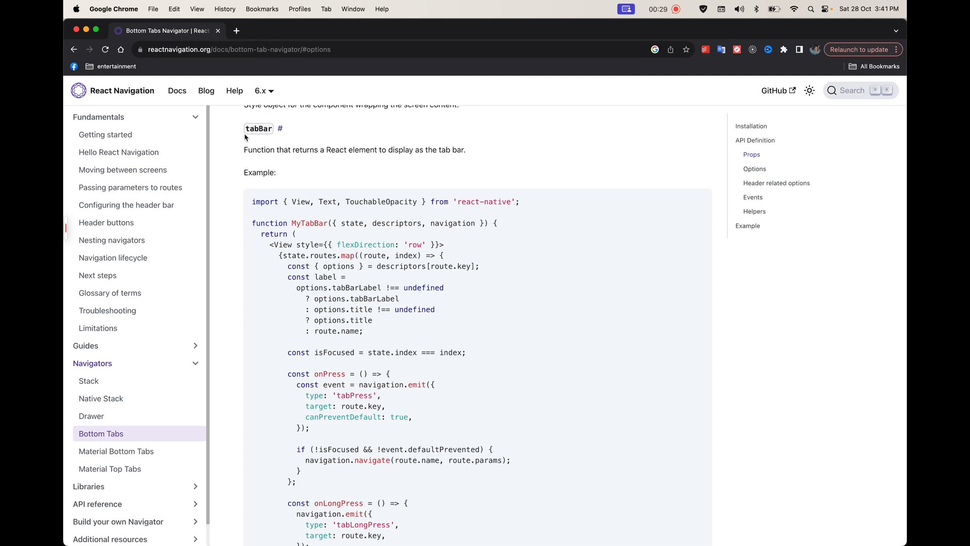
{"action": "mouse_move", "coordinate": [698, 201]}
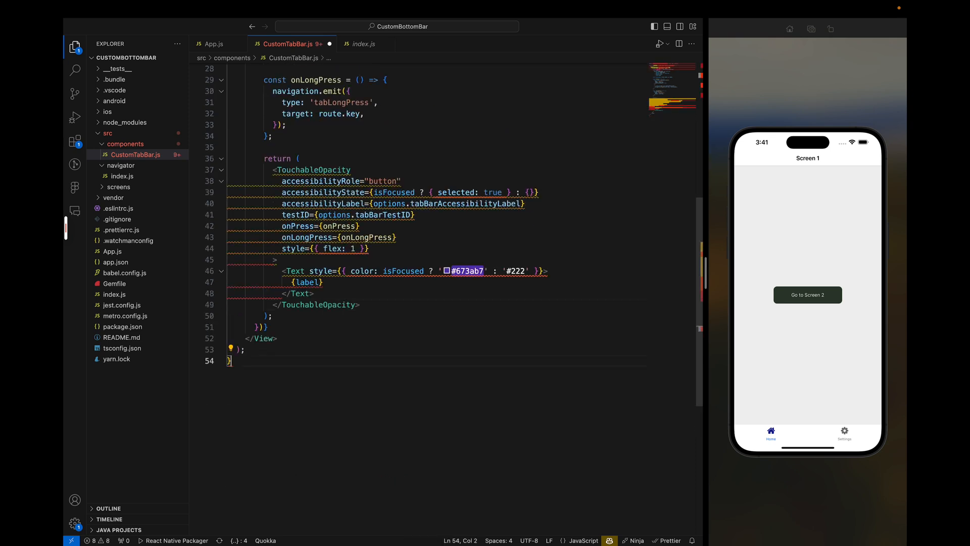
Write the docs' MyTabBar example as an exported CustomTabBar component in components/CustomTabBar.js
{"action": "type", "text": "const CustomTabBar = ({state, descriptors, navigation}) => {"}
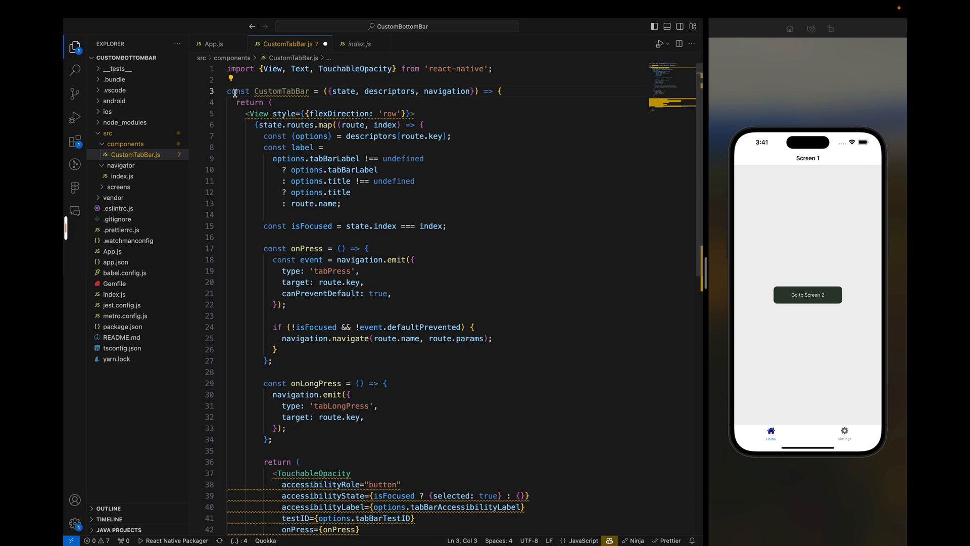
{"action": "type", "text": "export"}
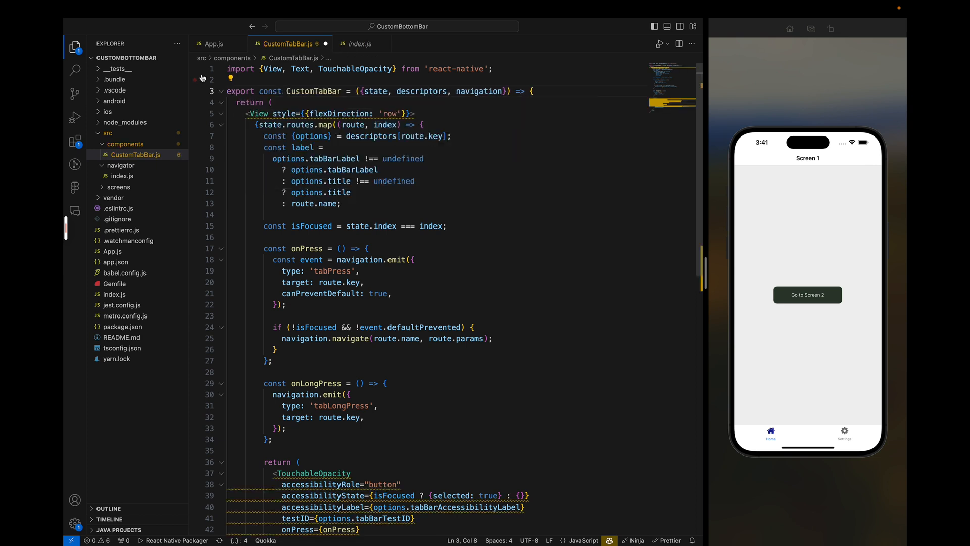
{"action": "type", "text": "im"}
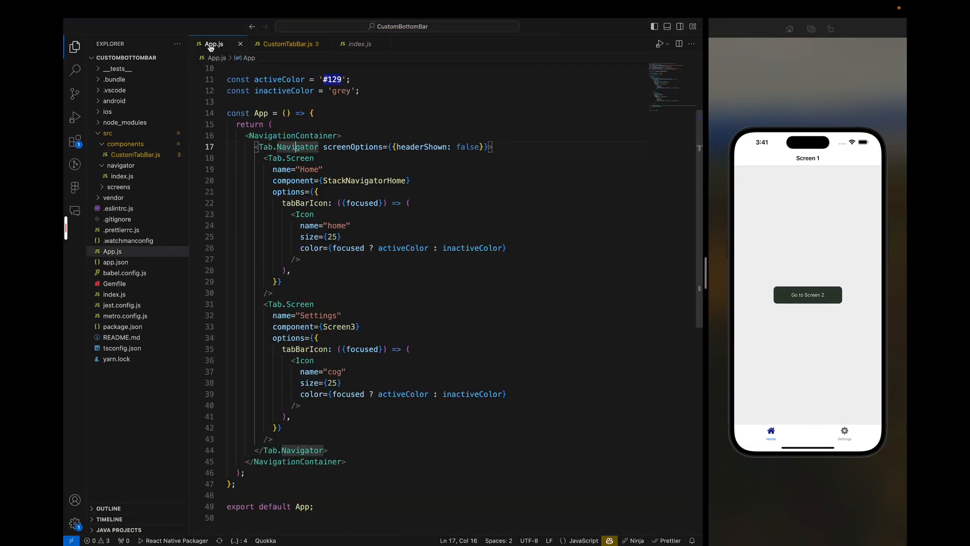
Render CustomTabBar through Tab.Navigator's tabBar prop in App.js and import it
{"action": "type", "text": "t"}
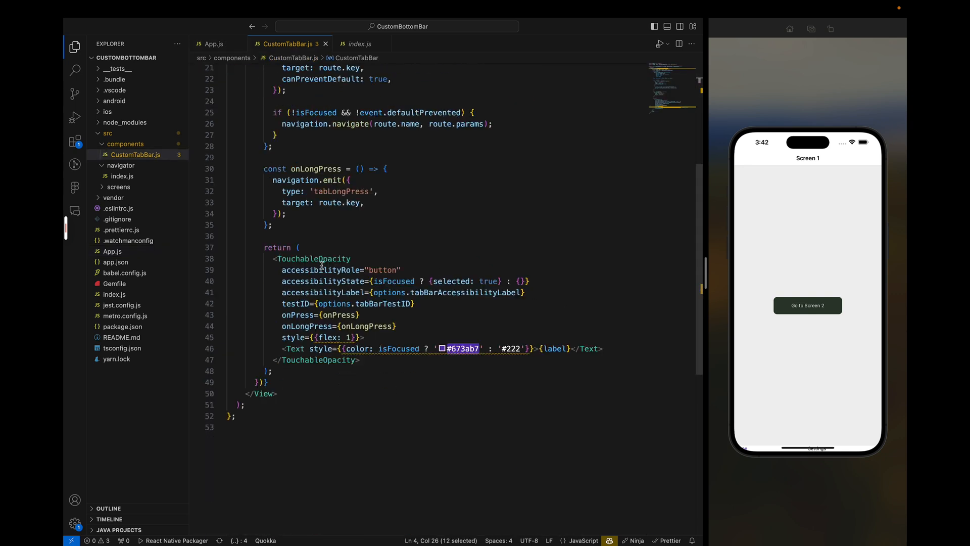
Declare const styles = StyleSheet.create with a container using flexDirection 'row'
{"action": "type", "text": "cons"}
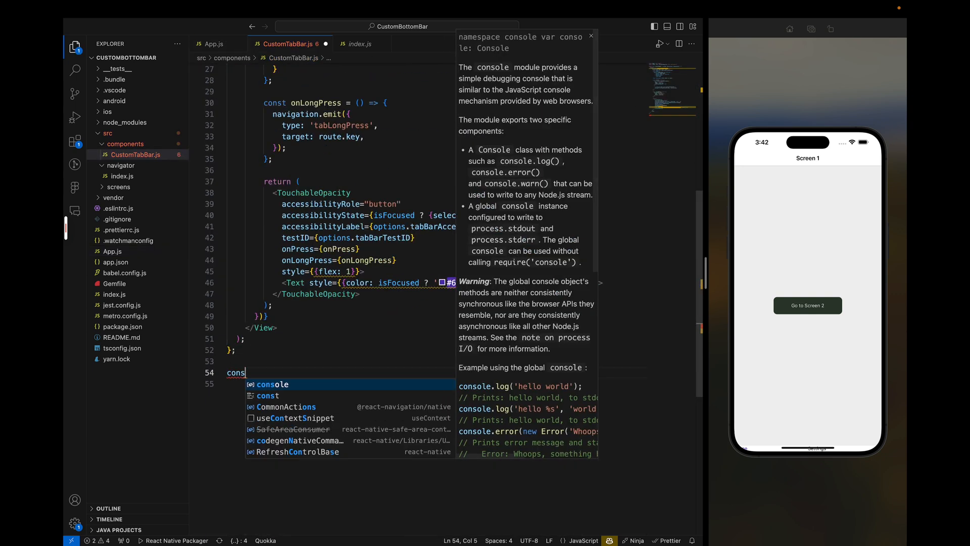
{"action": "type", "text": "styles ="}
{"action": "type", "text": "f"}
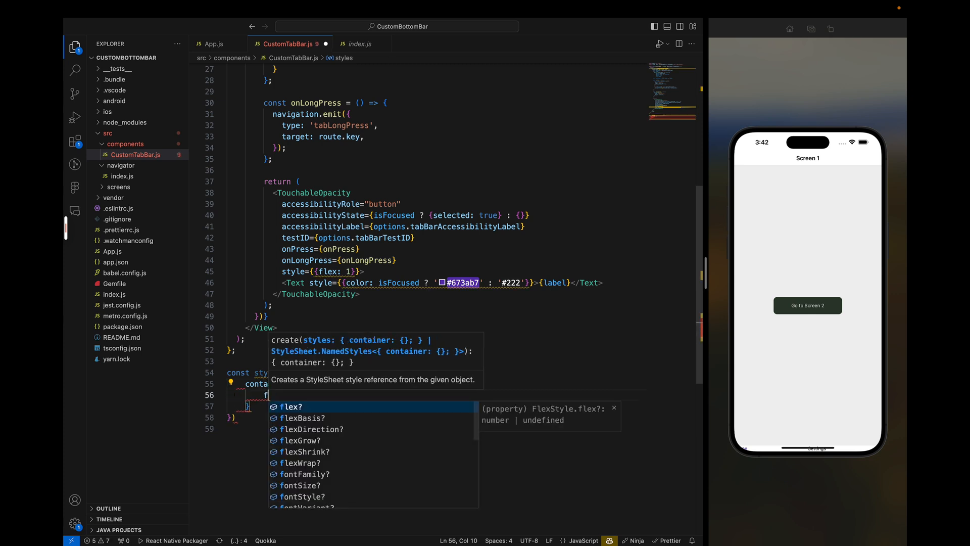
{"action": "type", "text": "lexD"}
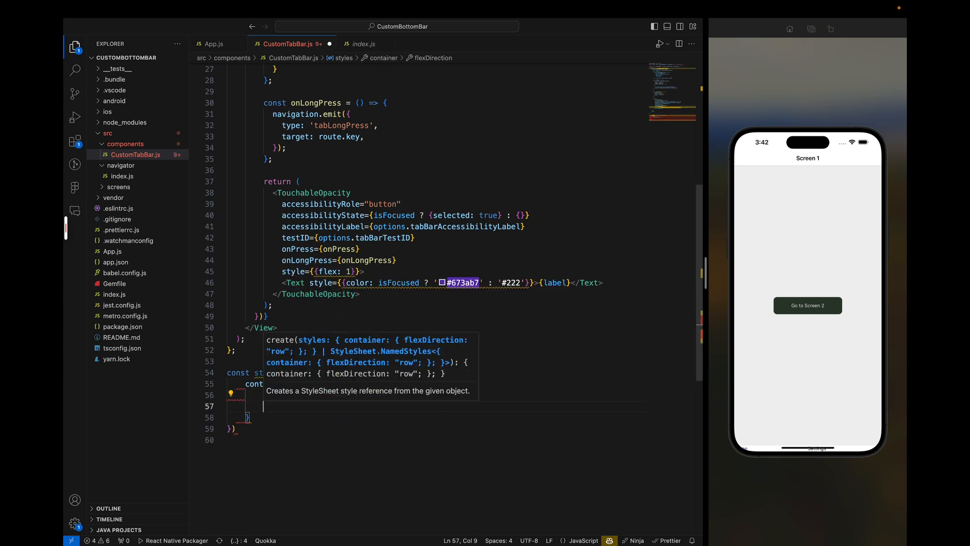
Give the container alignItems 'center', justifyContent 'space-between', horizontal padding and paddingTop
{"action": "type", "text": "alignItems: ;"}
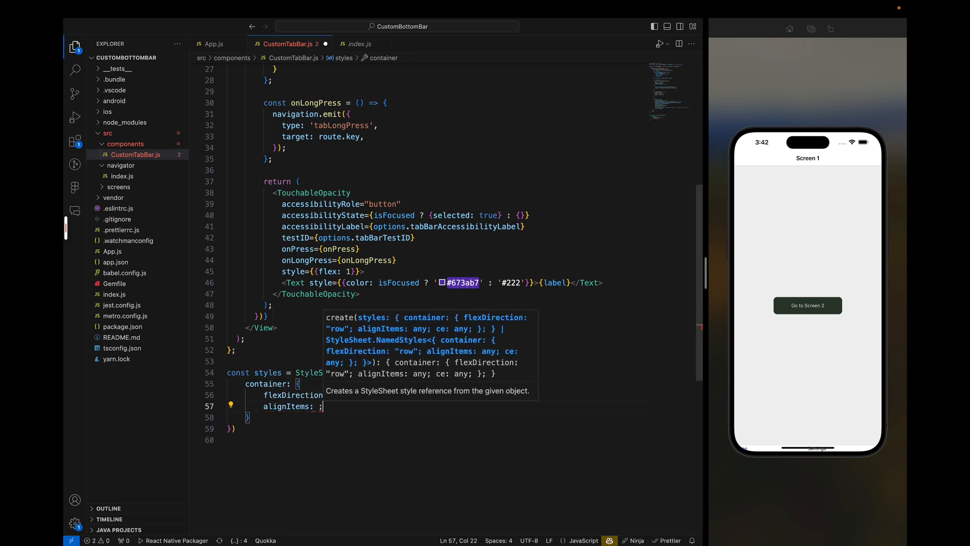
{"action": "type", "text": "'center',"}
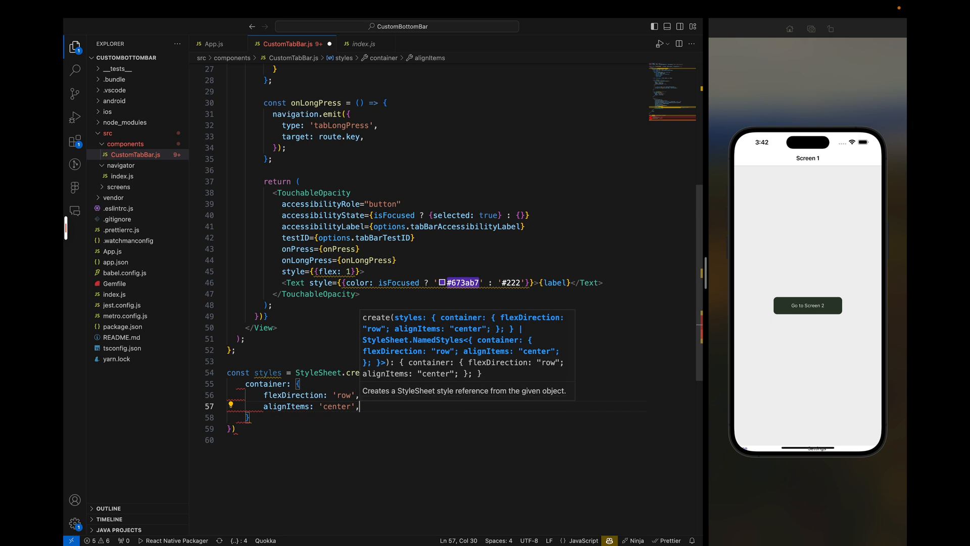
{"action": "type", "text": "justifyContent: 'sp"}
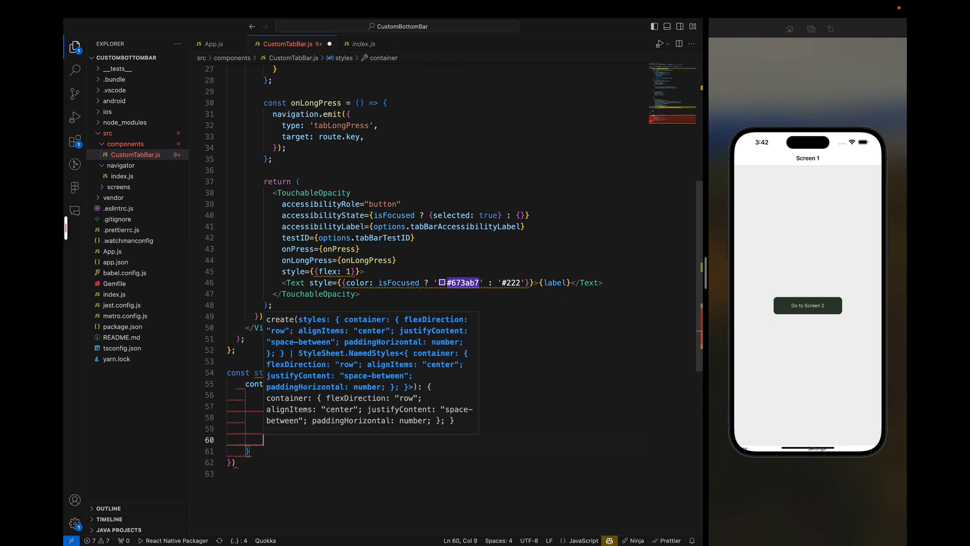
{"action": "type", "text": "paddingTop: 5,"}
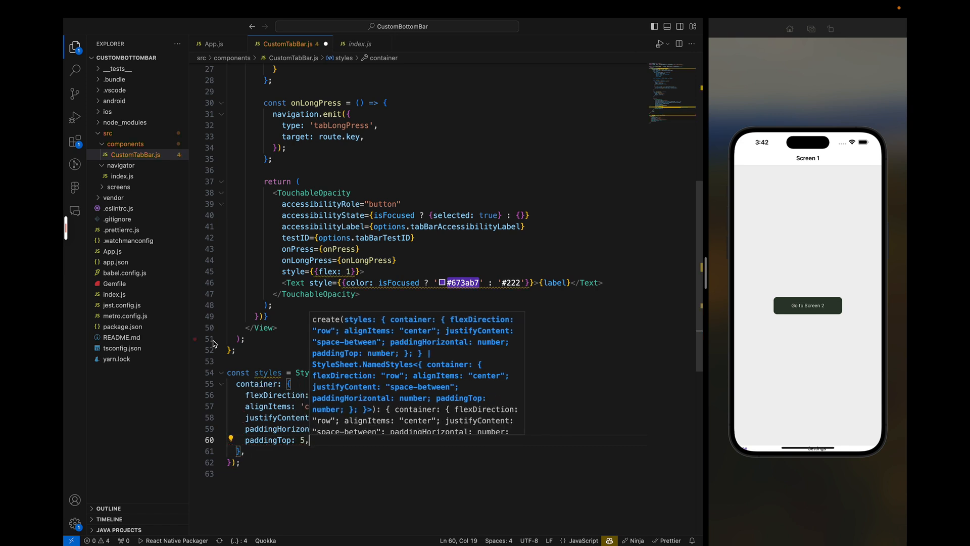
Replace the outer view's inline style with styles.container and read bottom from useSafeAreaInsets
{"action": "scroll", "scroll_direction": "up", "scroll_amount": 3}
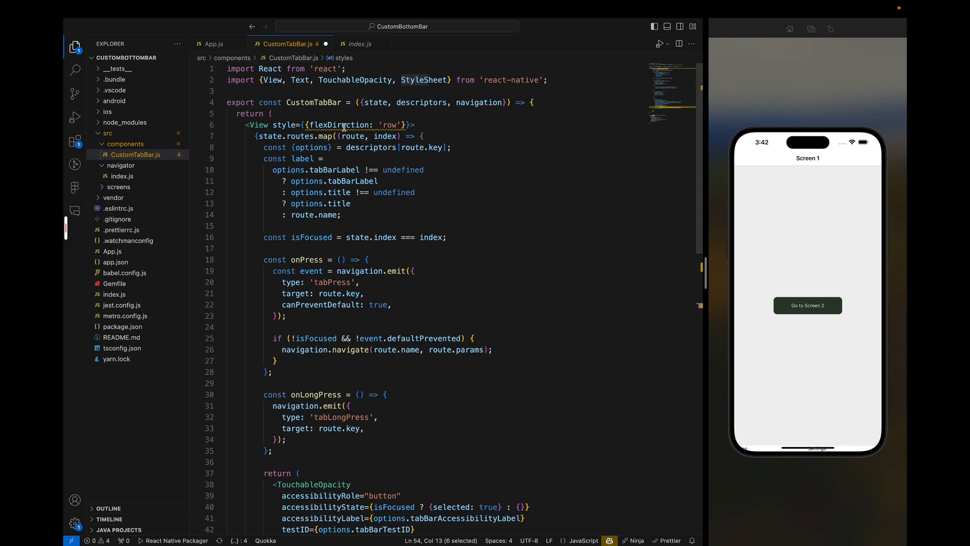
{"action": "double_click", "coordinate": [355, 124]}
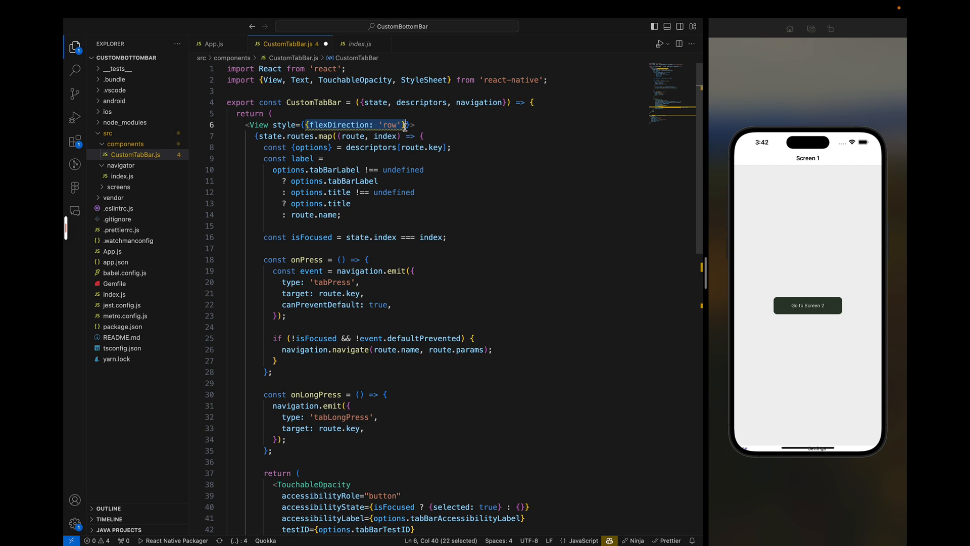
{"action": "type", "text": "[styles.co"}
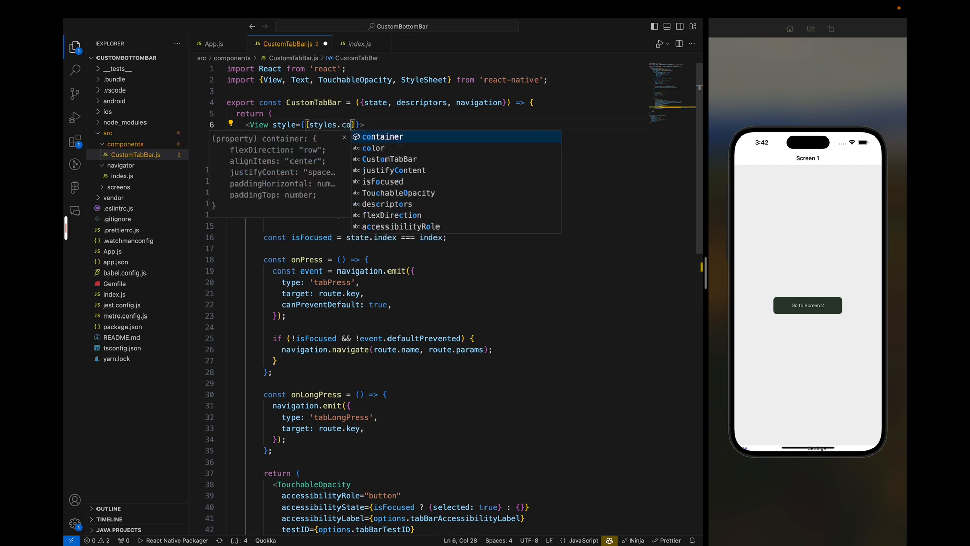
{"action": "type", "text": "cons"}
{"action": "type", "text": "ntainer, {paddingBottom:"}
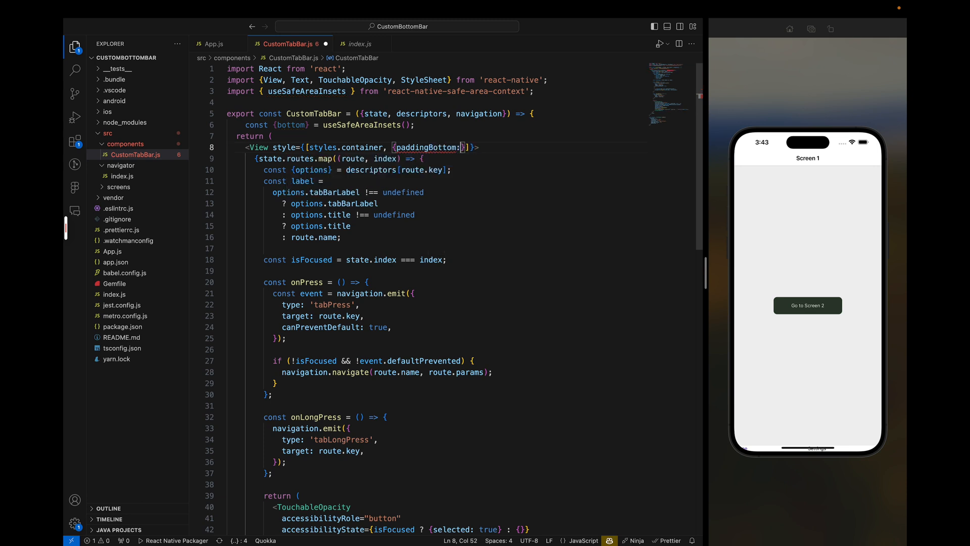
Add paddingBottom: bottom + 16 so Home and Settings labels show in the simulator
{"action": "type", "text": "bottom +"}
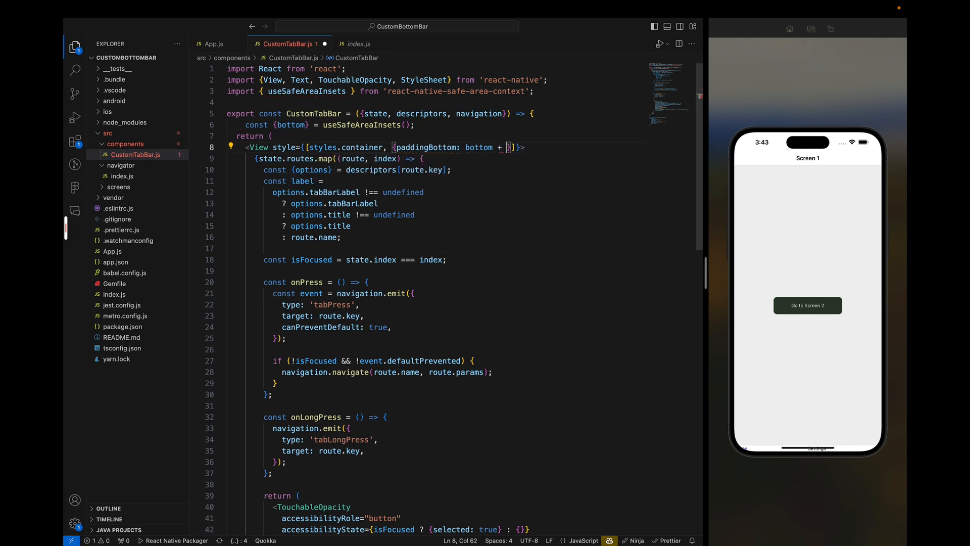
{"action": "type", "text": "16"}
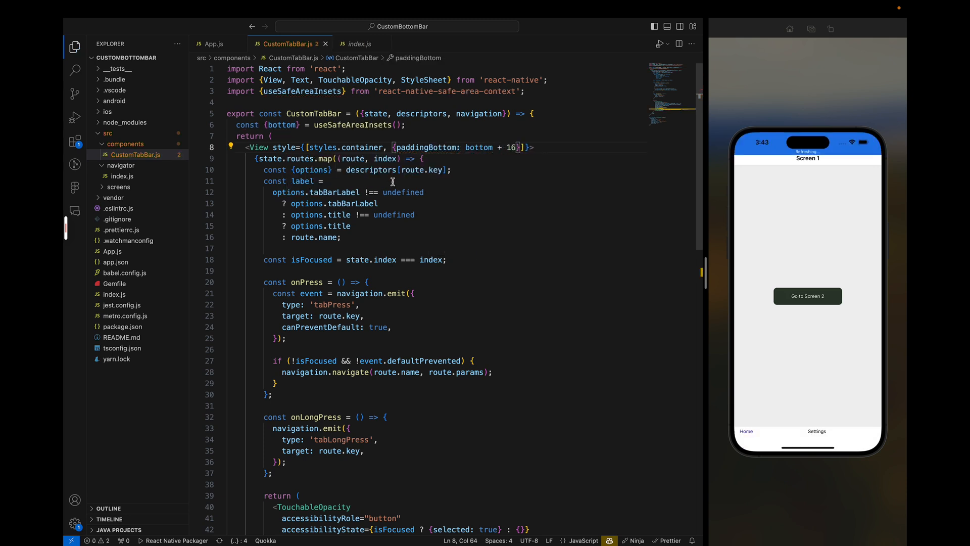
{"action": "scroll", "scroll_direction": "down", "scroll_amount": 3}
{"action": "type", "text": "item:"}
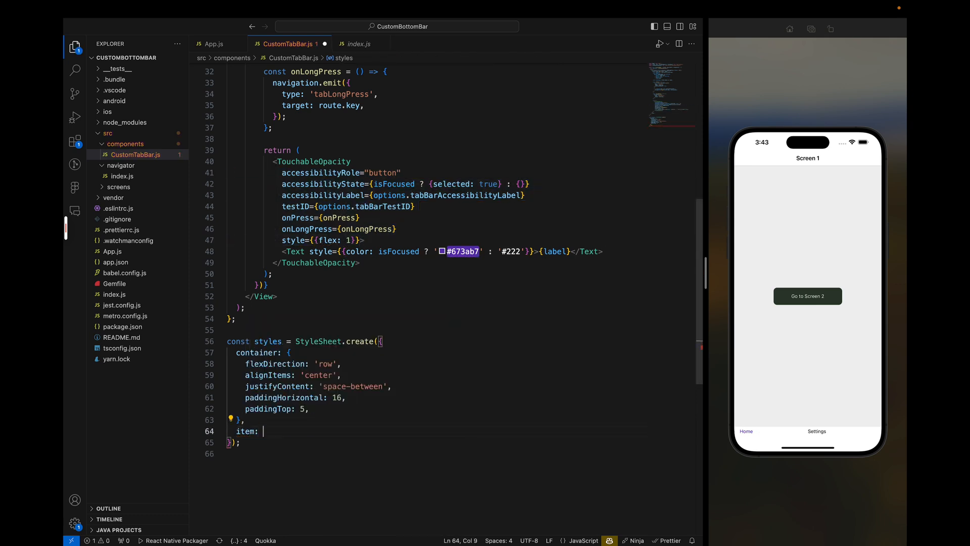
Give each tab button a styles.item with flex 1, centered alignment and height 50
{"action": "type", "text": "{"}
{"action": "type", "text": "alignItems"}
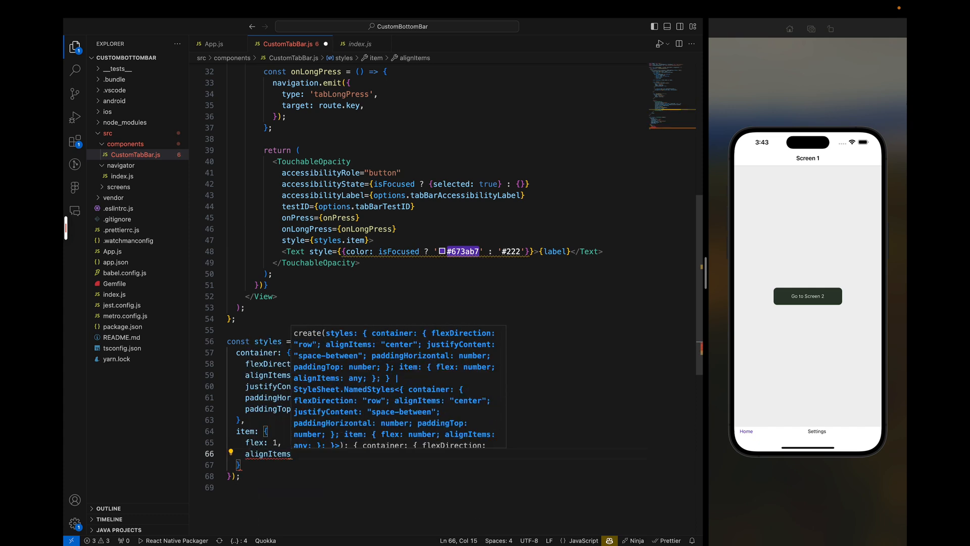
{"action": "type", "text": ": 'center',"}
{"action": "key", "text": "Enter"}
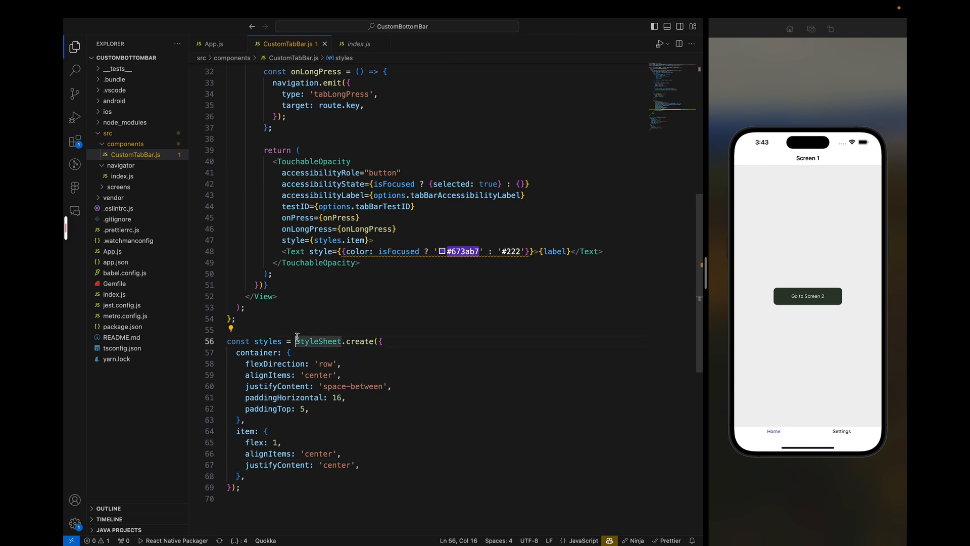
{"action": "type", "text": "height: 45,"}
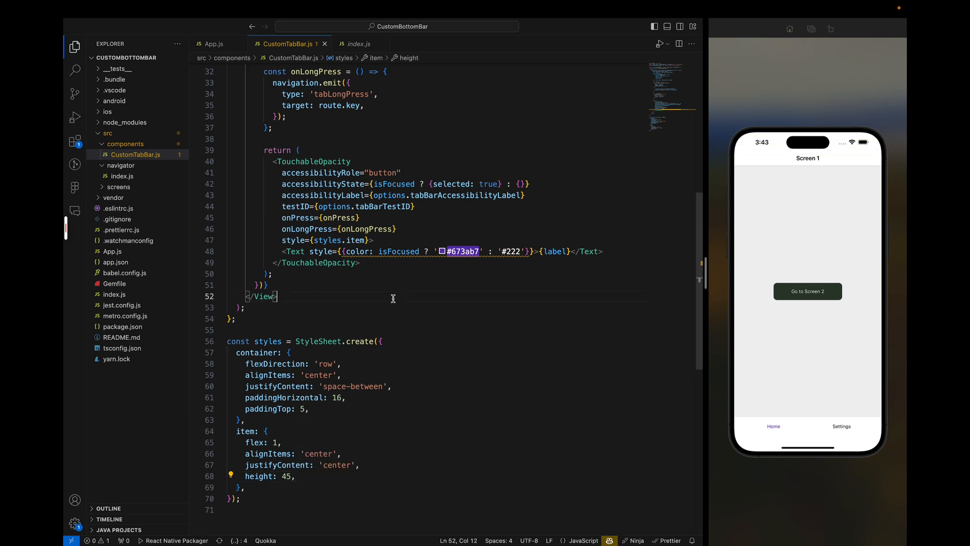
{"action": "type", "text": "50"}
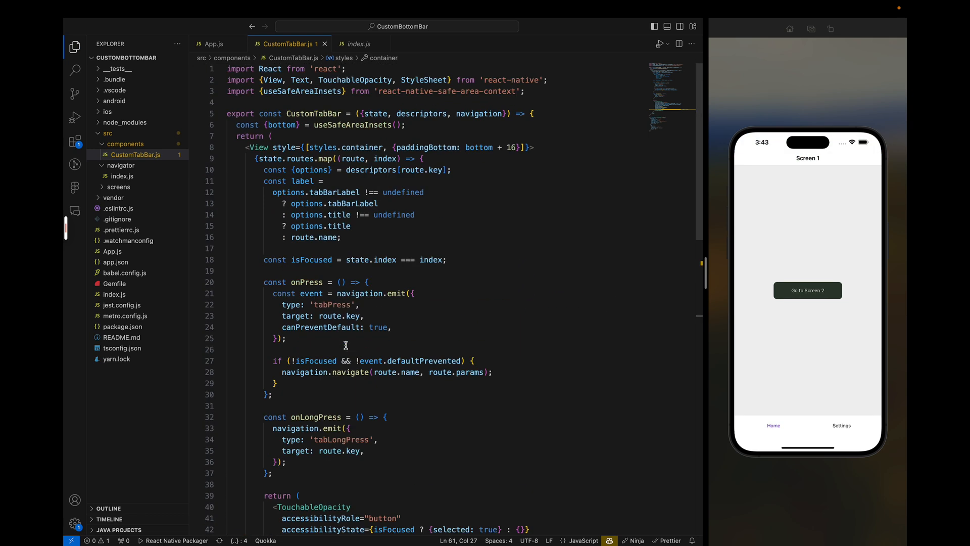
Try importing Icon from react-native-vector-icons in CustomTabBar.js
{"action": "type", "text": "import"}
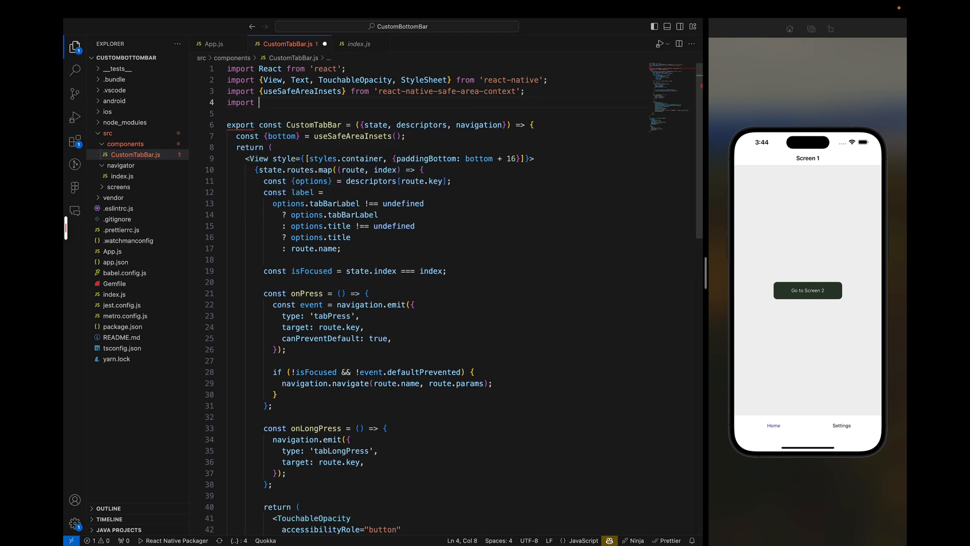
{"action": "type", "text": "Icon from '"}
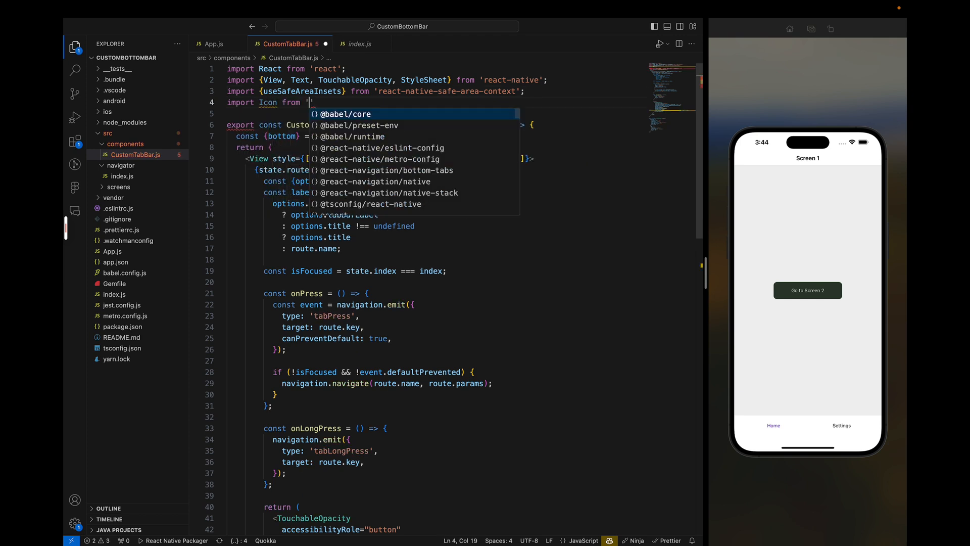
{"action": "type", "text": "react"}
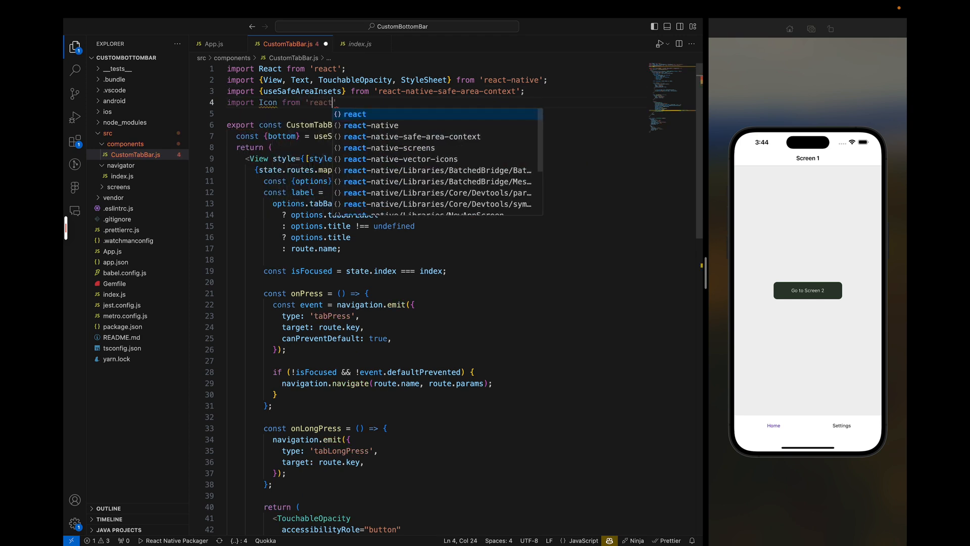
{"action": "type", "text": "-native"}
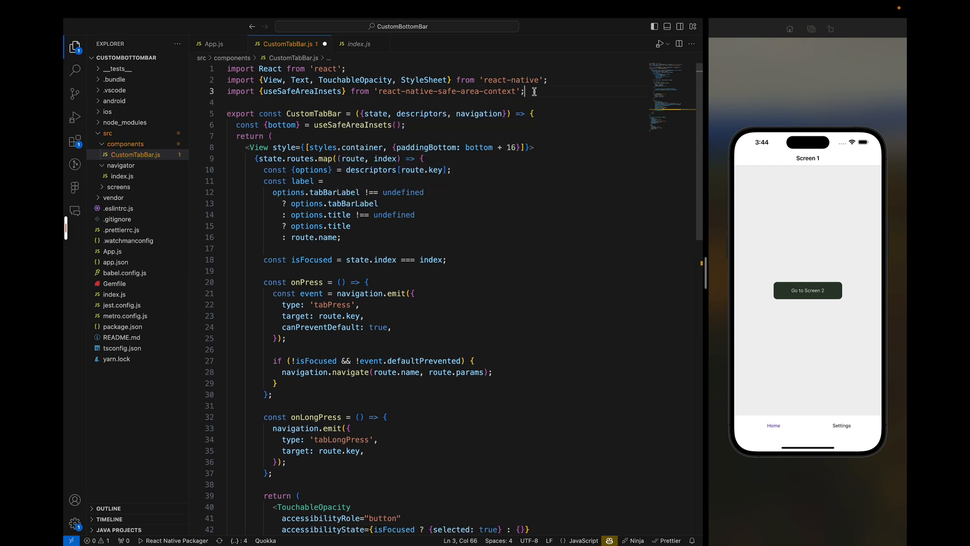
Render options.tabBarIcon({focused: isFocused}) above each tab's label in the TouchableOpacity
{"action": "scroll", "scroll_direction": "down", "scroll_amount": 3}
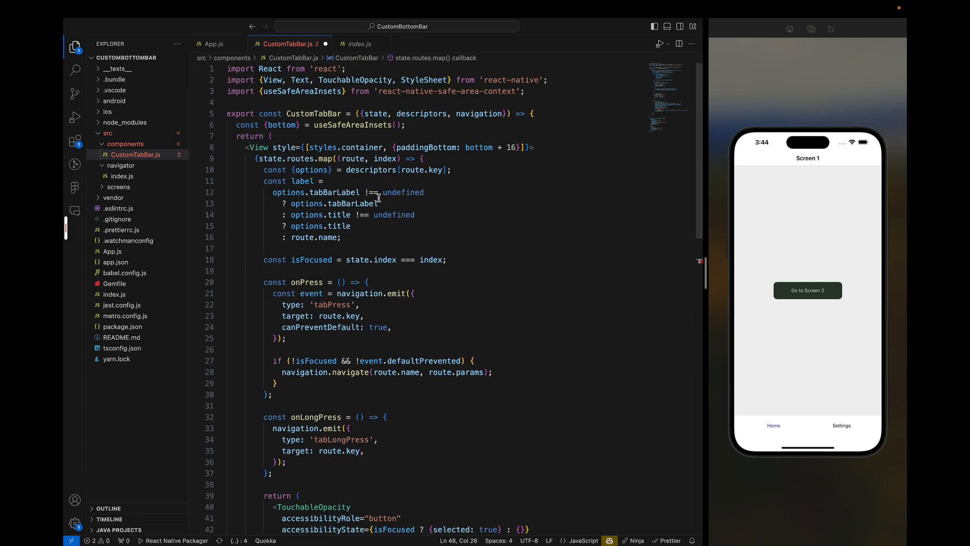
{"action": "scroll", "scroll_direction": "down", "scroll_amount": 3}
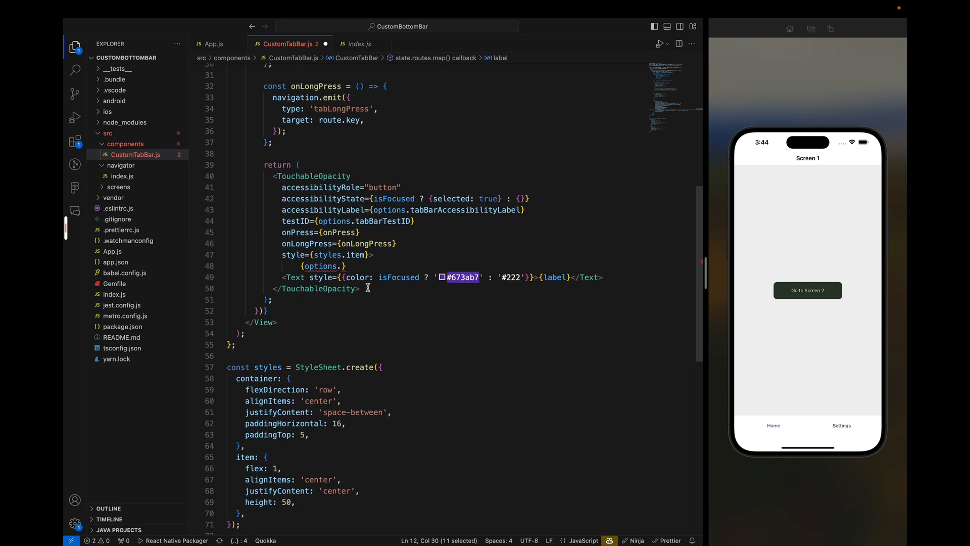
{"action": "type", "text": "tabBarIcon("}
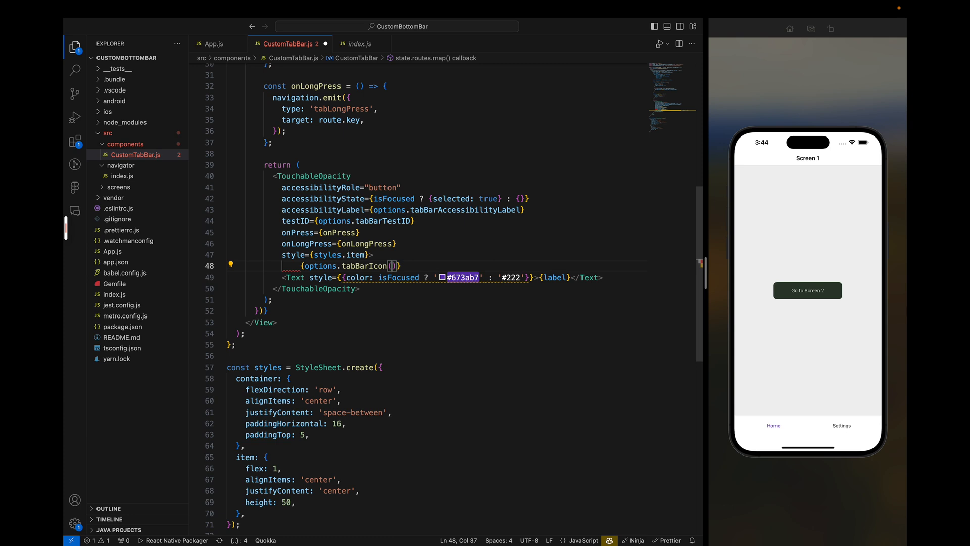
{"action": "type", "text": "{is"}
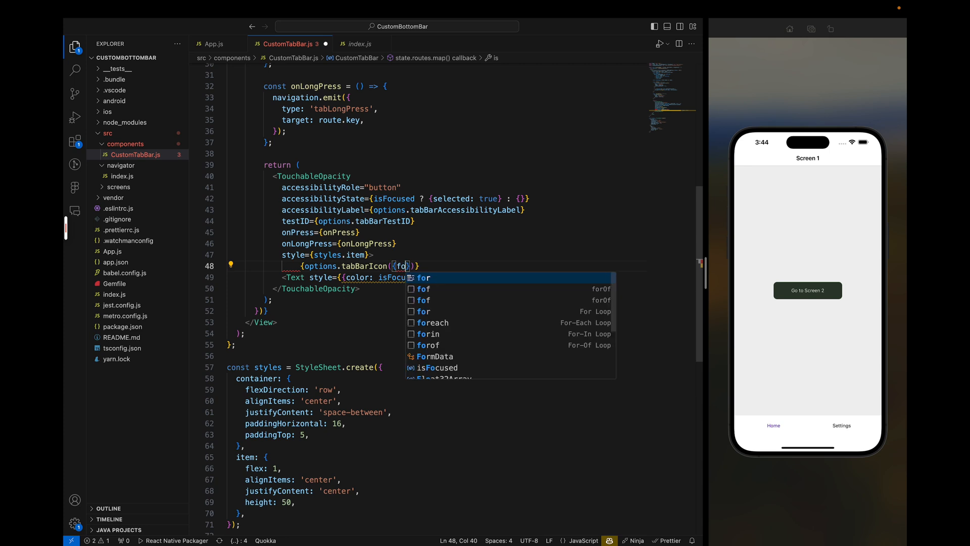
{"action": "type", "text": "focused: is"}
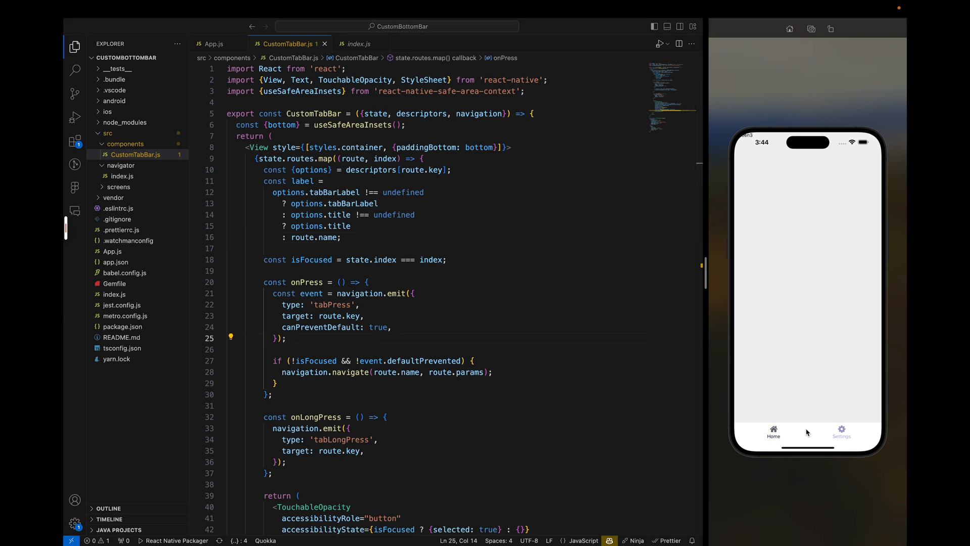
Log JSON.stringify(navigation.getState()) in CustomTabBar with the bundler's node log visible
{"action": "left_click", "coordinate": [772, 432]}
{"action": "type", "text": "yarn add"}
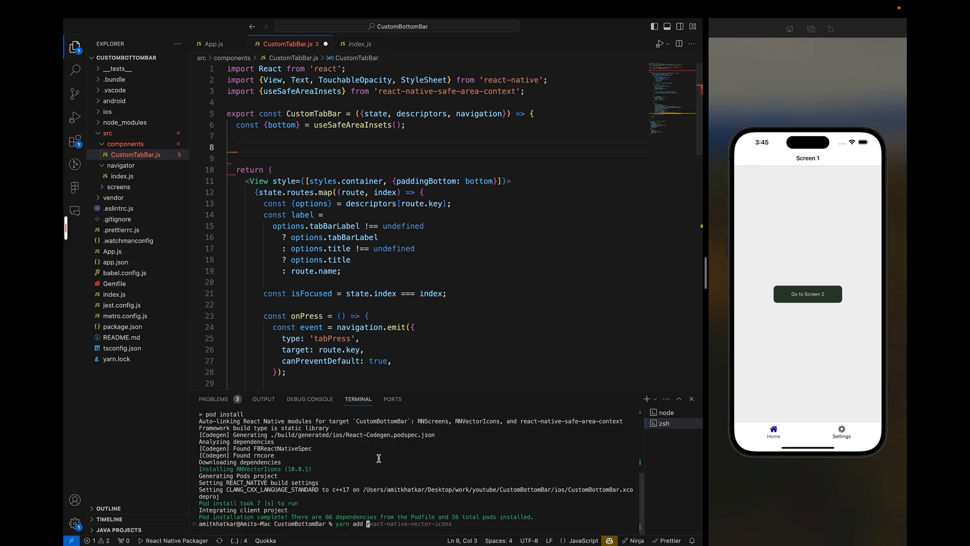
{"action": "left_click", "coordinate": [667, 412]}
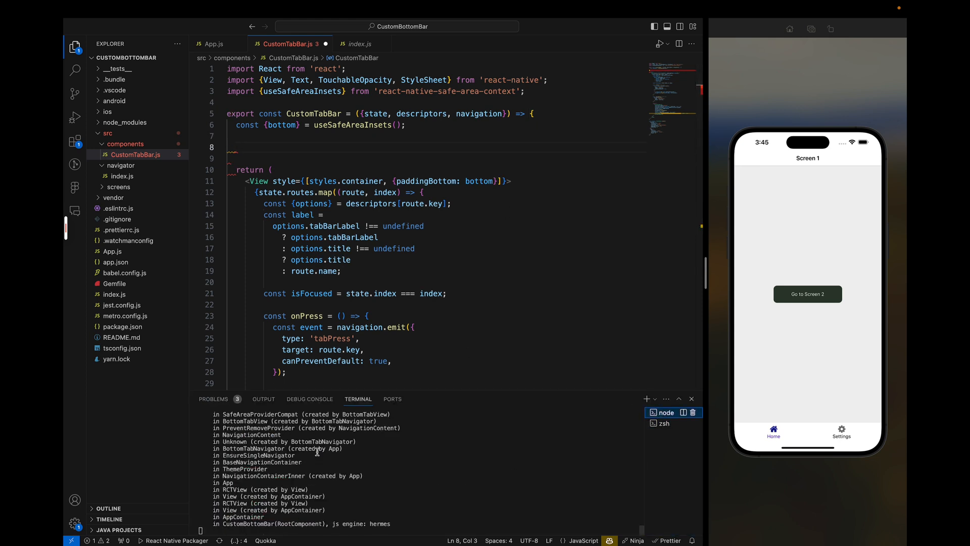
{"action": "type", "text": "console.log(J"}
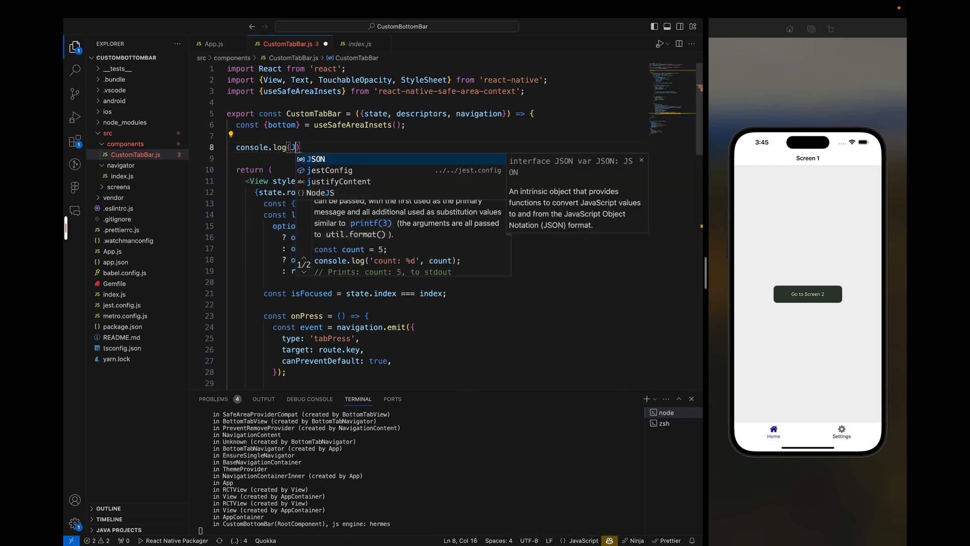
{"action": "type", "text": "SON.stringify"}
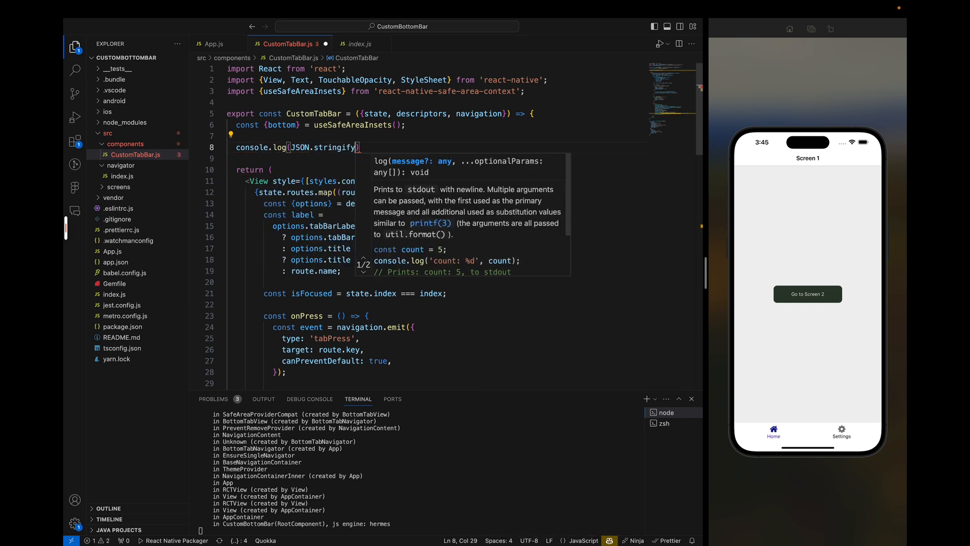
{"action": "type", "text": "navigation."}
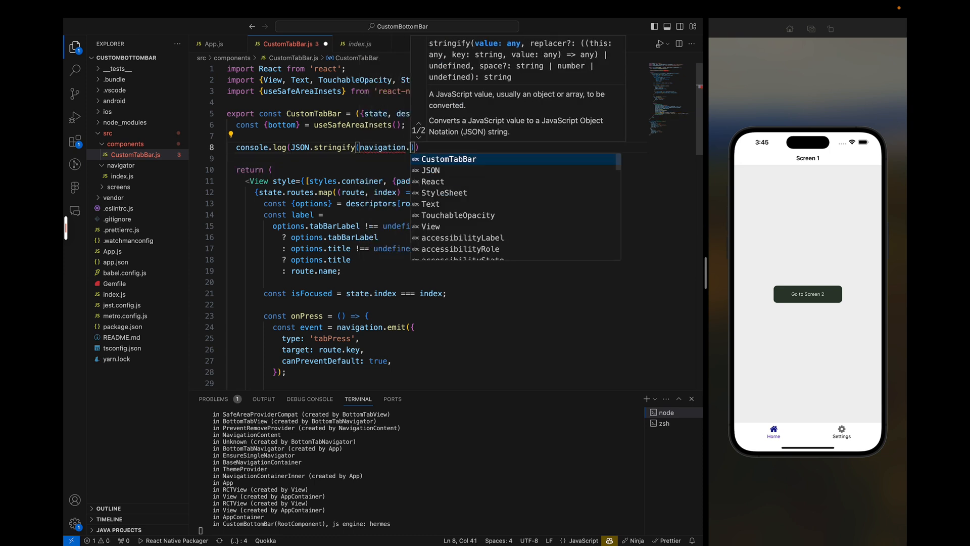
{"action": "type", "text": "get"}
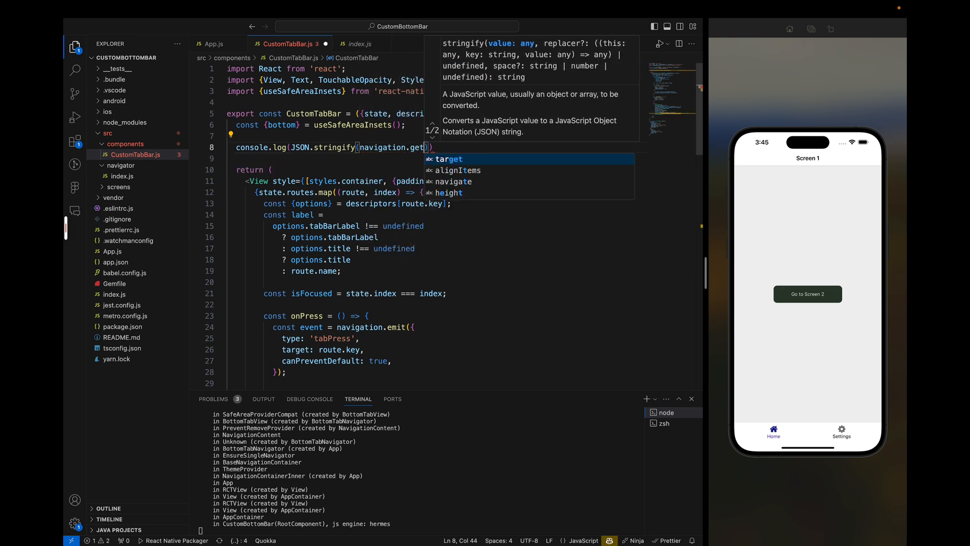
{"action": "type", "text": "State("}
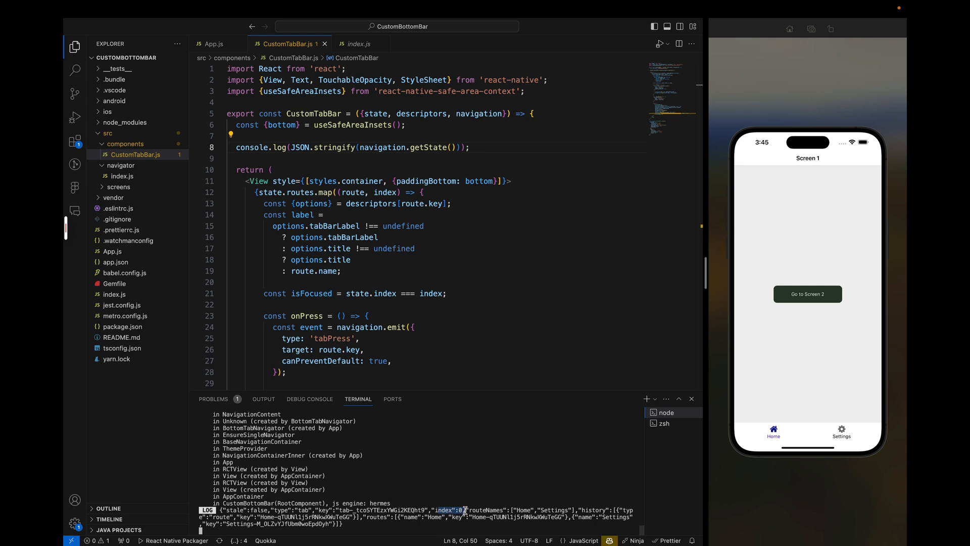
Move between Screen 1 and Screen 2 in the simulator to watch the Home stack index change in the logs
{"action": "left_click", "coordinate": [806, 294]}
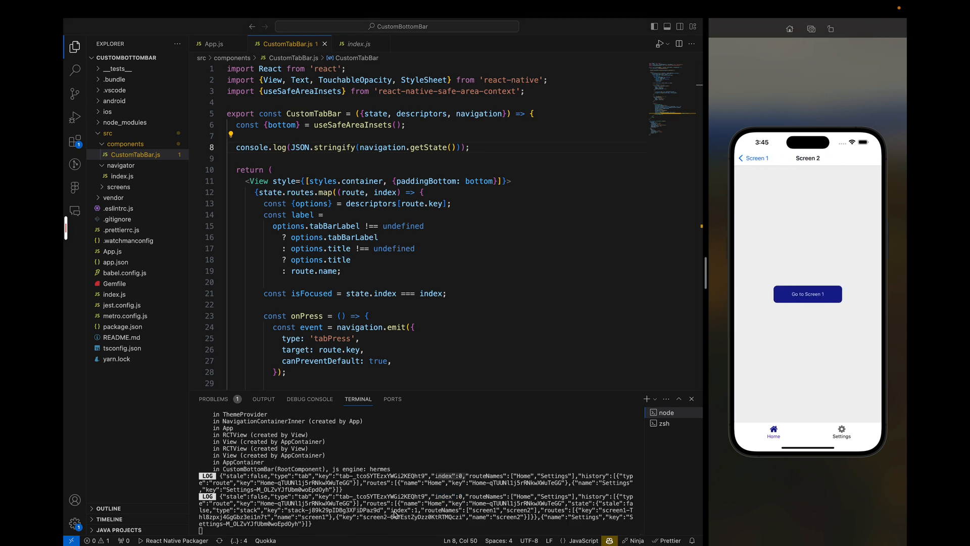
{"action": "left_click", "coordinate": [807, 294]}
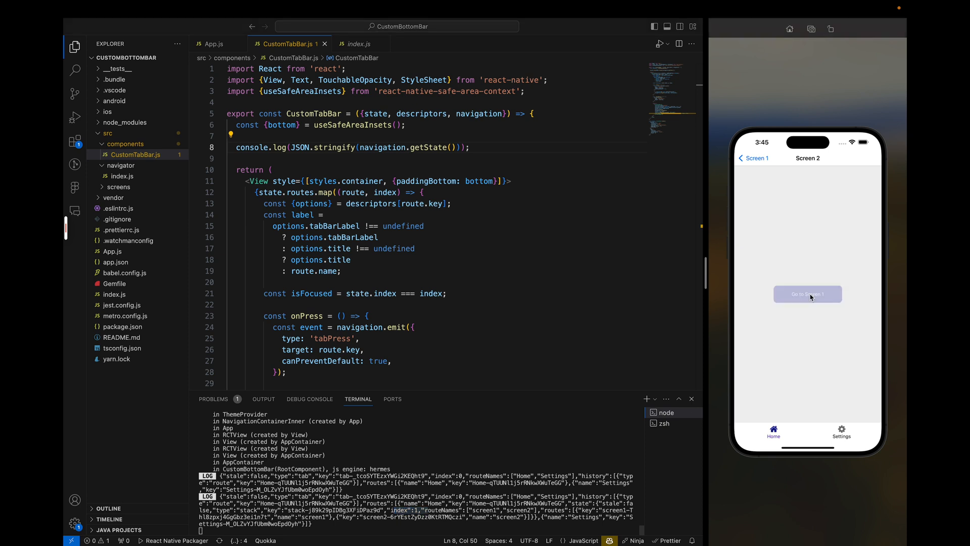
{"action": "left_click", "coordinate": [807, 294]}
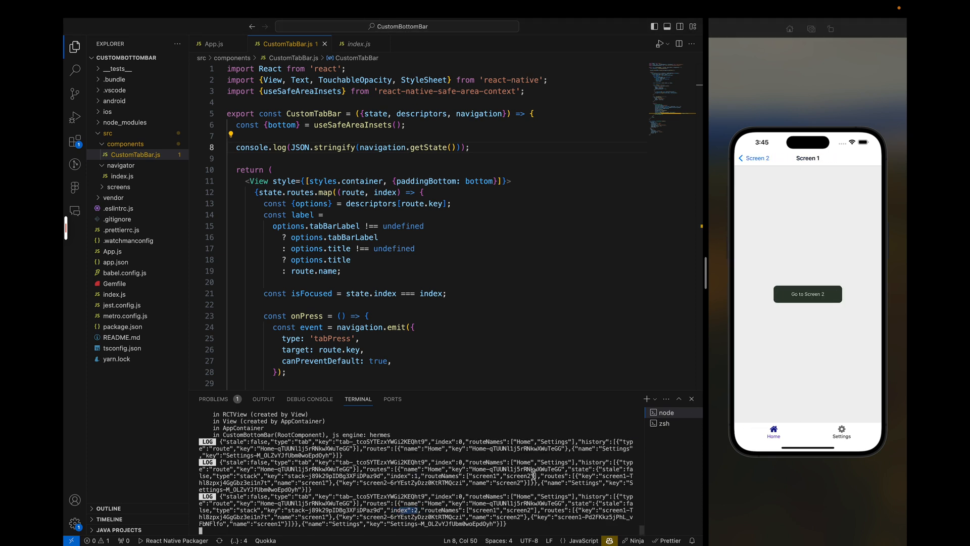
{"action": "left_click", "coordinate": [807, 294]}
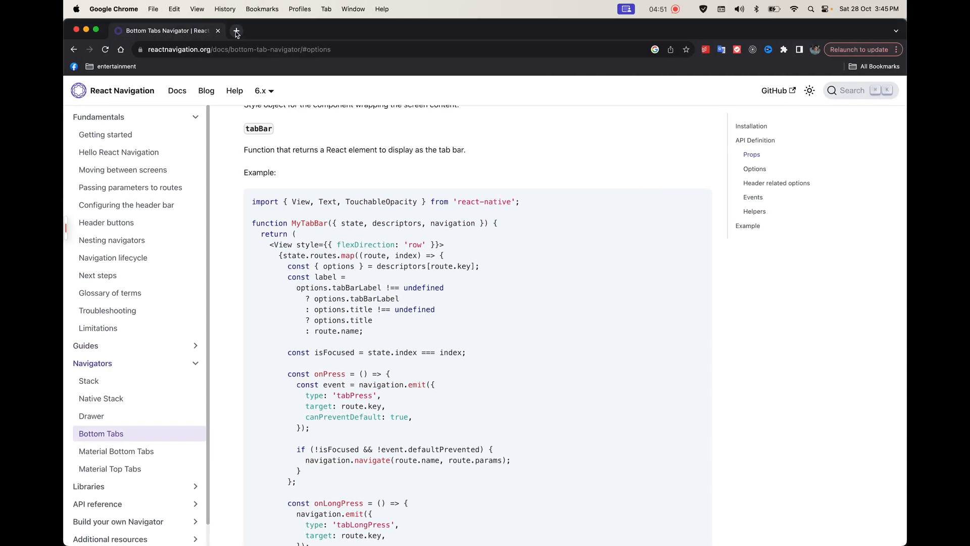
Paste the logged navigation state into JSON Formatter in a new tab and process it into a tree
{"action": "left_click", "coordinate": [236, 31]}
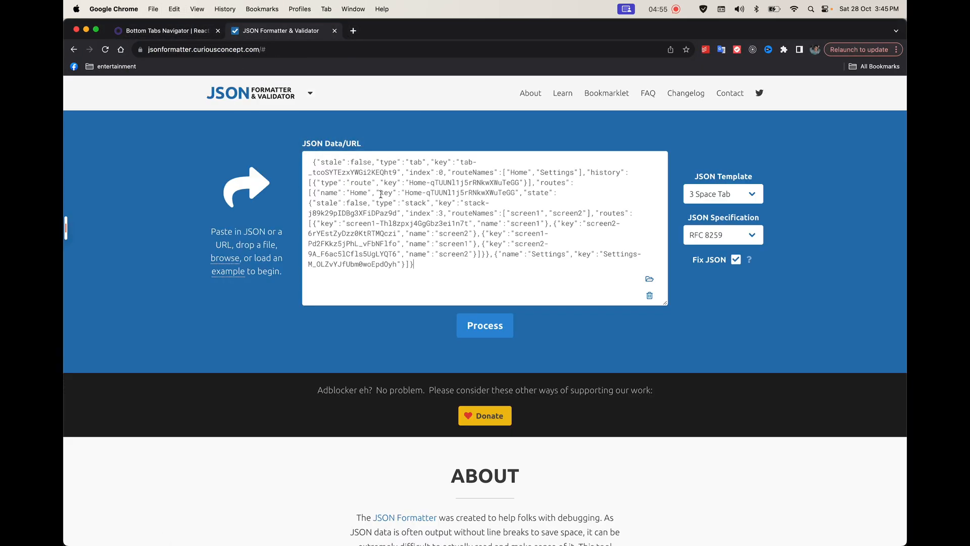
{"action": "left_click", "coordinate": [485, 325]}
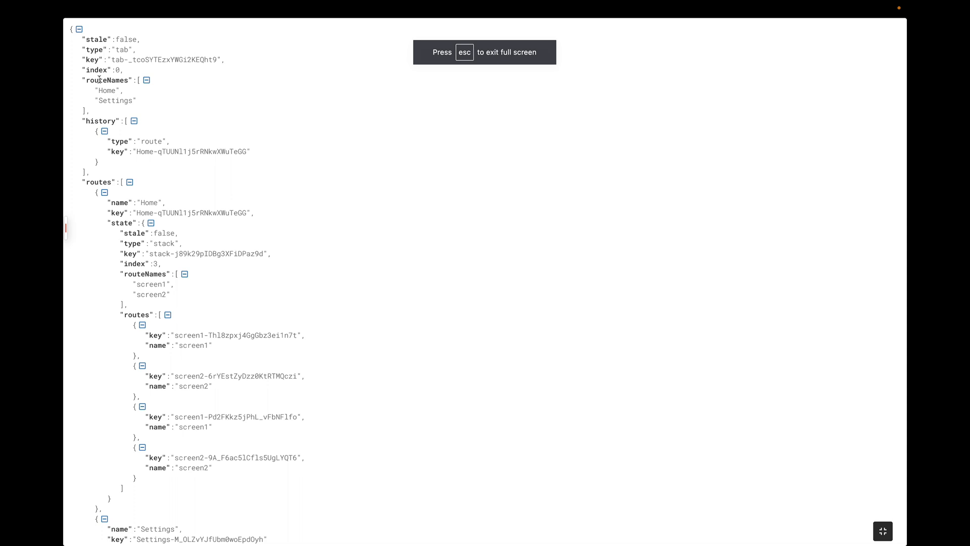
{"action": "left_click", "coordinate": [146, 81]}
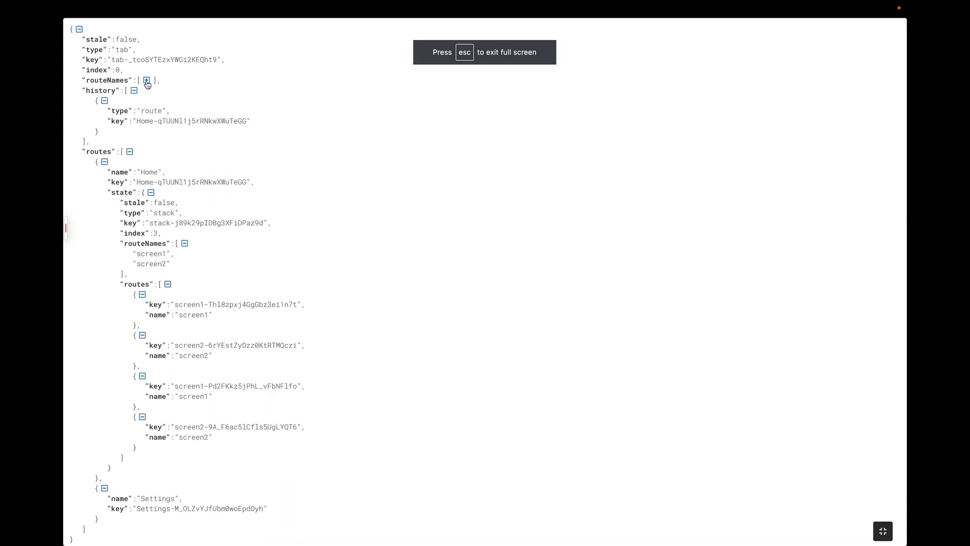
{"action": "left_click", "coordinate": [147, 81]}
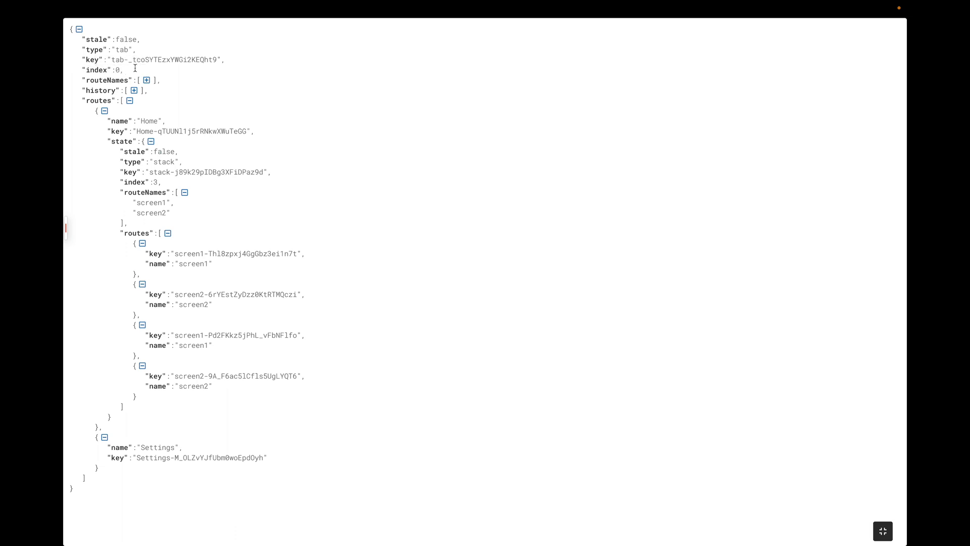
{"action": "left_click", "coordinate": [882, 531]}
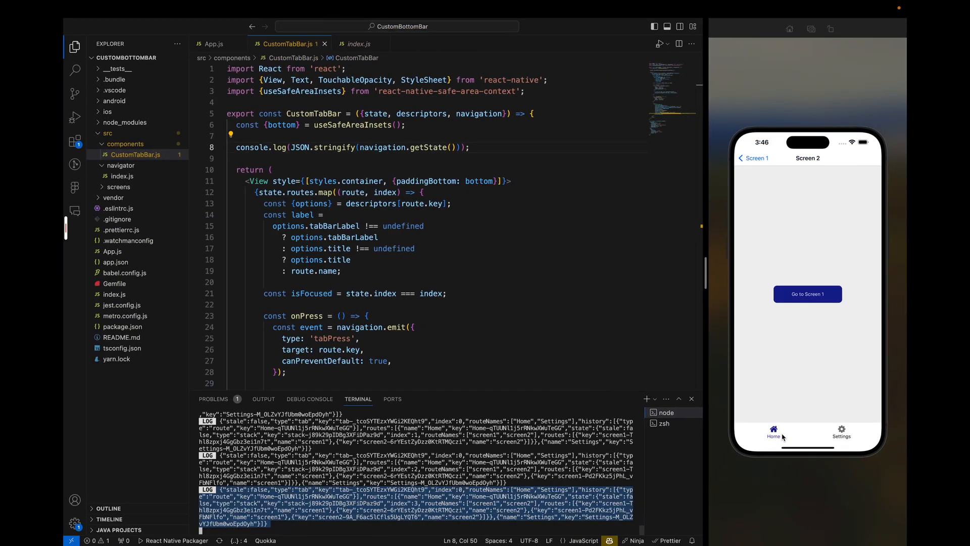
{"action": "left_click", "coordinate": [841, 432]}
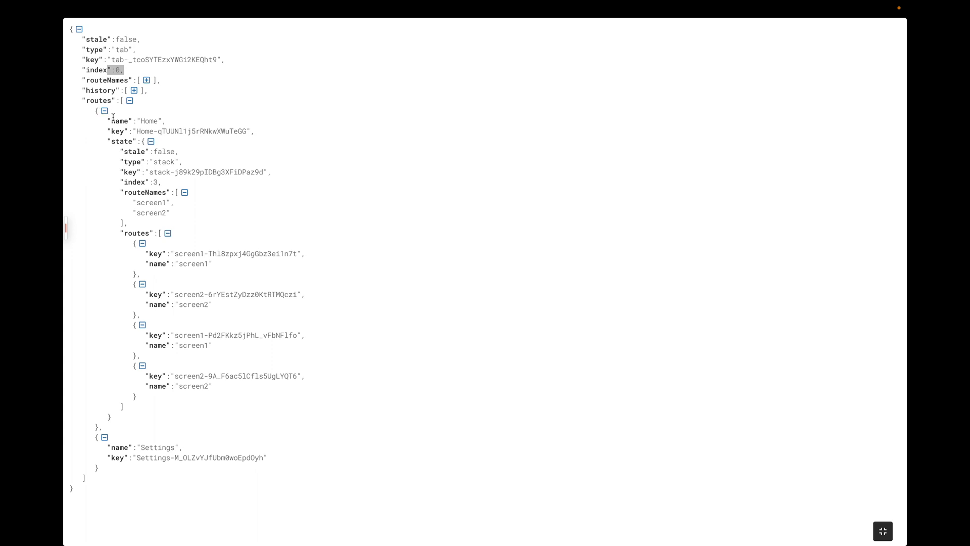
{"action": "left_click", "coordinate": [104, 110]}
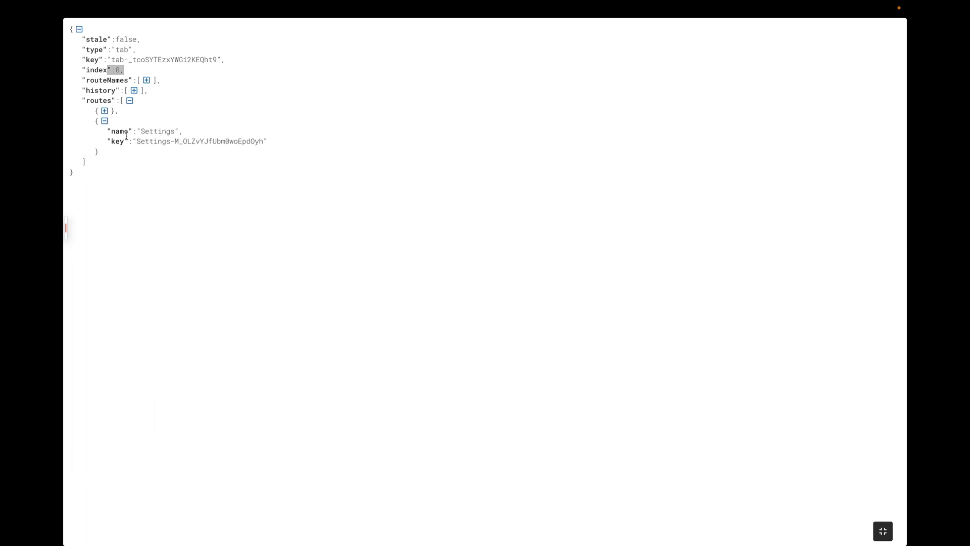
{"action": "left_click", "coordinate": [104, 110]}
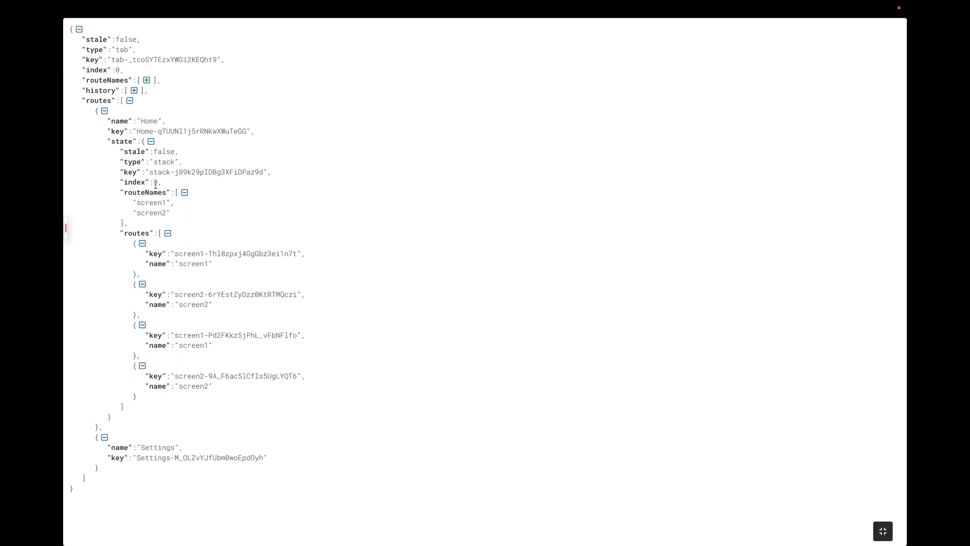
{"action": "double_click", "coordinate": [155, 182]}
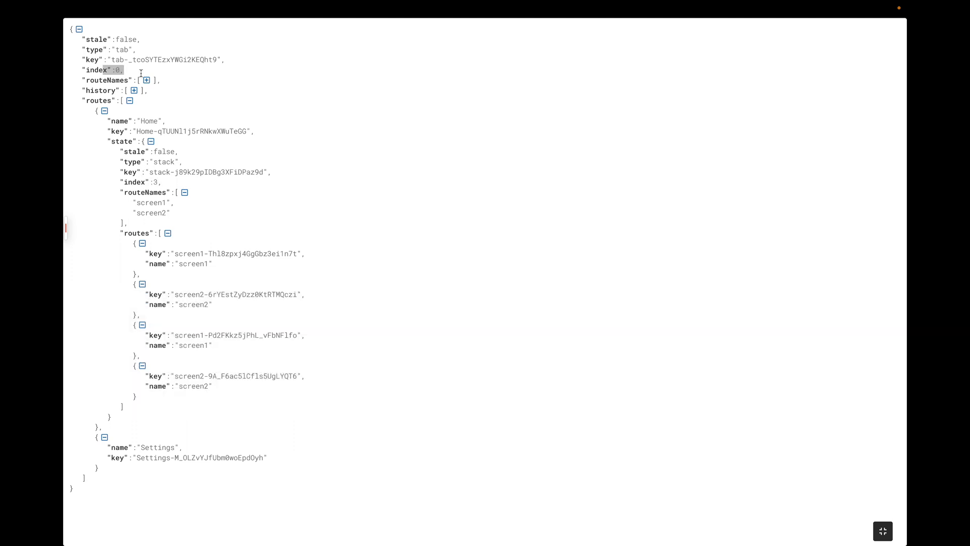
{"action": "left_click", "coordinate": [882, 530]}
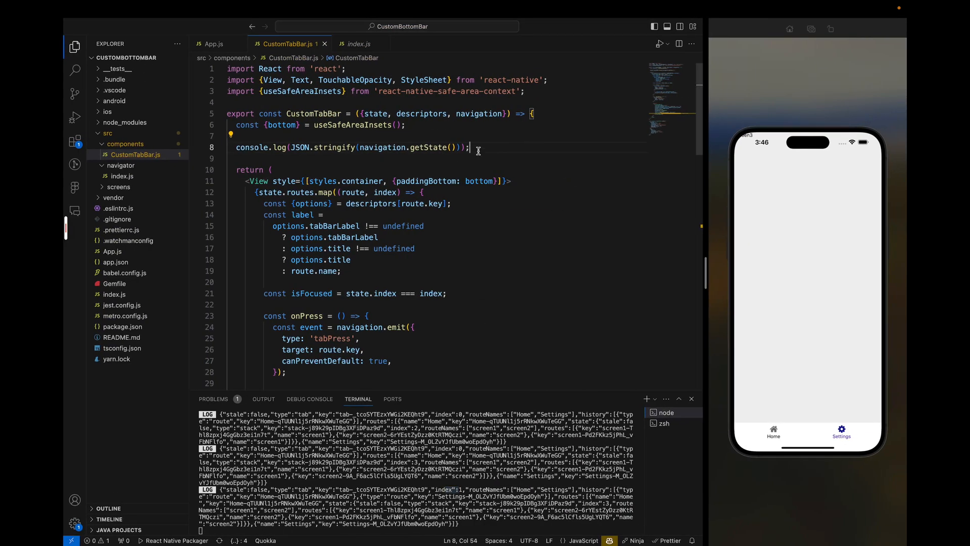
Declare 'let activeItem = 0' and 'const state = navigation.getState()' in CustomTabBar.js
{"action": "type", "text": "let"}
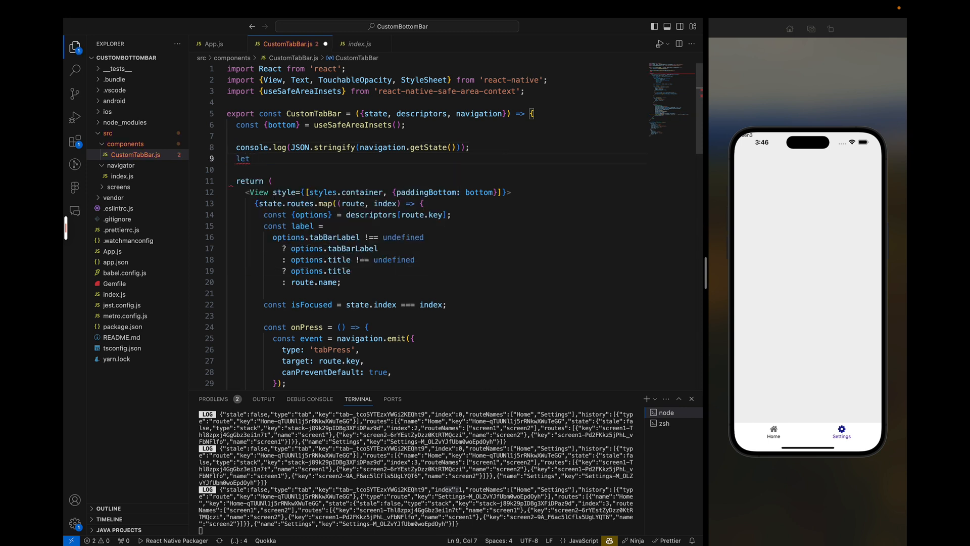
{"action": "type", "text": "activeItem = -;"}
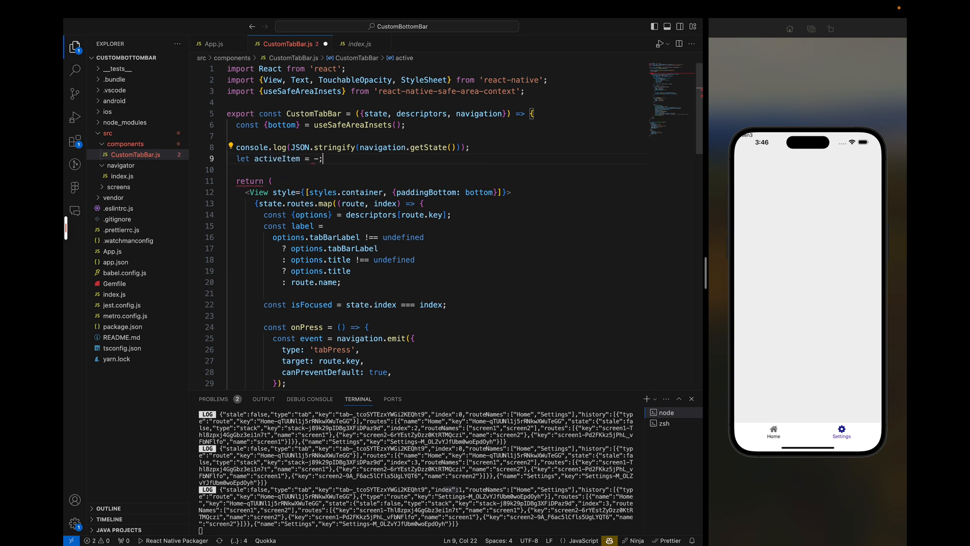
{"action": "type", "text": "0"}
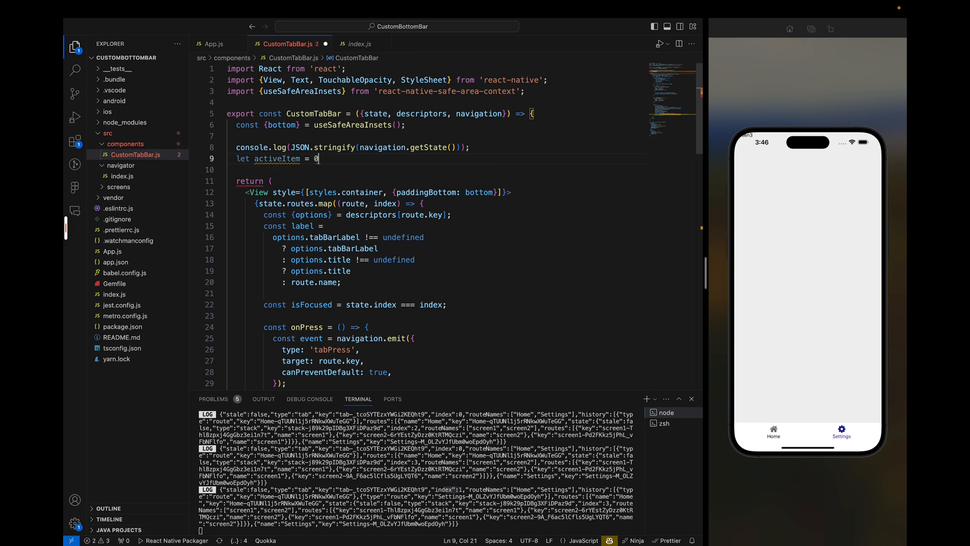
{"action": "type", "text": "i"}
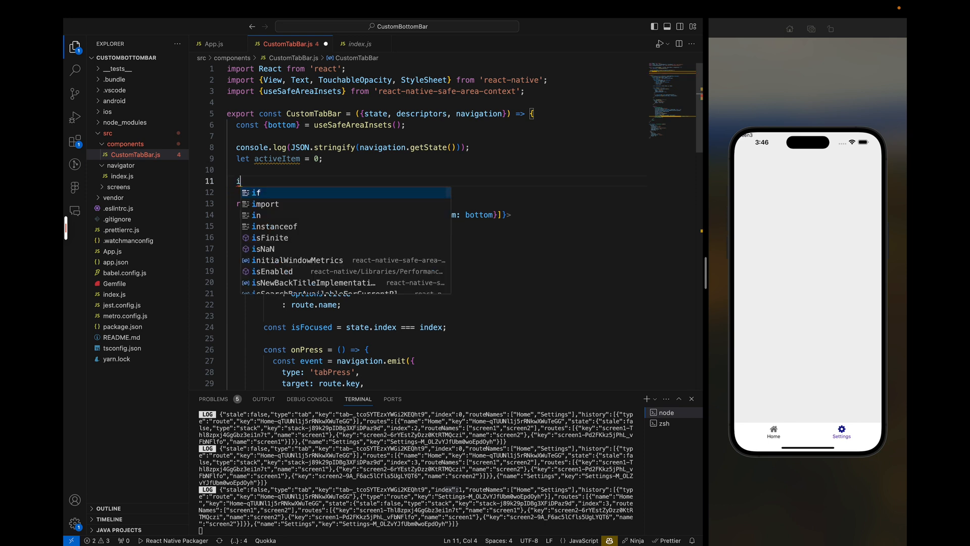
{"action": "type", "text": "f(na"}
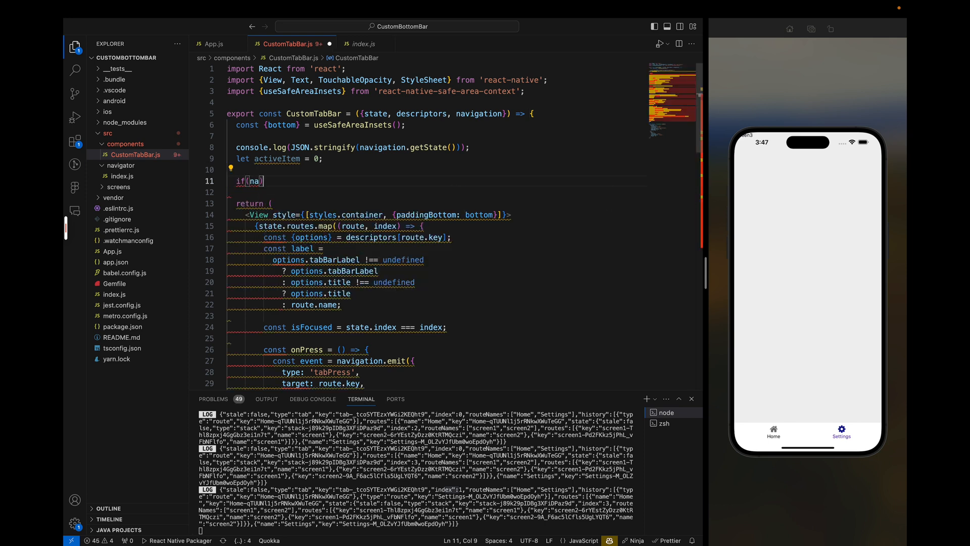
{"action": "type", "text": "vigation.getState"}
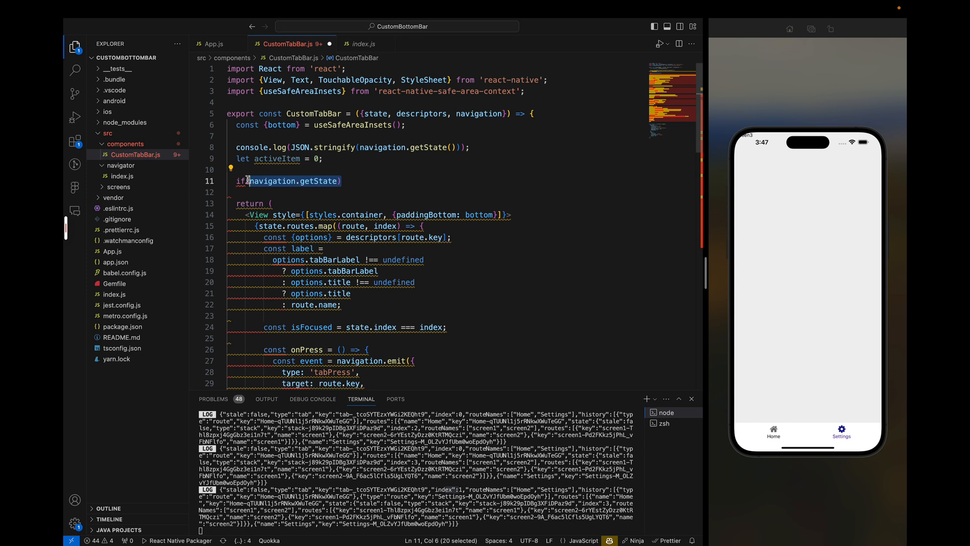
{"action": "type", "text": "const state ="}
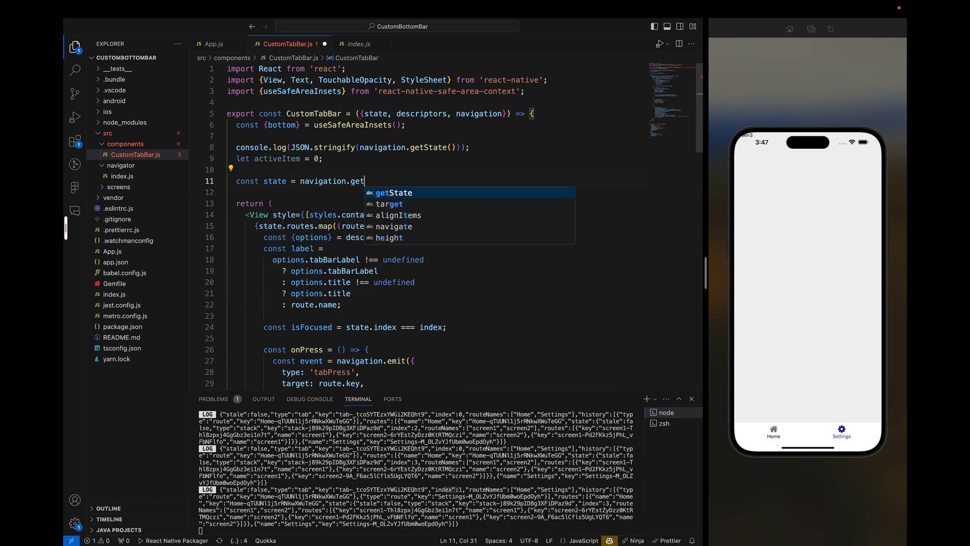
{"action": "key", "text": "Enter"}
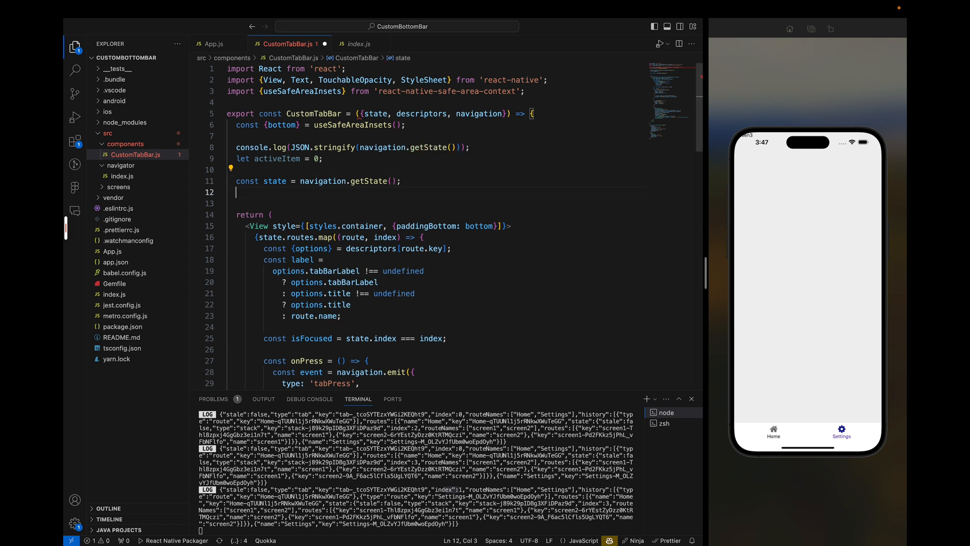
Add an if(state && state.index) block that console.logs state.index
{"action": "type", "text": "if(stat"}
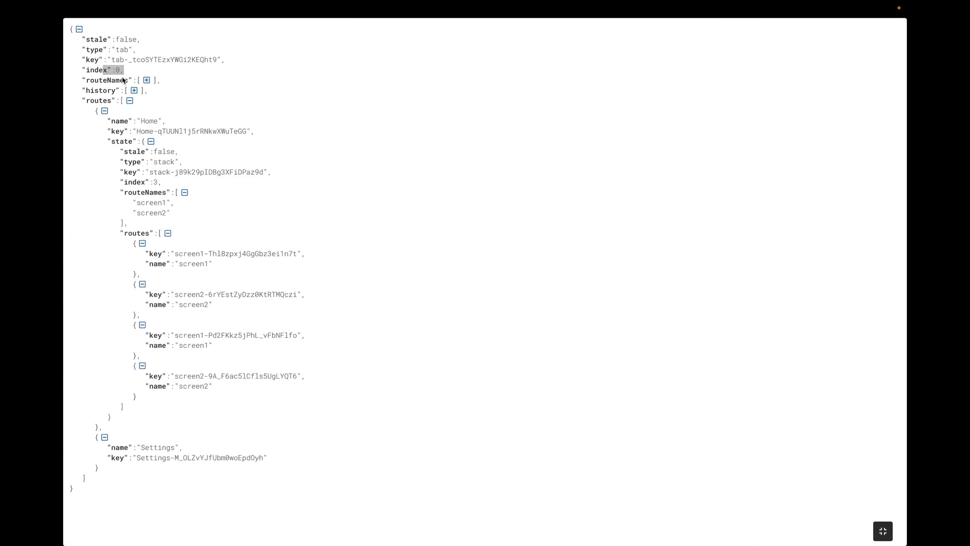
{"action": "left_click", "coordinate": [882, 531]}
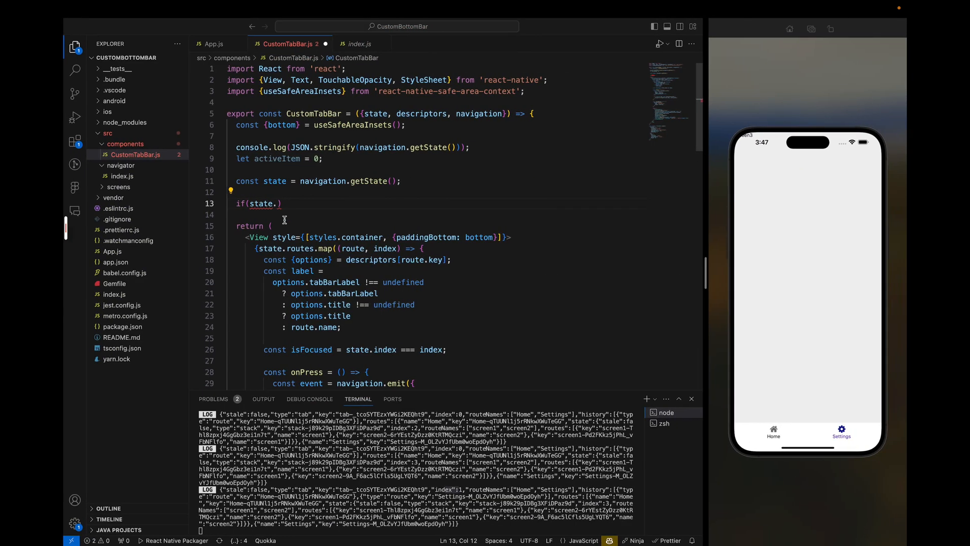
{"action": "type", "text": "&&"}
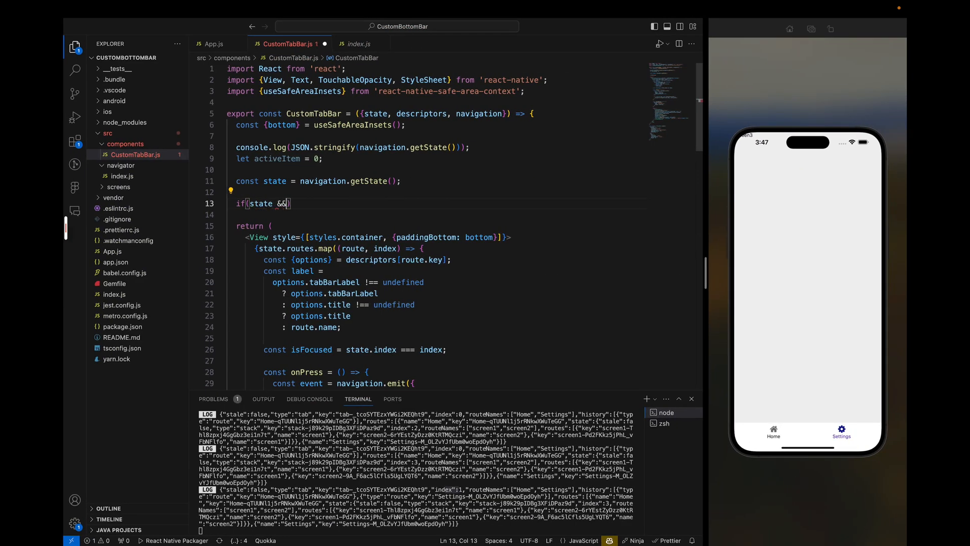
{"action": "type", "text": "state"}
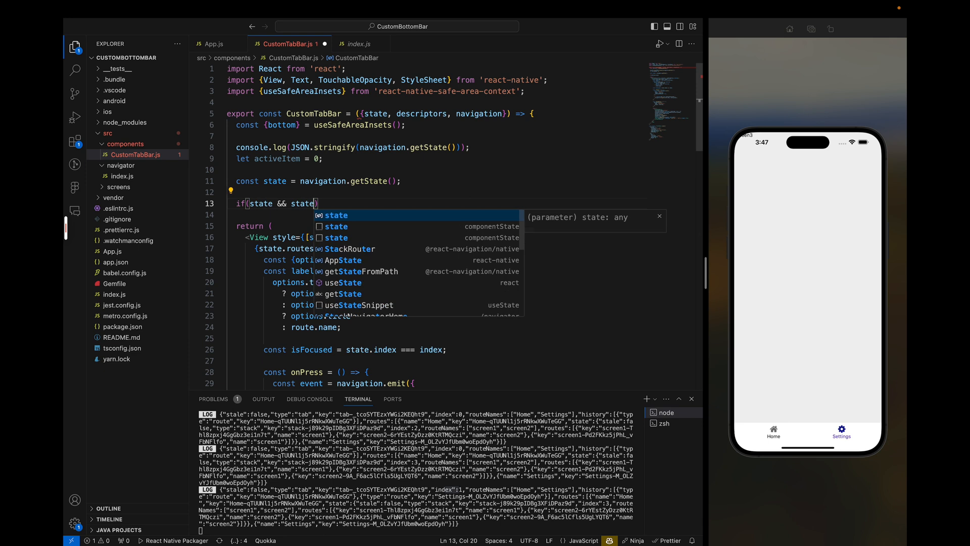
{"action": "type", "text": ".index)"}
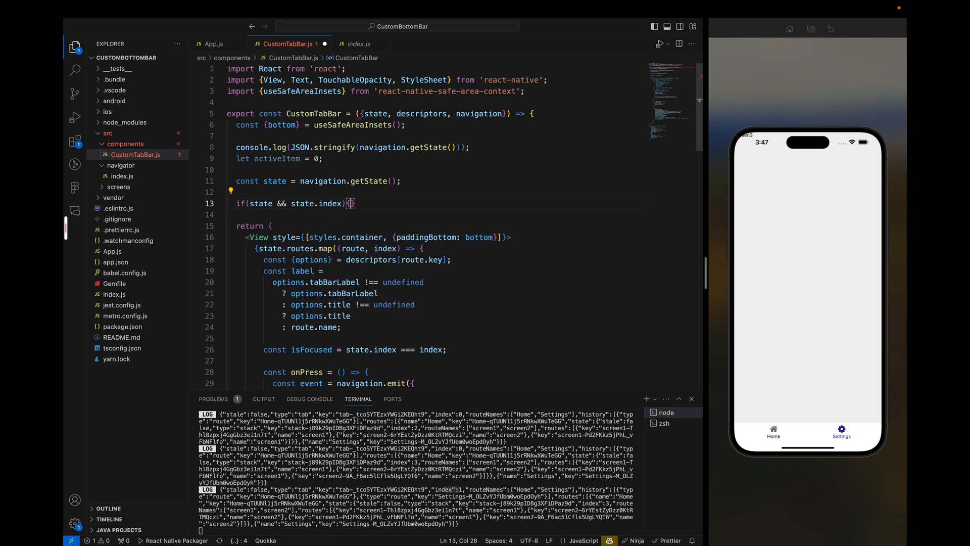
{"action": "type", "text": "console.log(s)"}
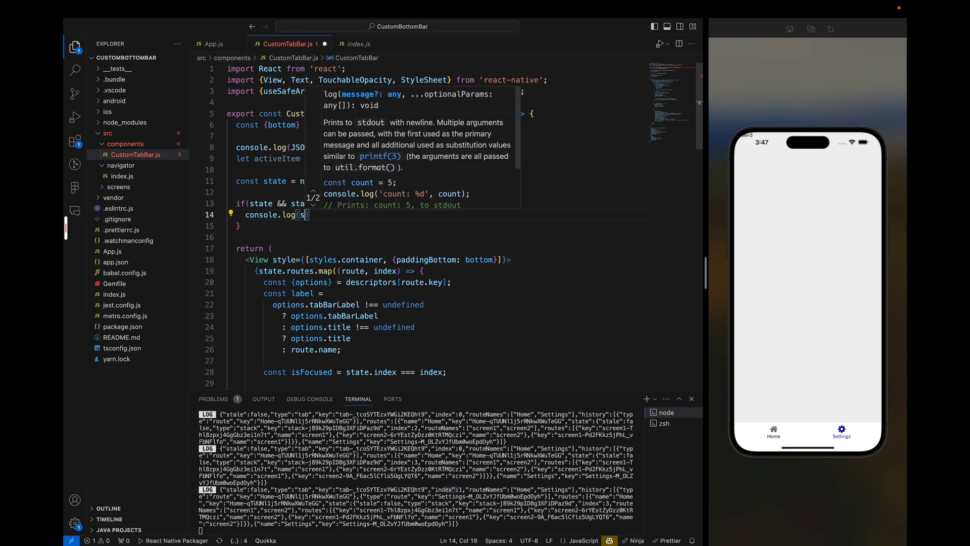
{"action": "type", "text": "tate.index"}
{"action": "left_click", "coordinate": [355, 147]}
{"action": "type", "text": "//  "}
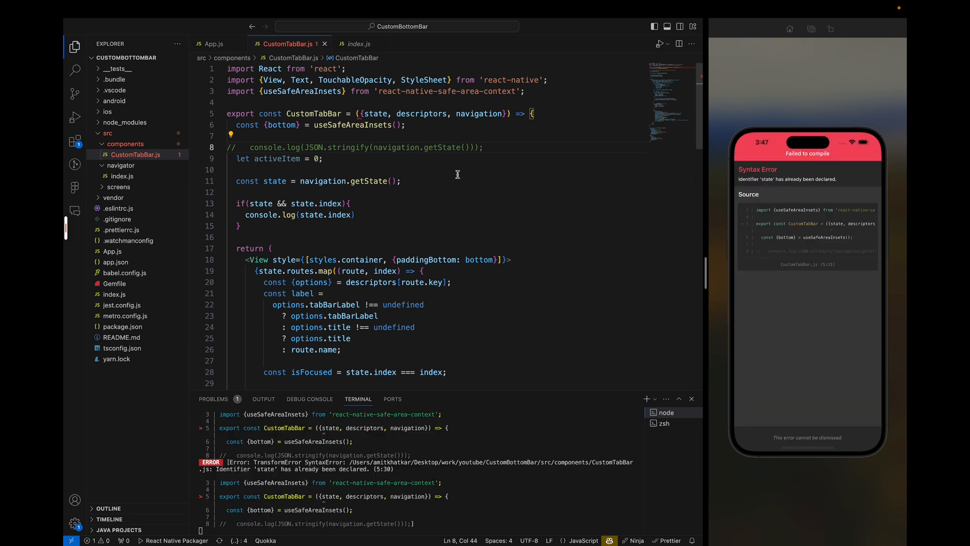
Rename the local state const to navState, then switch between Settings and Home in the simulator
{"action": "double_click", "coordinate": [375, 113]}
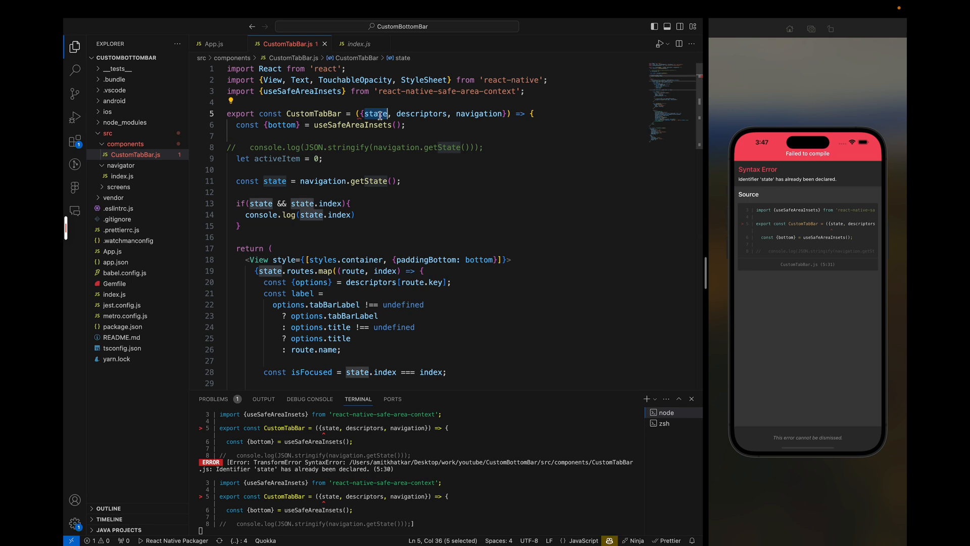
{"action": "type", "text": "navS"}
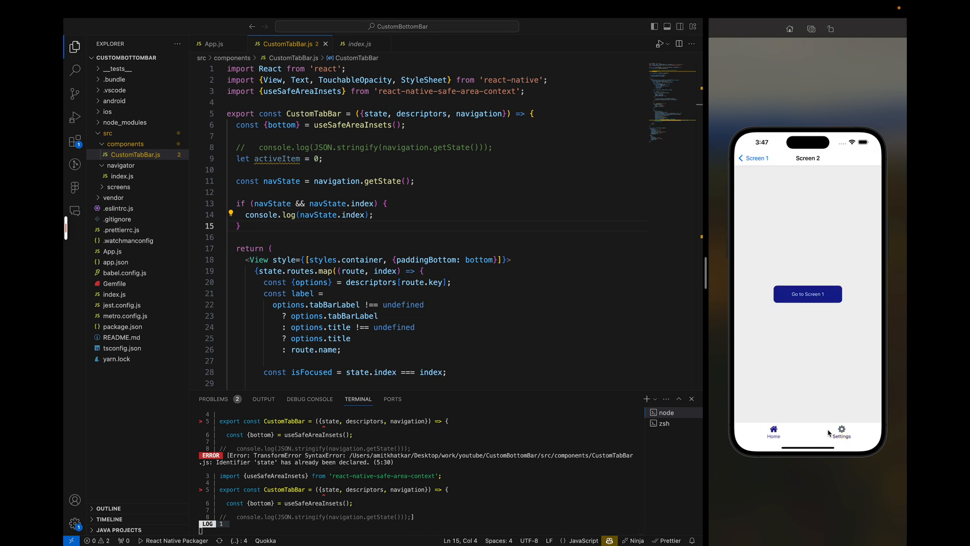
{"action": "left_click", "coordinate": [841, 431]}
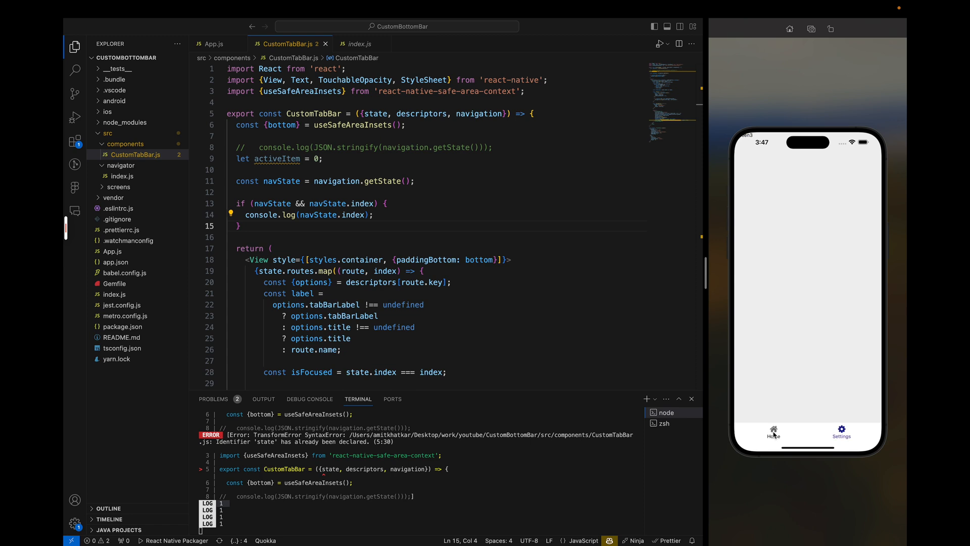
{"action": "left_click", "coordinate": [772, 432]}
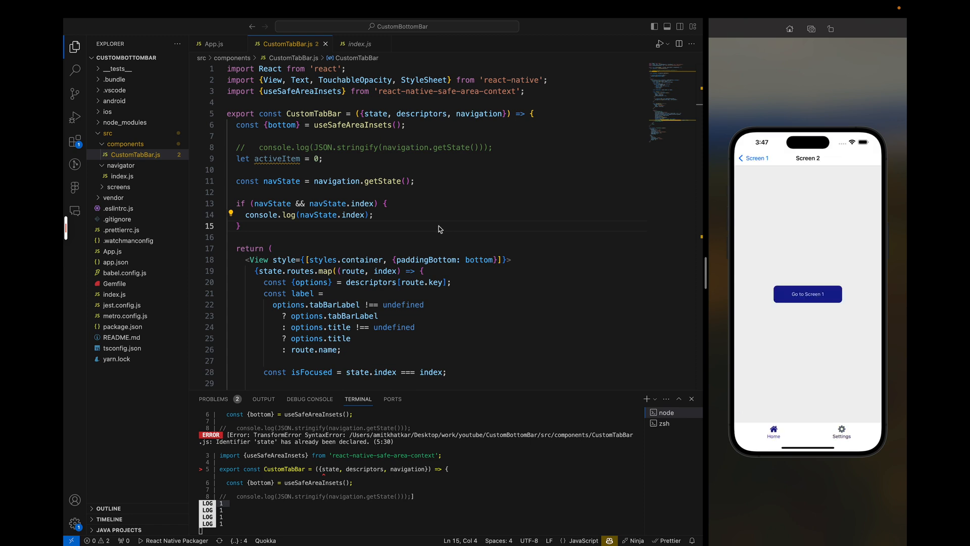
{"action": "mouse_move", "coordinate": [313, 207]}
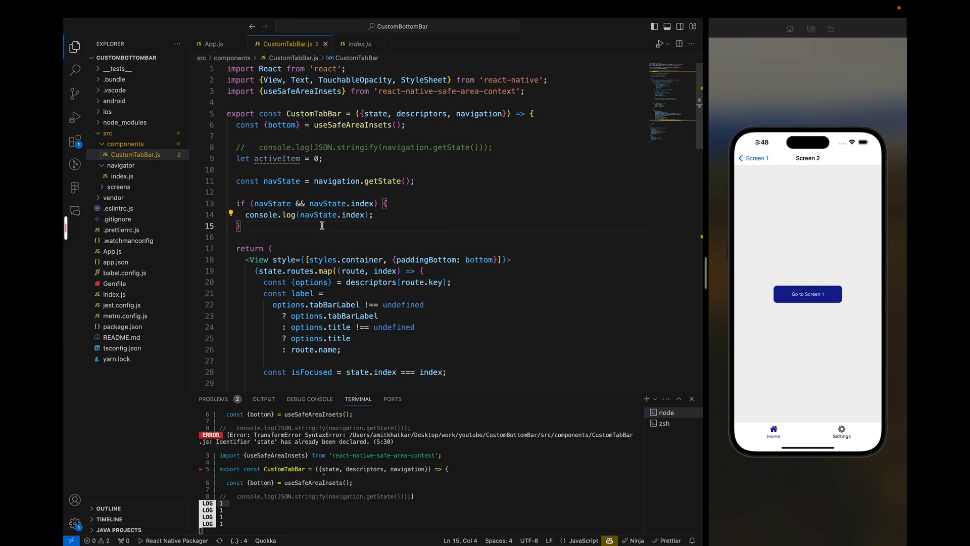
{"action": "mouse_move", "coordinate": [284, 217]}
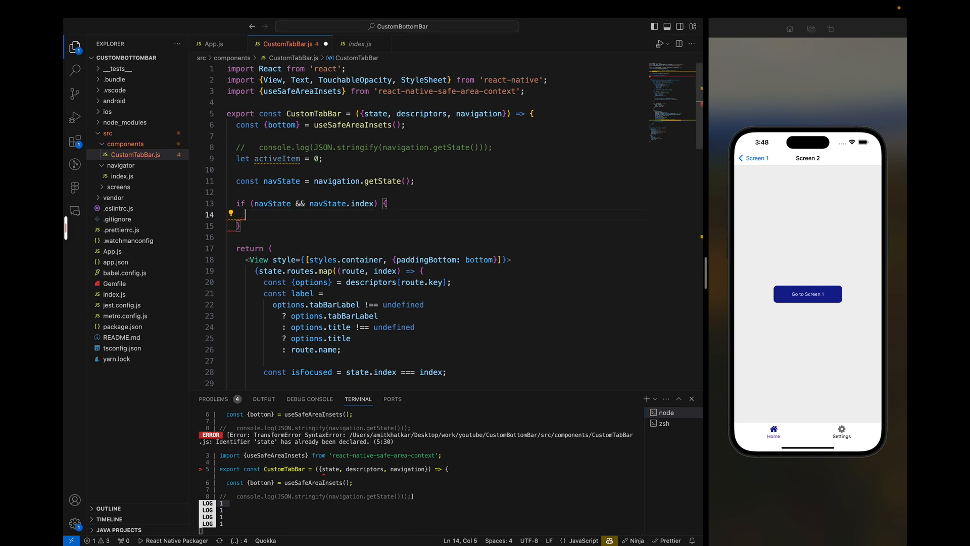
Assign activeItem = navState.index and start a nested if on activeItem and the routes array
{"action": "type", "text": "activeItem ="}
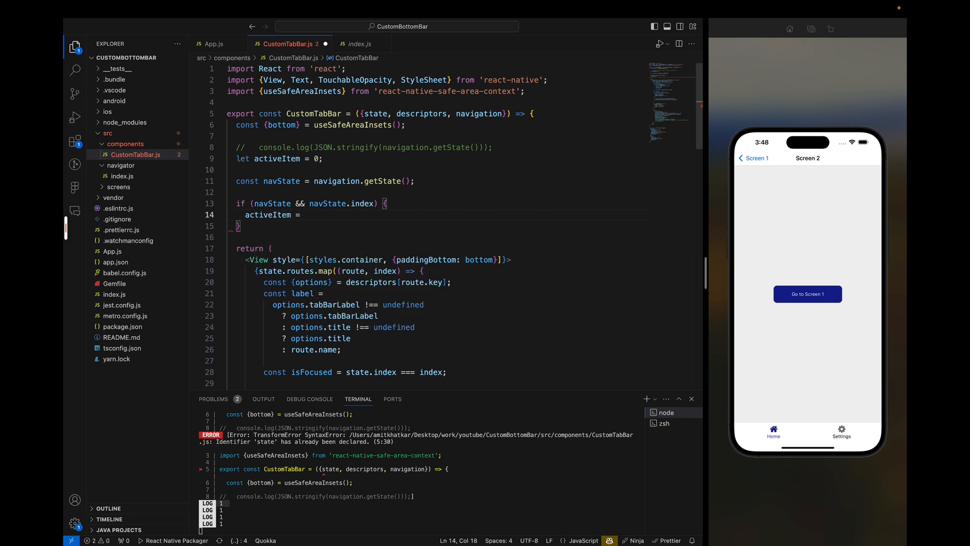
{"action": "type", "text": "navState."}
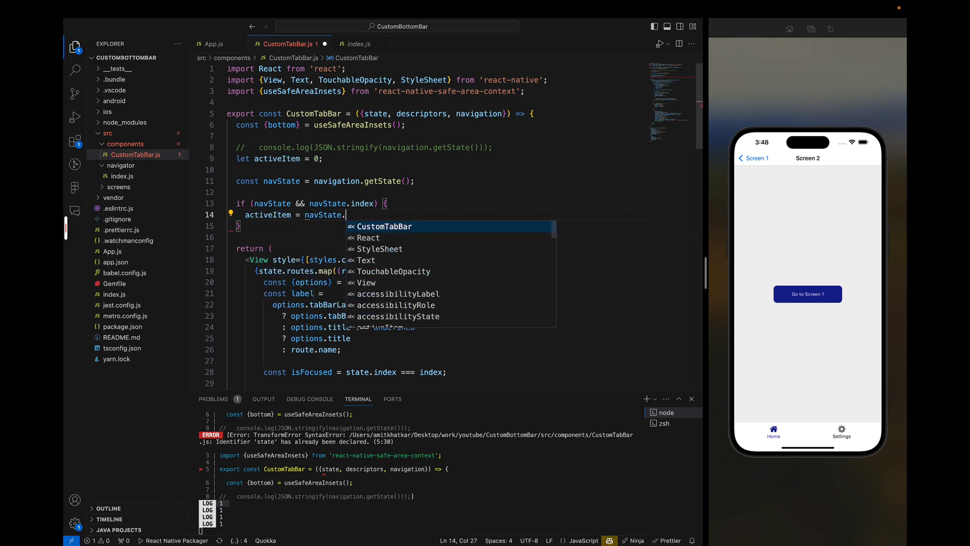
{"action": "type", "text": "index;"}
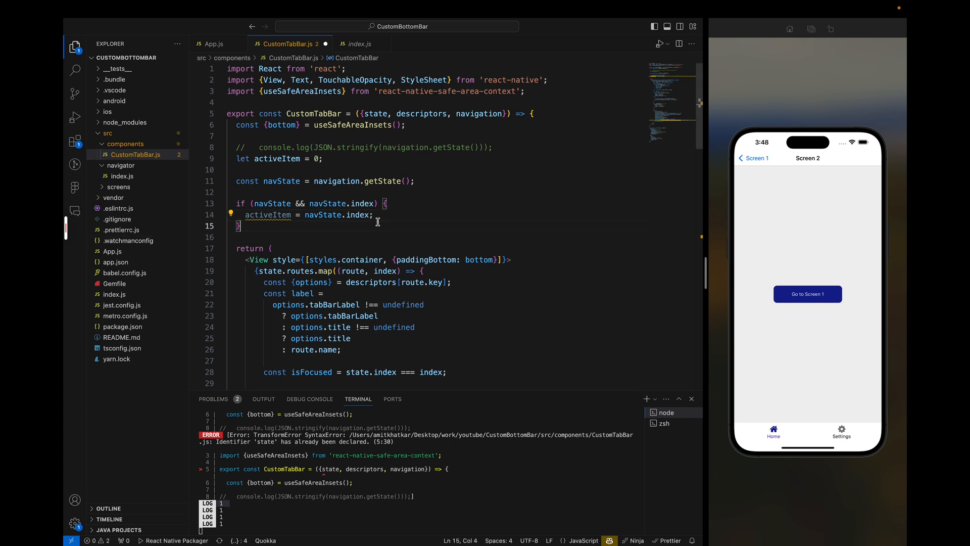
{"action": "type", "text": "if()"}
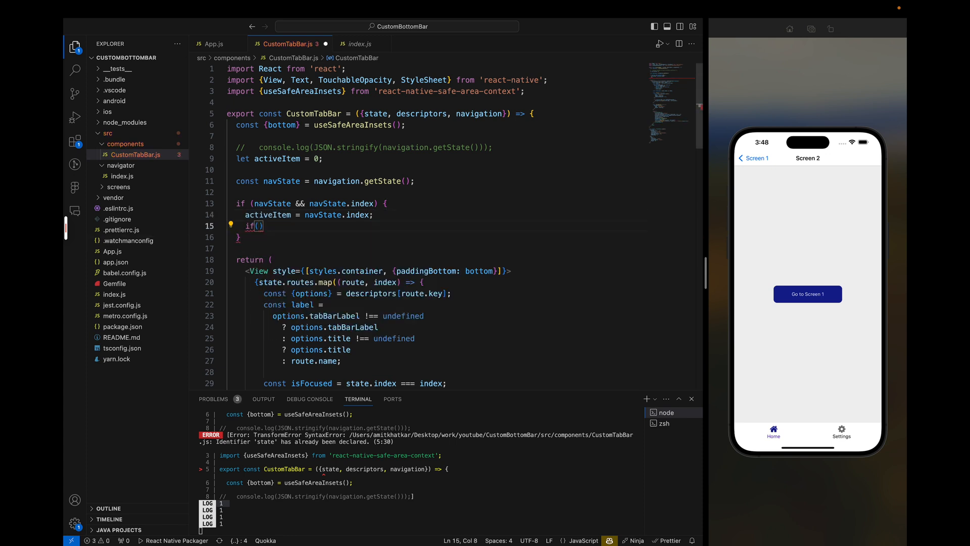
{"action": "type", "text": "activeItem && navState."}
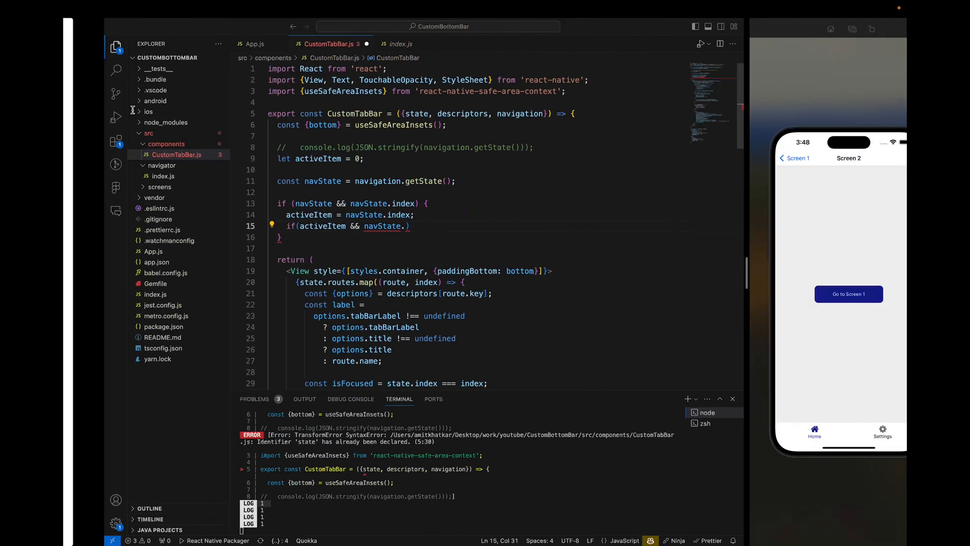
{"action": "type", "text": "routes"}
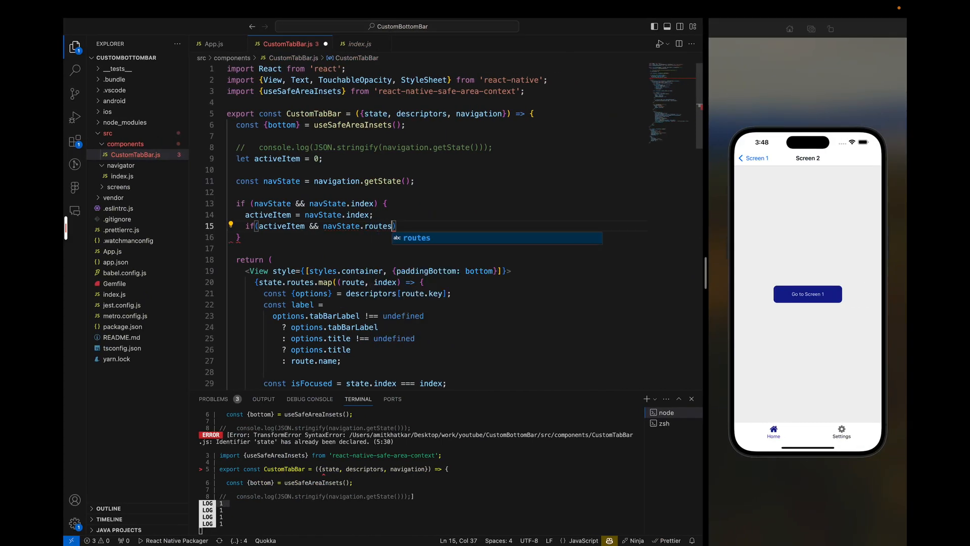
{"action": "type", "text": "[]"}
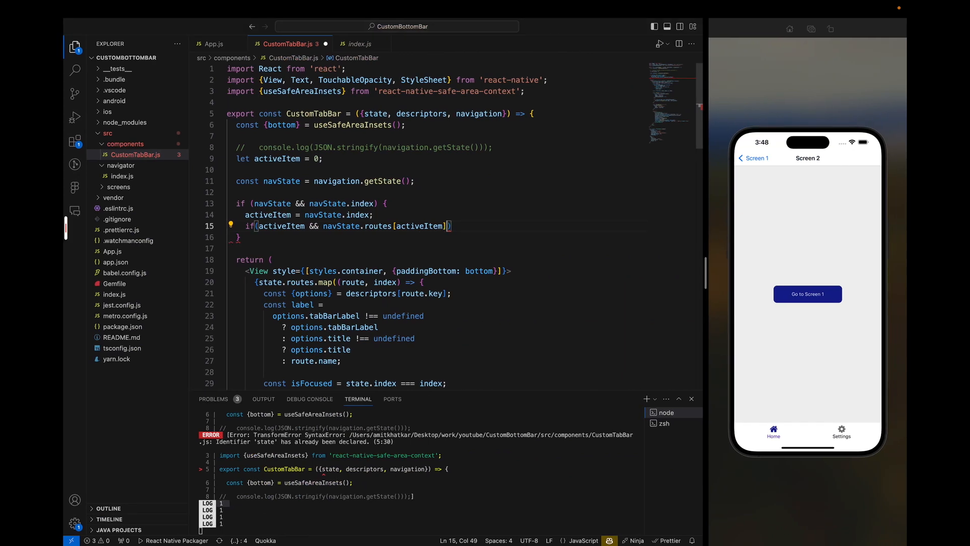
Extend the condition with navState.routes[activeItem].state so the nested stack index logs only when present
{"action": "type", "text": "&&"}
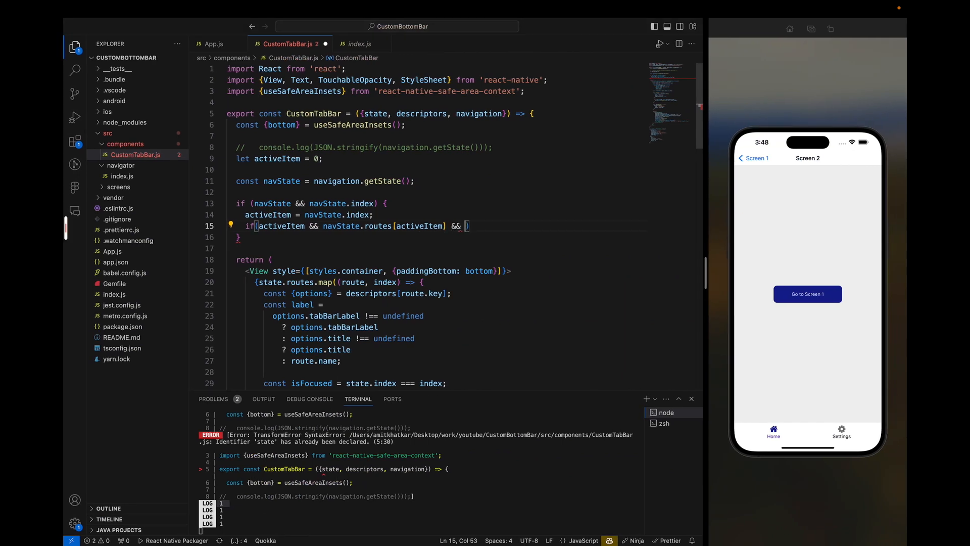
{"action": "type", "text": "navState.ro"}
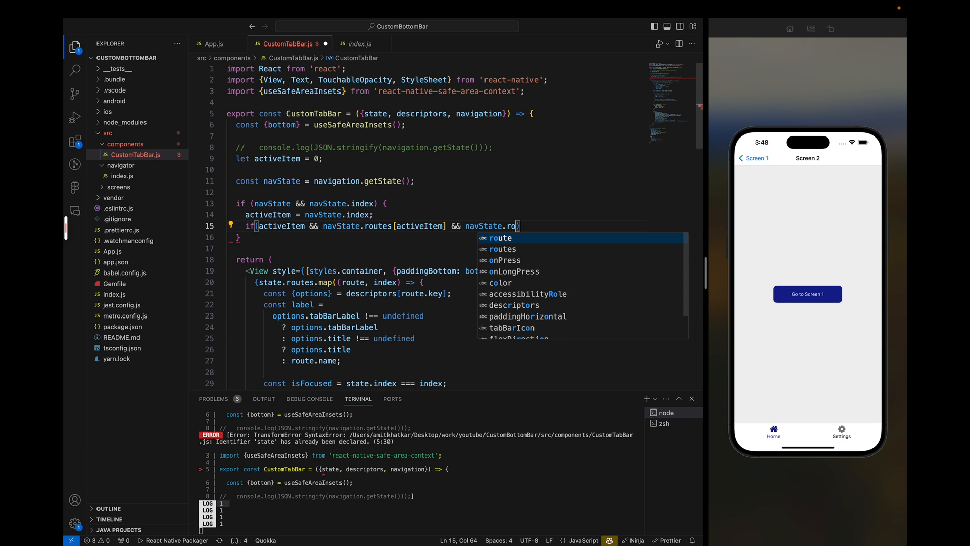
{"action": "type", "text": "utes"}
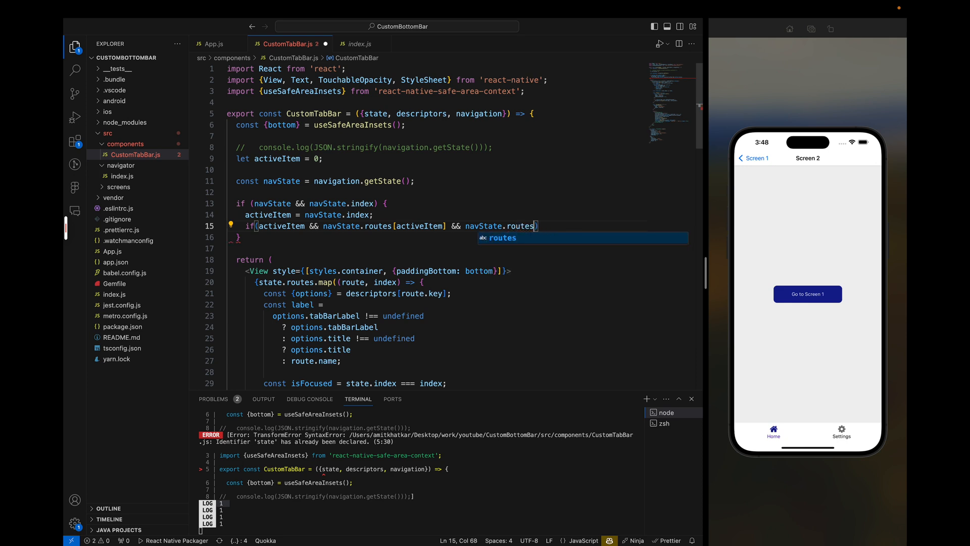
{"action": "type", "text": "[activeItem]"}
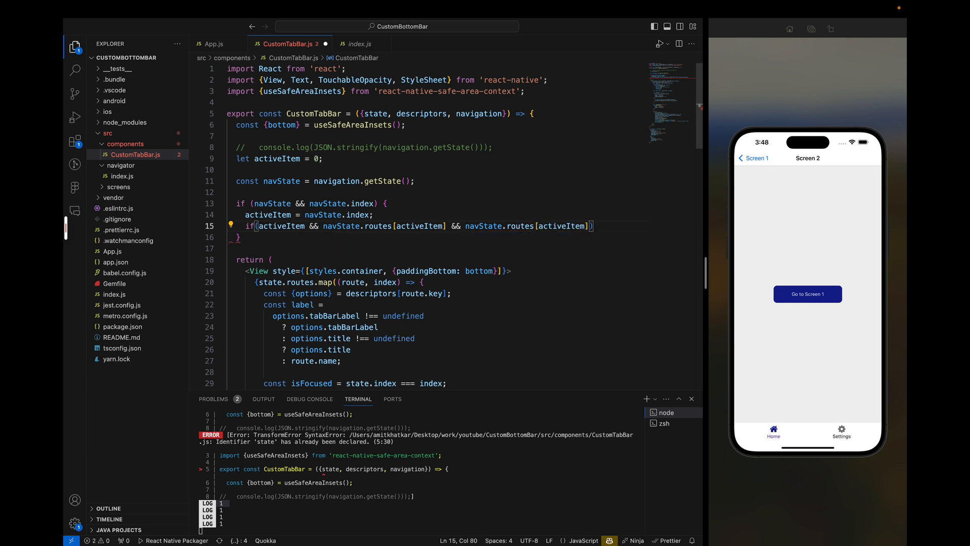
{"action": "type", "text": ".state"}
{"action": "type", "text": "console.log()"}
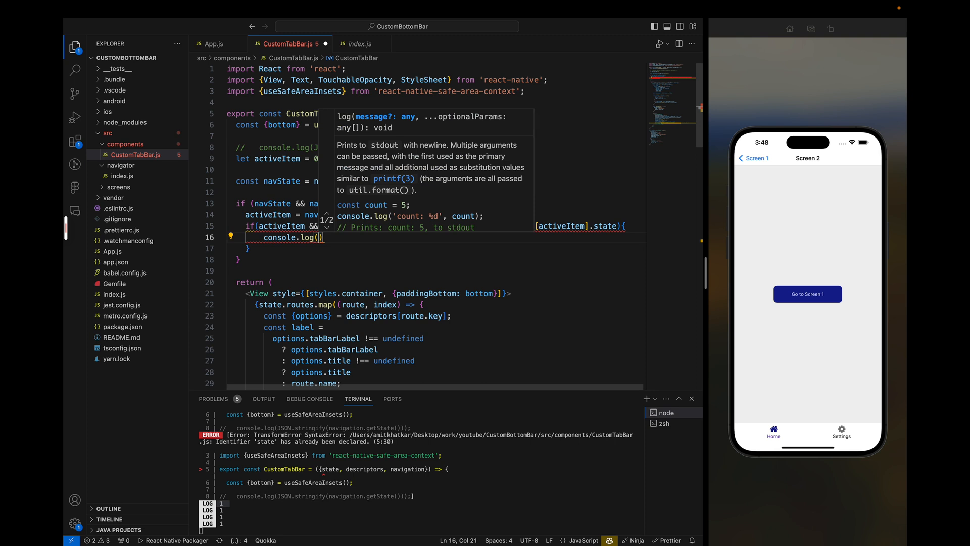
{"action": "left_click", "coordinate": [354, 252]}
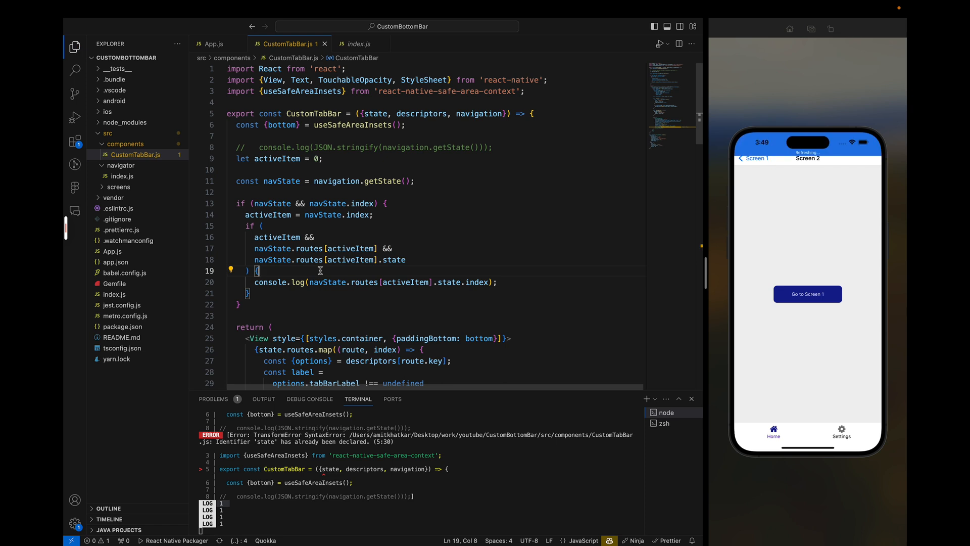
Push Screen 1 in the simulator, reduce the outer check to if (navState), and navigate back to retest
{"action": "left_click", "coordinate": [807, 294]}
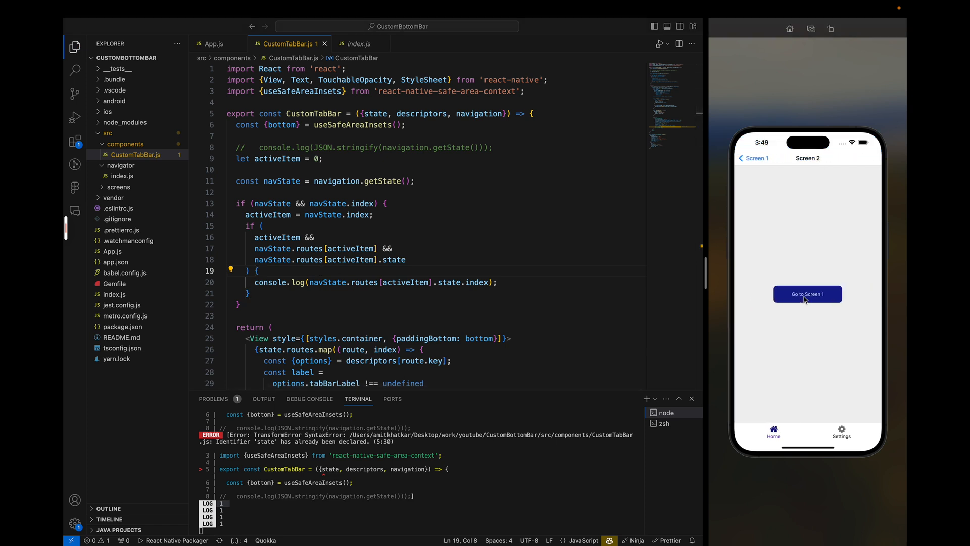
{"action": "left_click", "coordinate": [807, 294]}
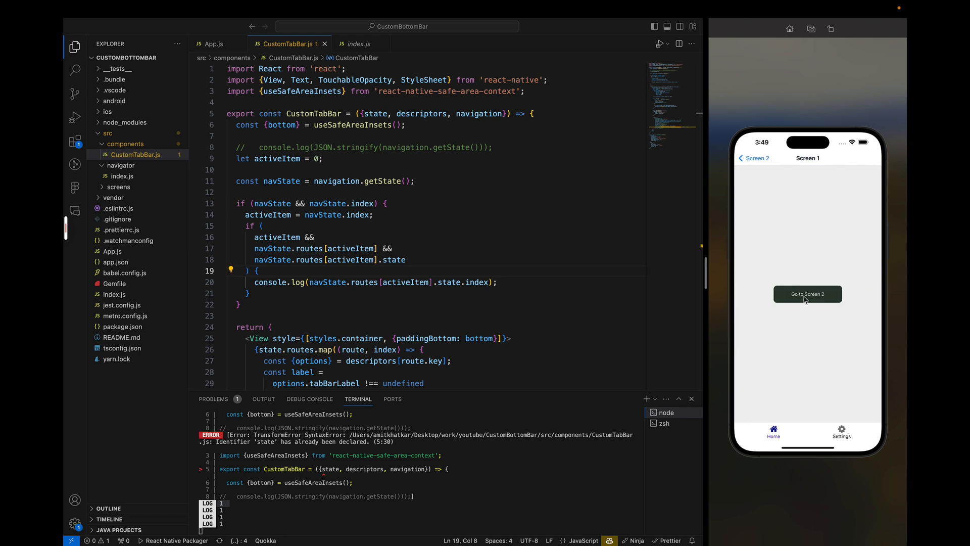
{"action": "left_click", "coordinate": [807, 293]}
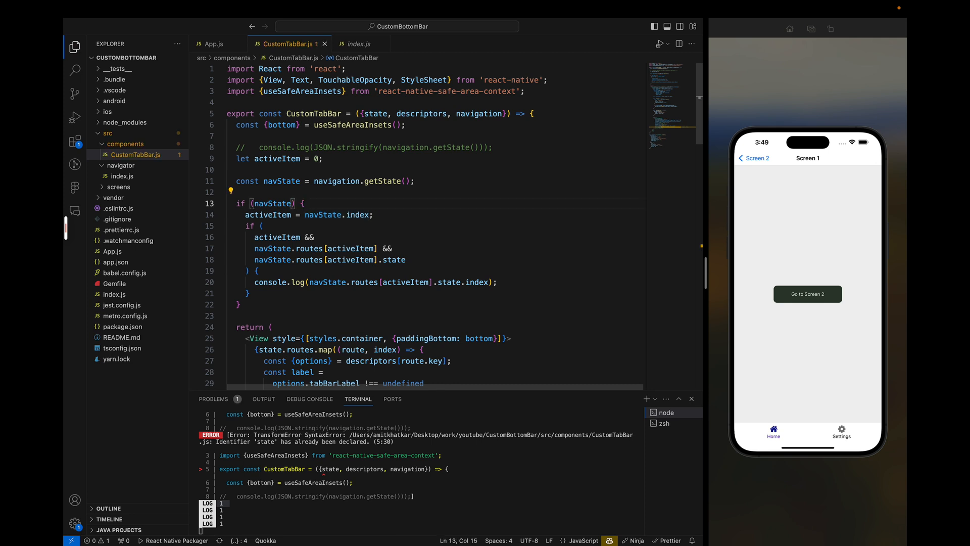
{"action": "left_click", "coordinate": [808, 294]}
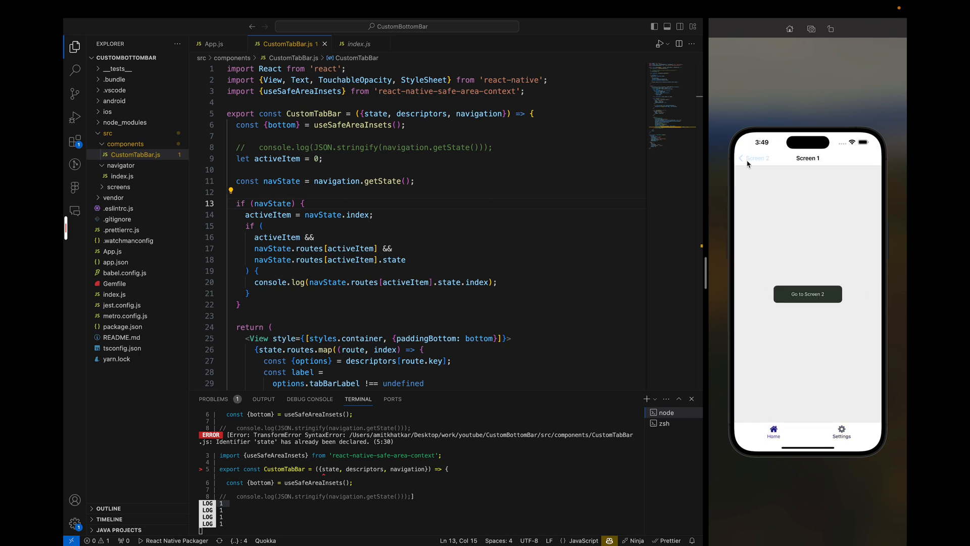
{"action": "left_click", "coordinate": [807, 293]}
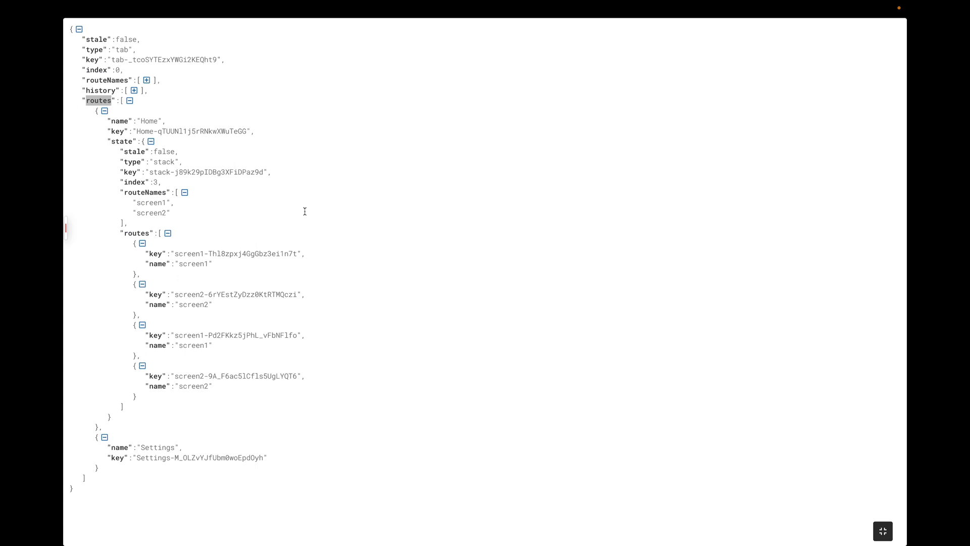
Log 'here' with activeItem, the active route and its state inside the navState check, triggering a render to read it
{"action": "left_click", "coordinate": [882, 531]}
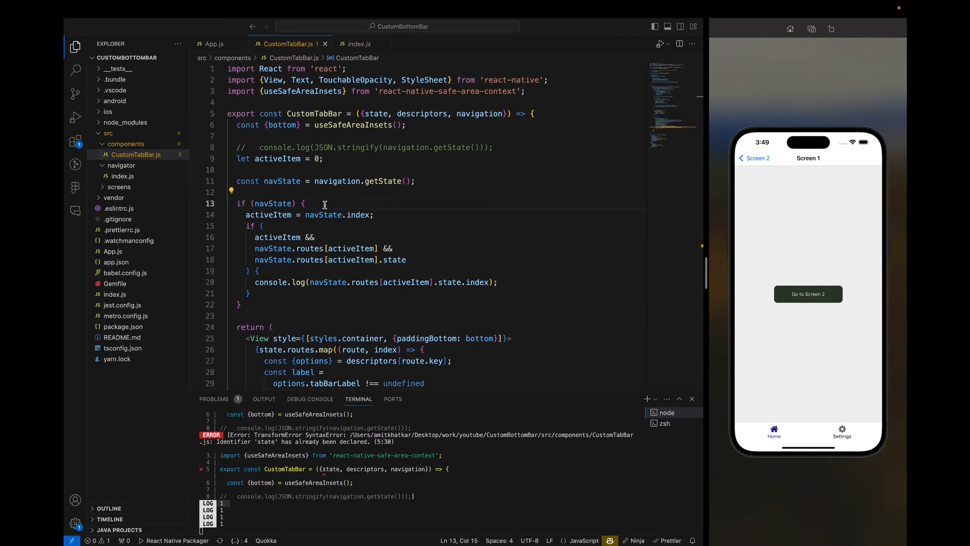
{"action": "type", "text": "console.log('here');"}
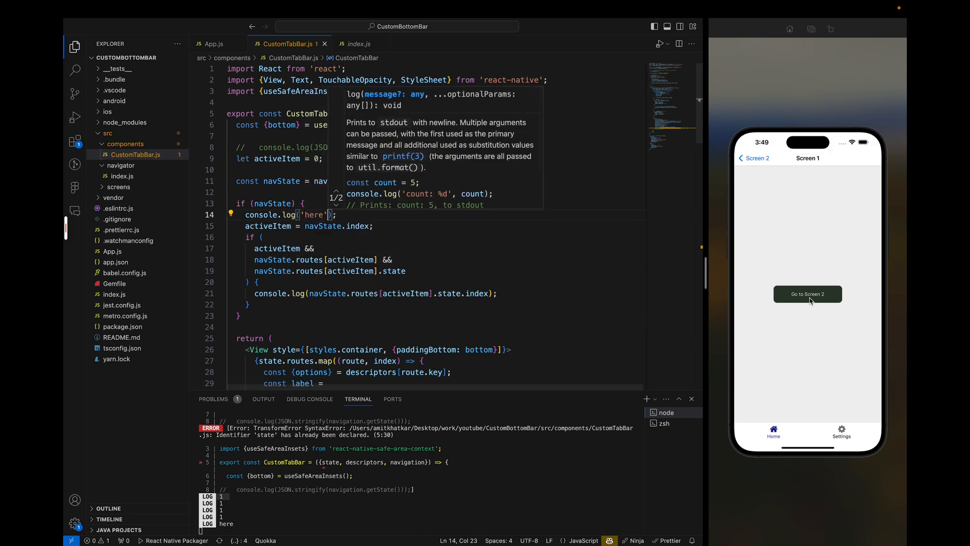
{"action": "left_click", "coordinate": [807, 294]}
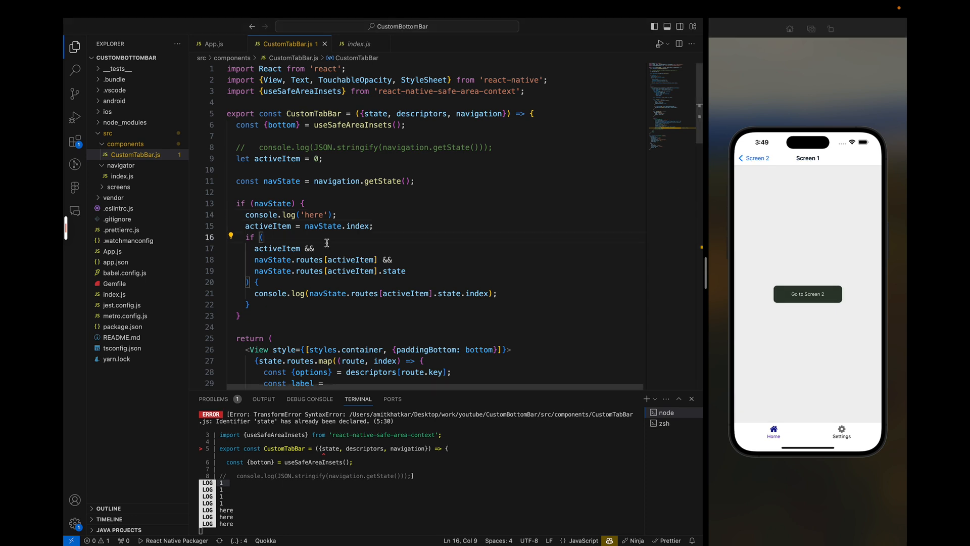
{"action": "double_click", "coordinate": [349, 259]}
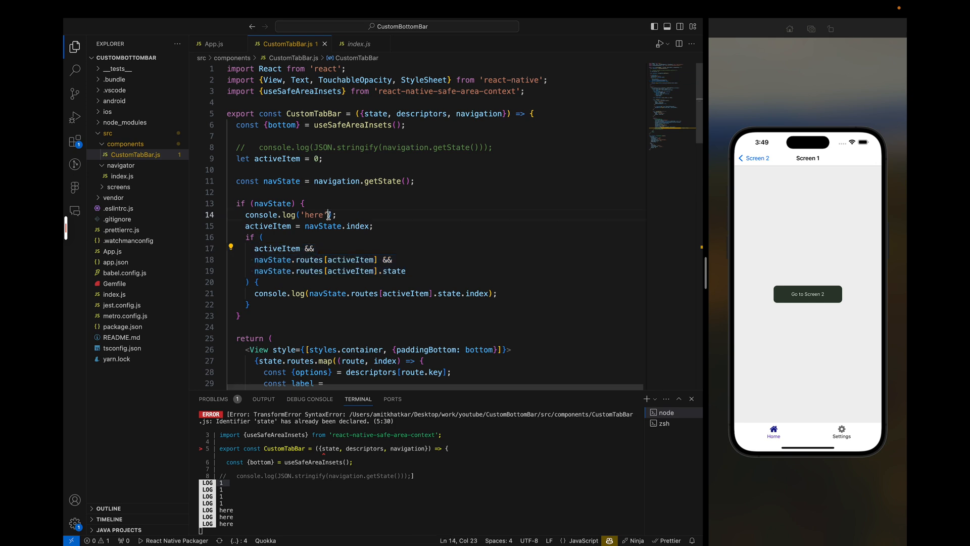
{"action": "type", "text": ",  activeItem &&"}
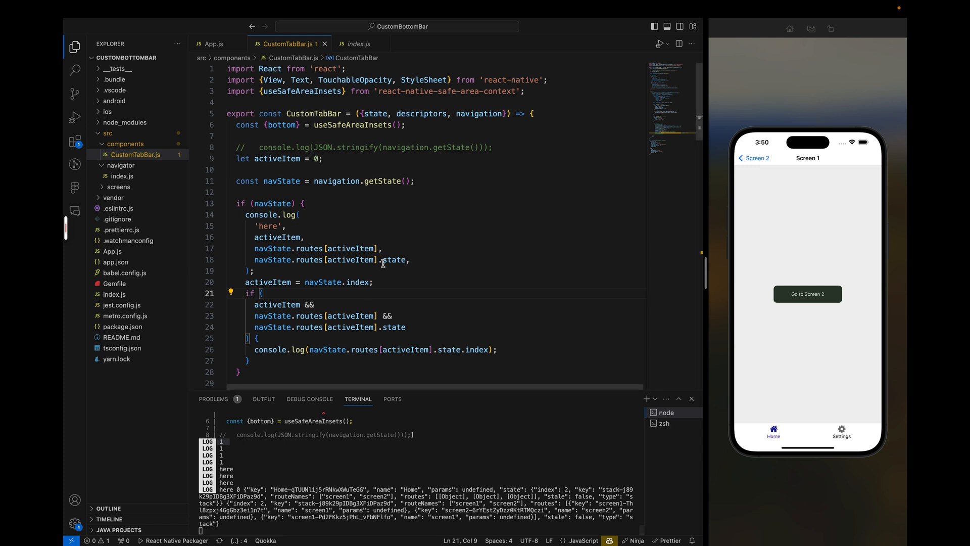
{"action": "mouse_move", "coordinate": [249, 273]}
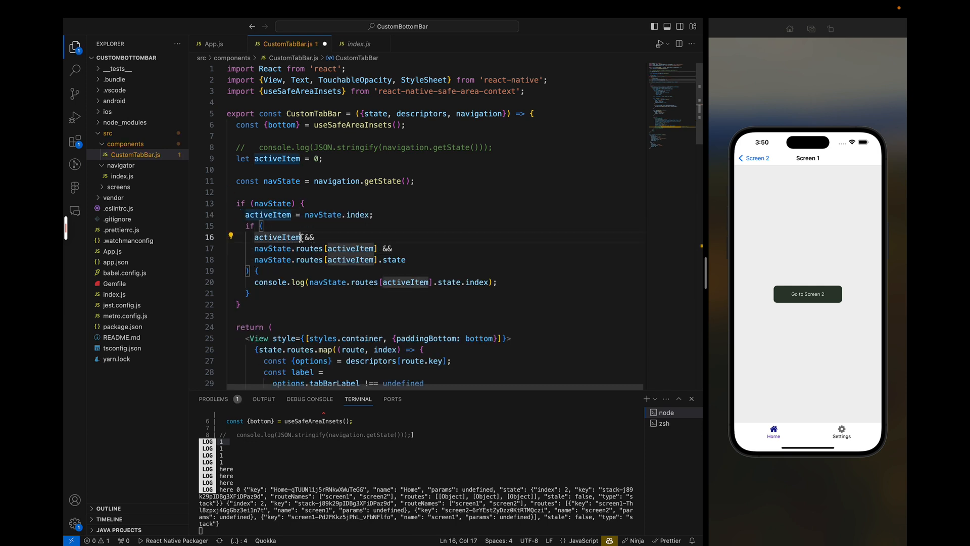
Simplify the inner route check and push several screens to watch the logged stack depth climb
{"action": "type", "text": "!=="}
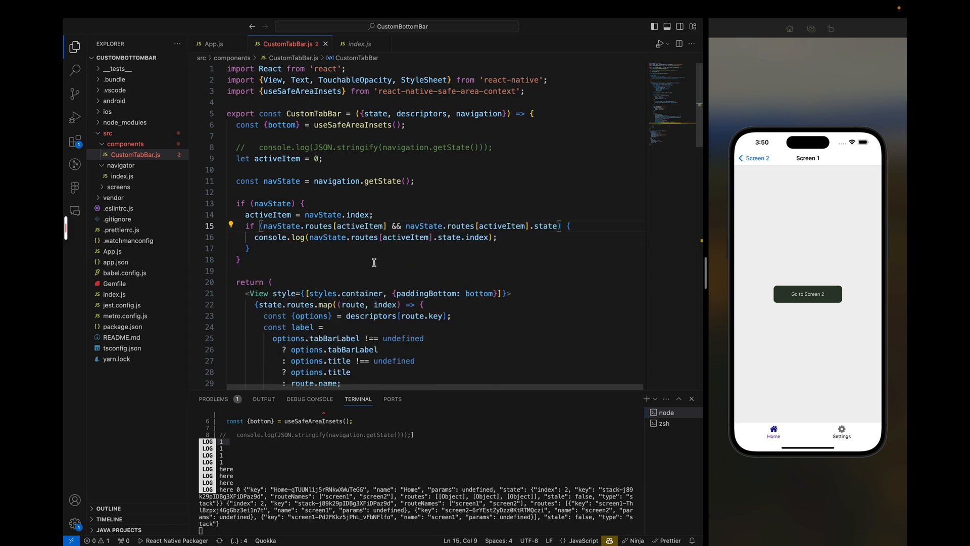
{"action": "left_click", "coordinate": [807, 294]}
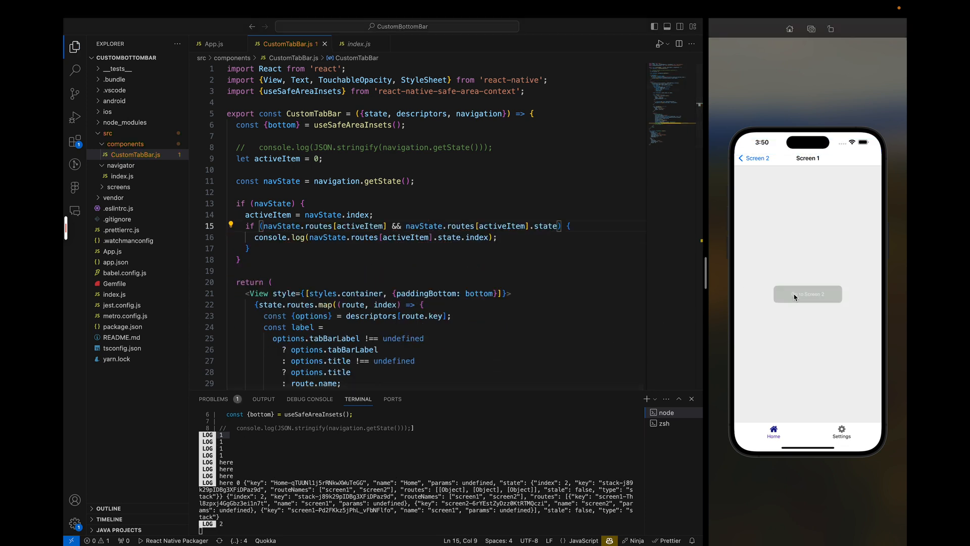
{"action": "left_click", "coordinate": [807, 294]}
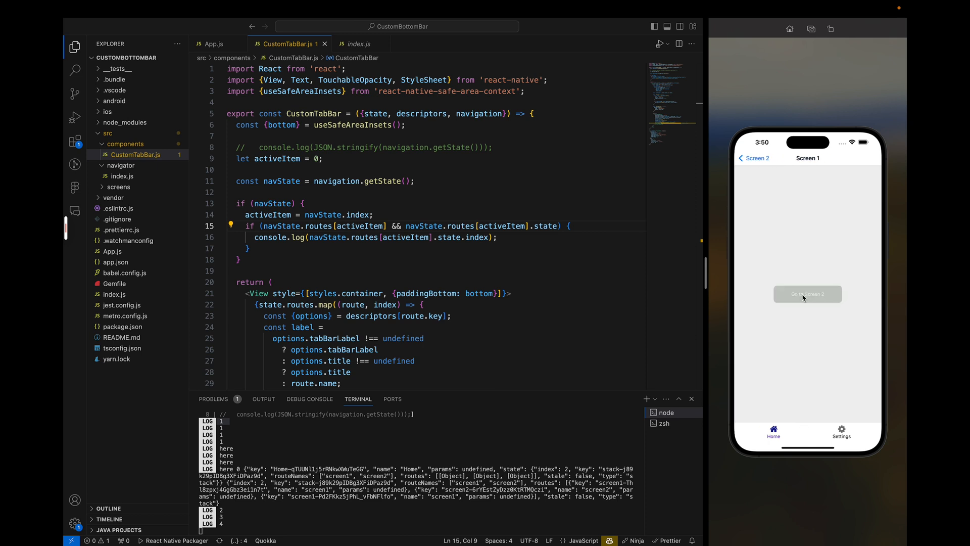
{"action": "left_click", "coordinate": [807, 294]}
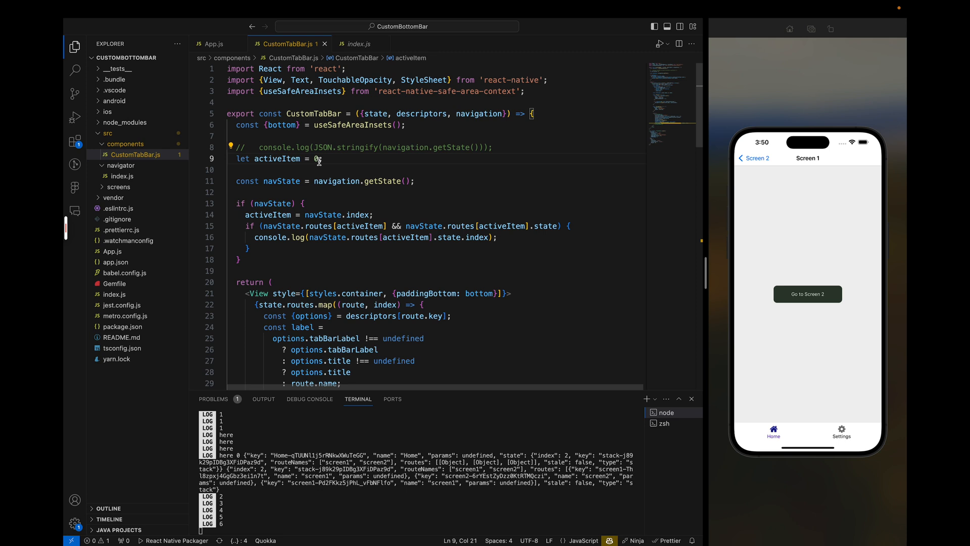
{"action": "left_click", "coordinate": [808, 294]}
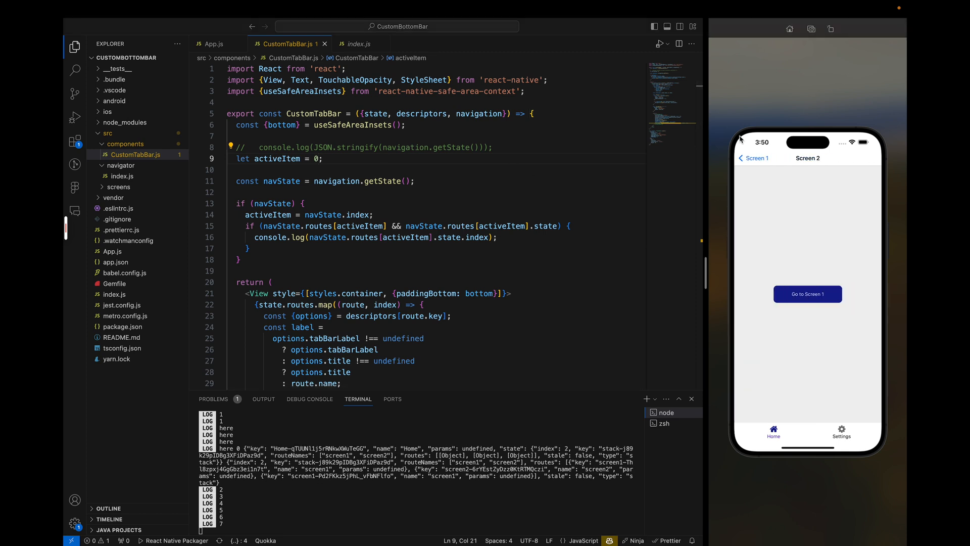
Store navState.routes[activeItem].state.index in a deepActiveIndex variable starting at 0
{"action": "left_click", "coordinate": [807, 294]}
{"action": "type", "text": "let d"}
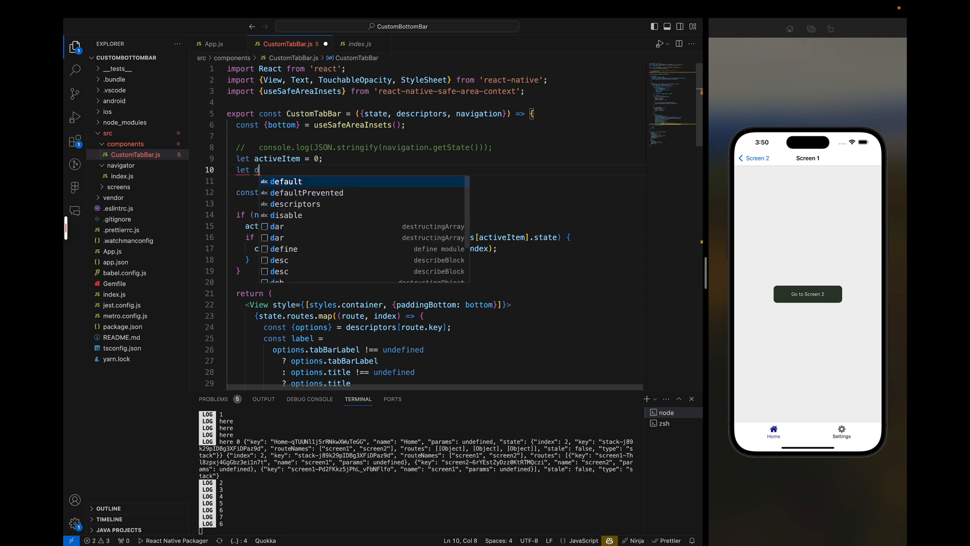
{"action": "type", "text": "eepActiveIndex ="}
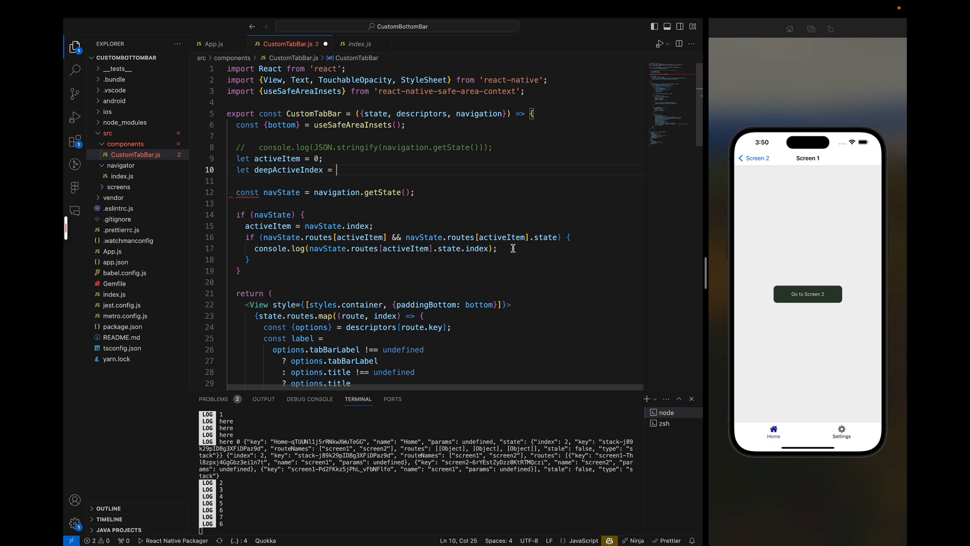
{"action": "type", "text": "deepActiveIndex ="}
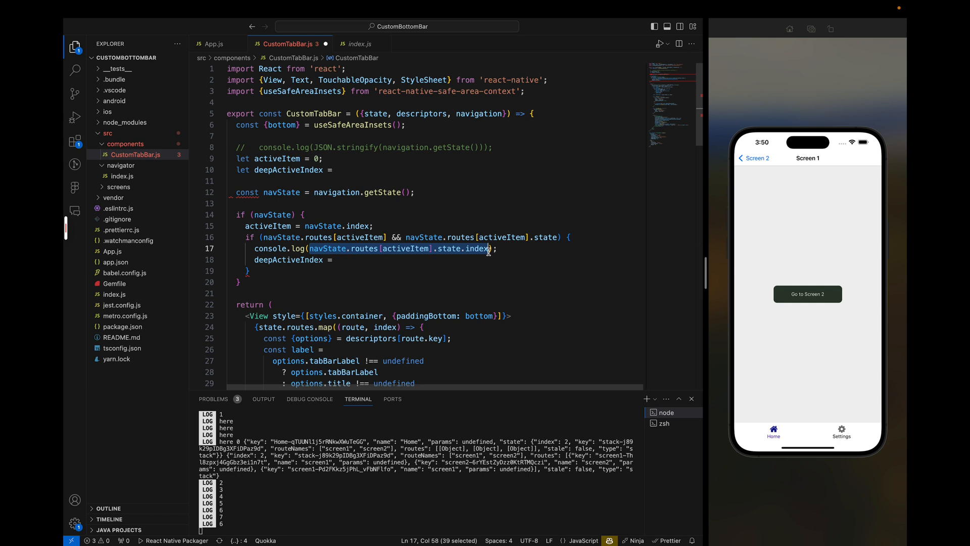
{"action": "type", "text": "navState.routes[activeItem].state.index"}
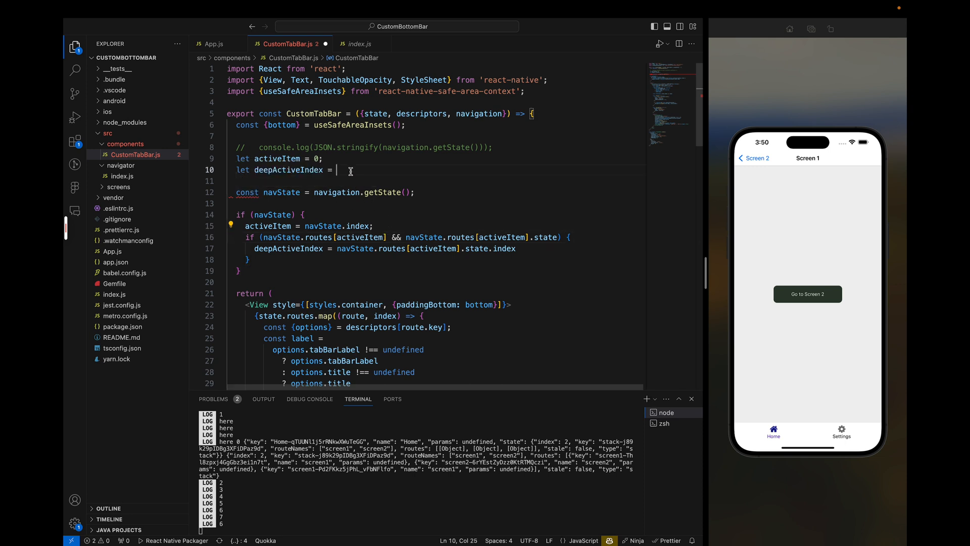
{"action": "type", "text": "0;"}
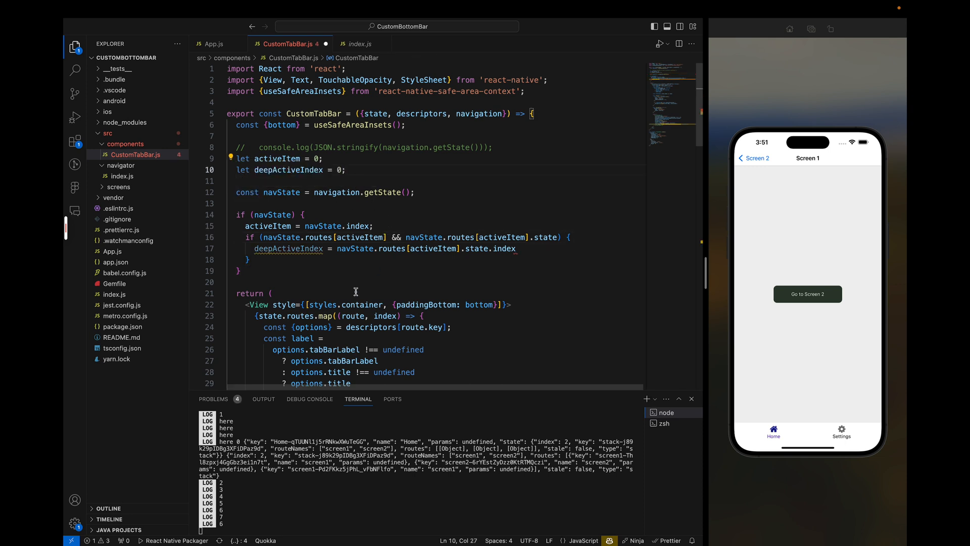
Log activeItem and deepActiveIndex after the if block and tap Back in the simulator to watch the pairs
{"action": "left_click", "coordinate": [520, 248]}
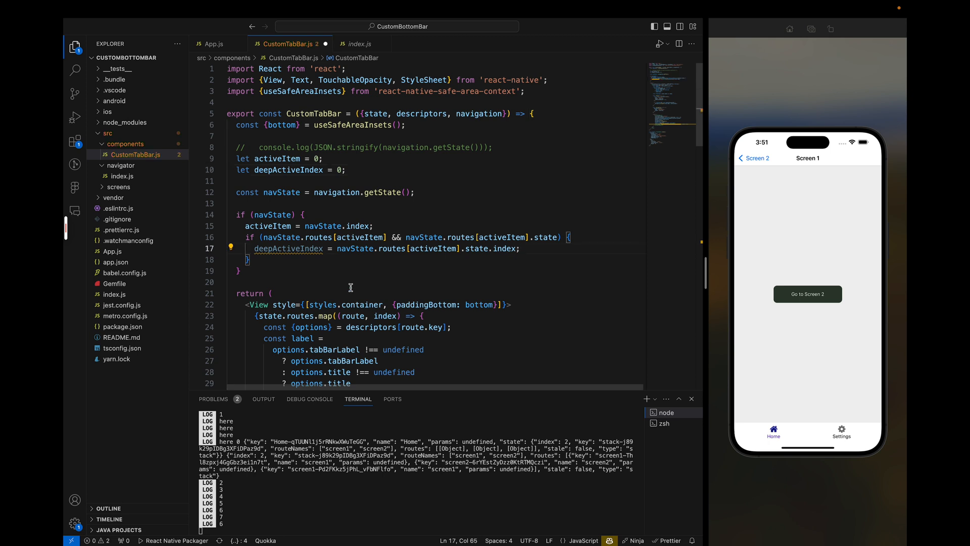
{"action": "type", "text": "console.log(activeItem, deepActiveIndex);"}
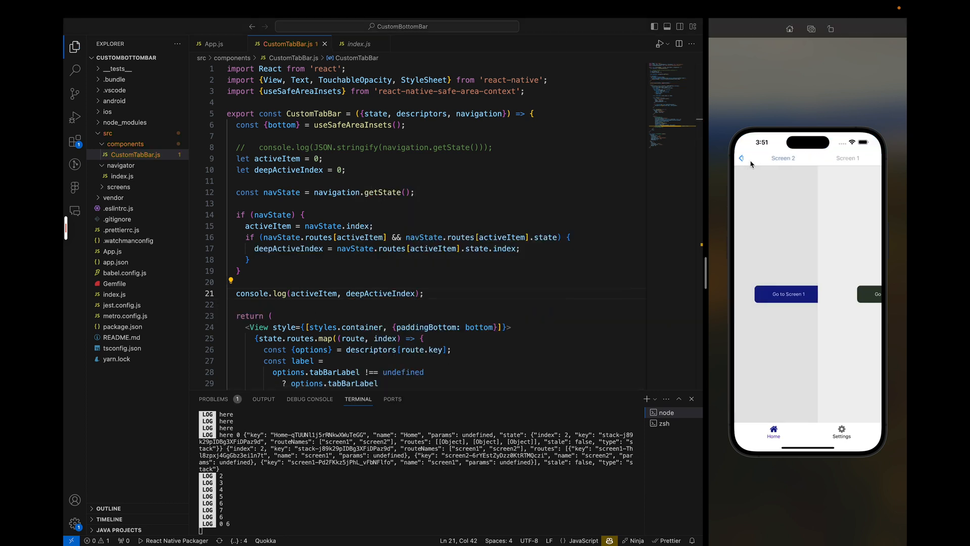
{"action": "left_click", "coordinate": [785, 294]}
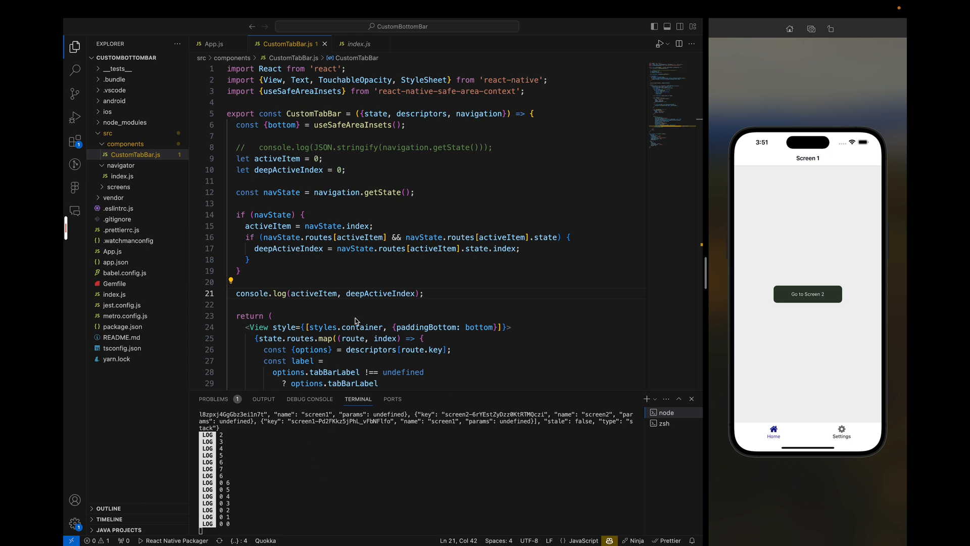
Wrap each tab in a View with a new row style: flexDirection 'row', alignItems 'center', flex 1
{"action": "scroll", "scroll_direction": "down", "scroll_amount": 3}
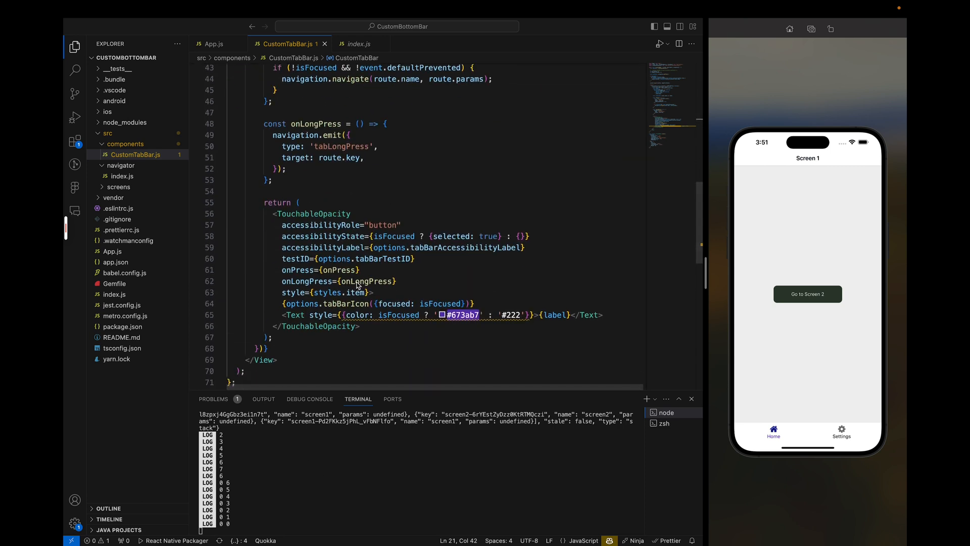
{"action": "scroll", "scroll_direction": "down", "scroll_amount": 3}
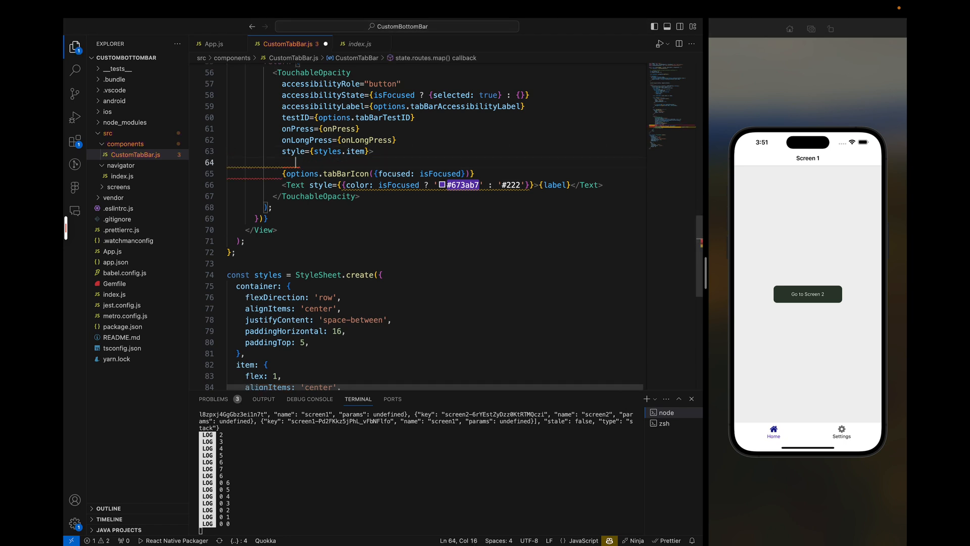
{"action": "type", "text": "<View"}
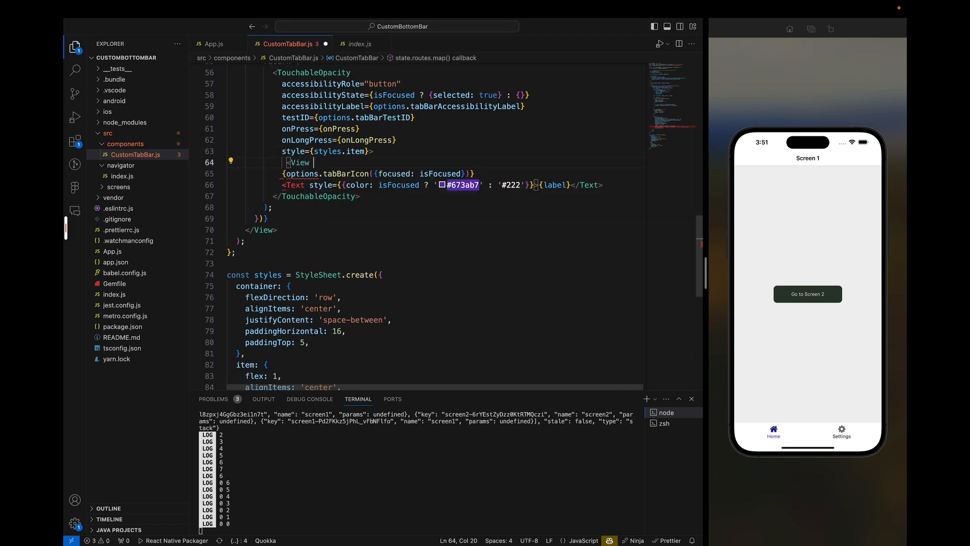
{"action": "type", "text": "style={styl"}
{"action": "type", "text": "flexD"}
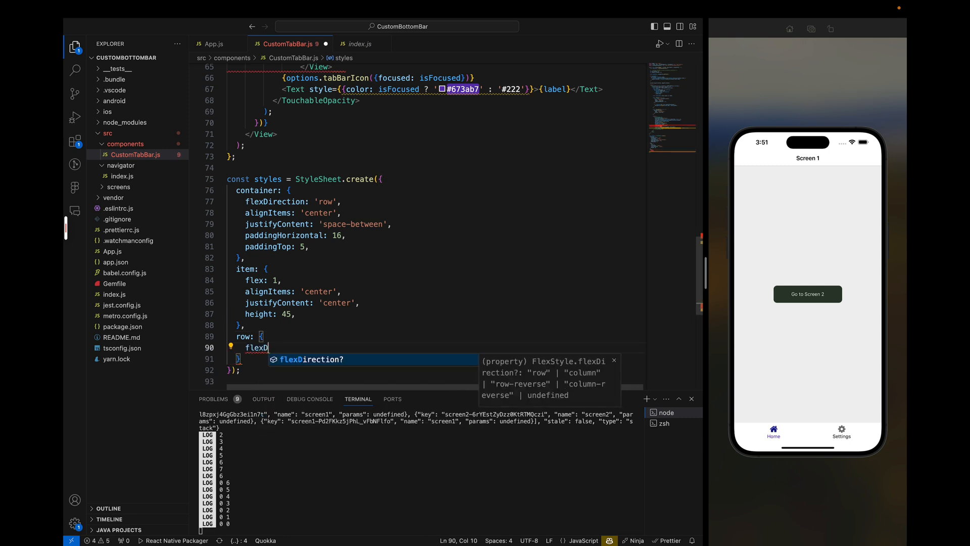
{"action": "type", "text": "irection: 'row',"}
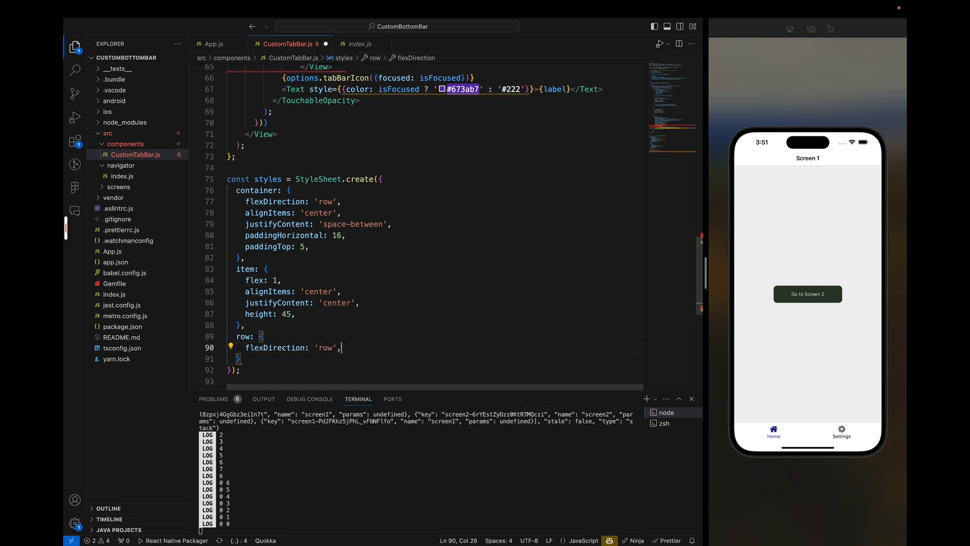
{"action": "type", "text": "alignItems:"}
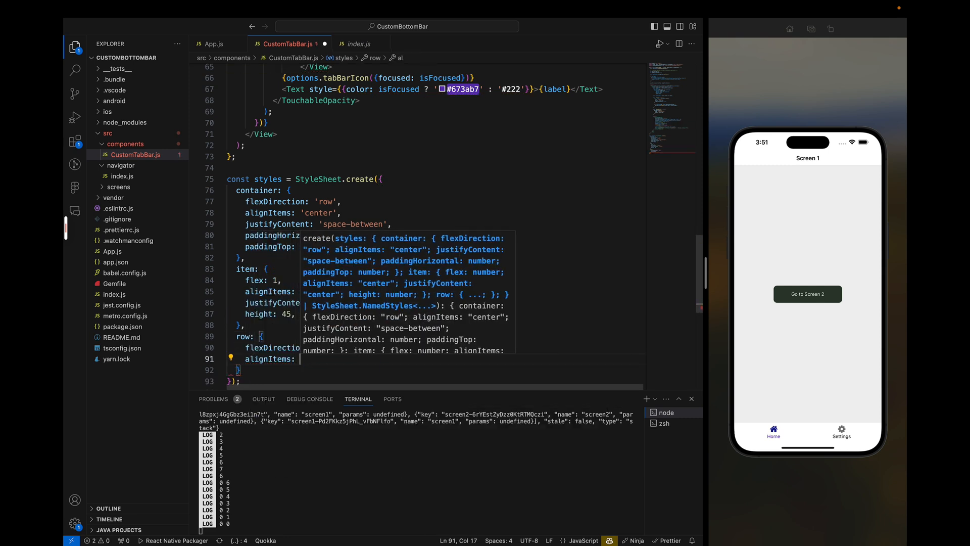
{"action": "type", "text": "'center',"}
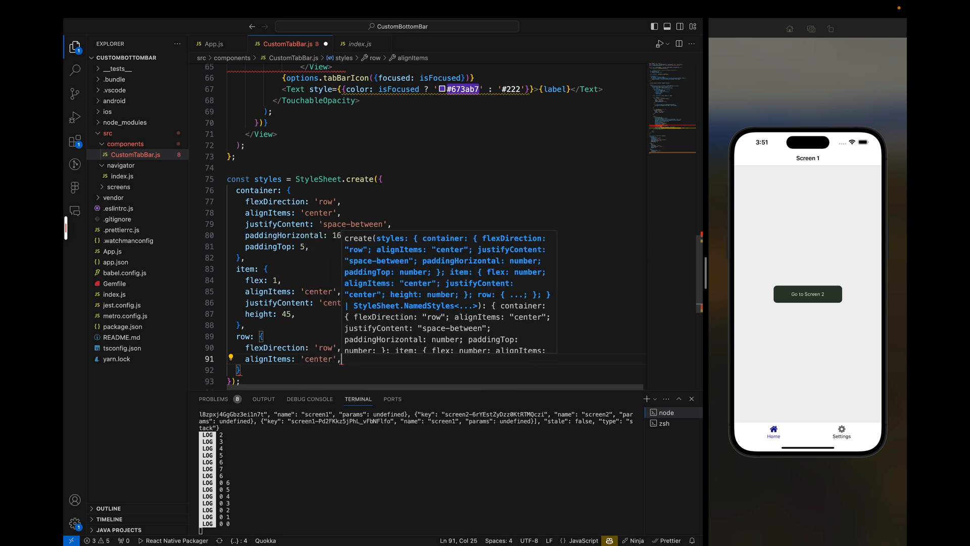
{"action": "type", "text": "flex: 1,"}
{"action": "type", "text": "{"}
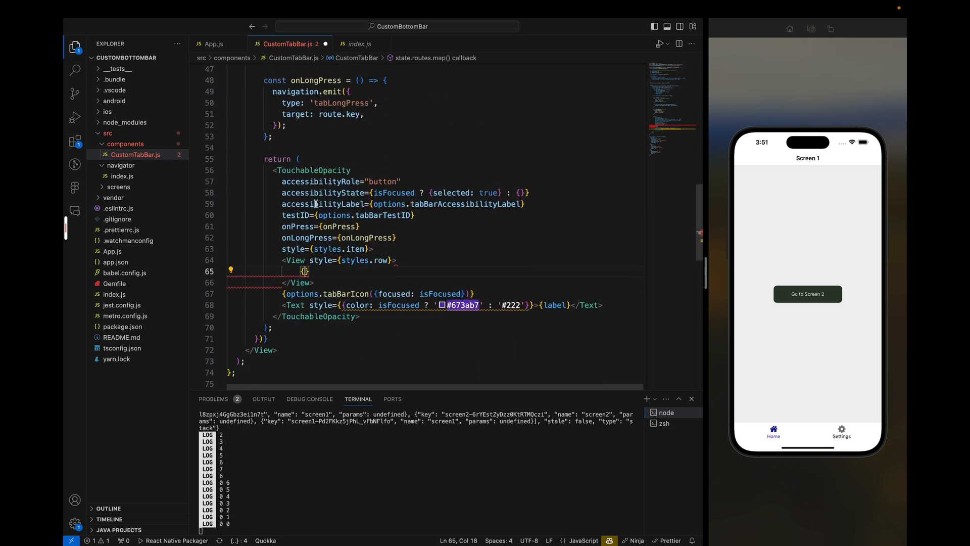
Map new Array(deepActiveIndex + 1).fill('') to Views styled styles.bar inside the row
{"action": "type", "text": "new"}
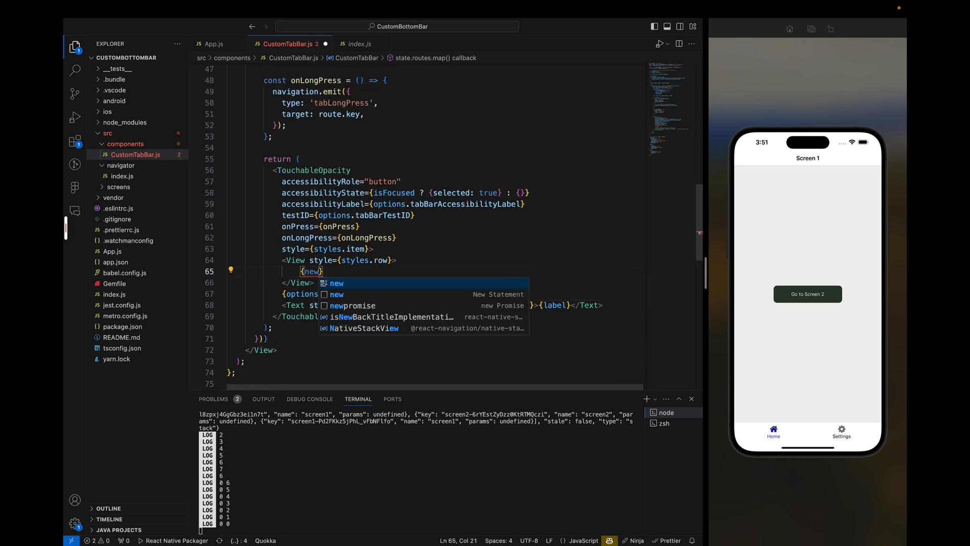
{"action": "type", "text": "Array"}
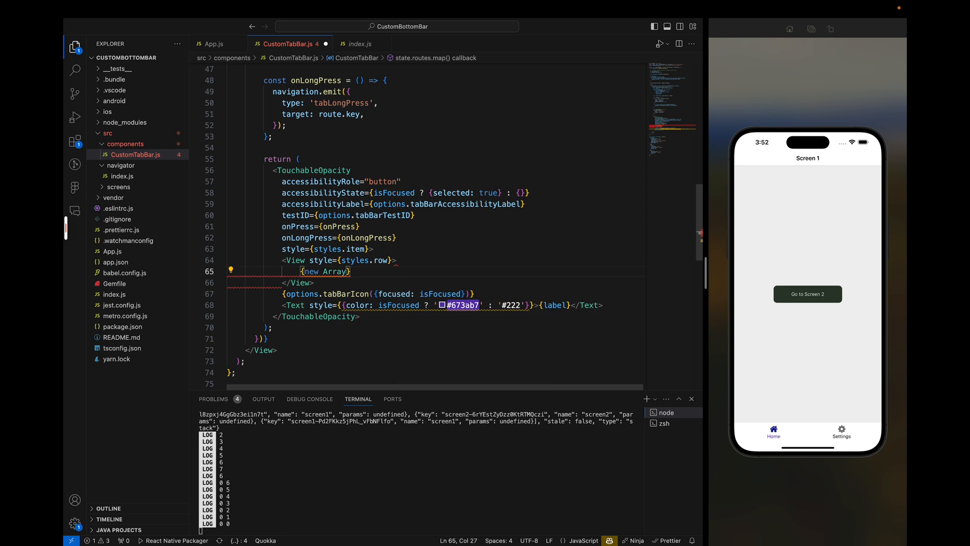
{"action": "type", "text": "("}
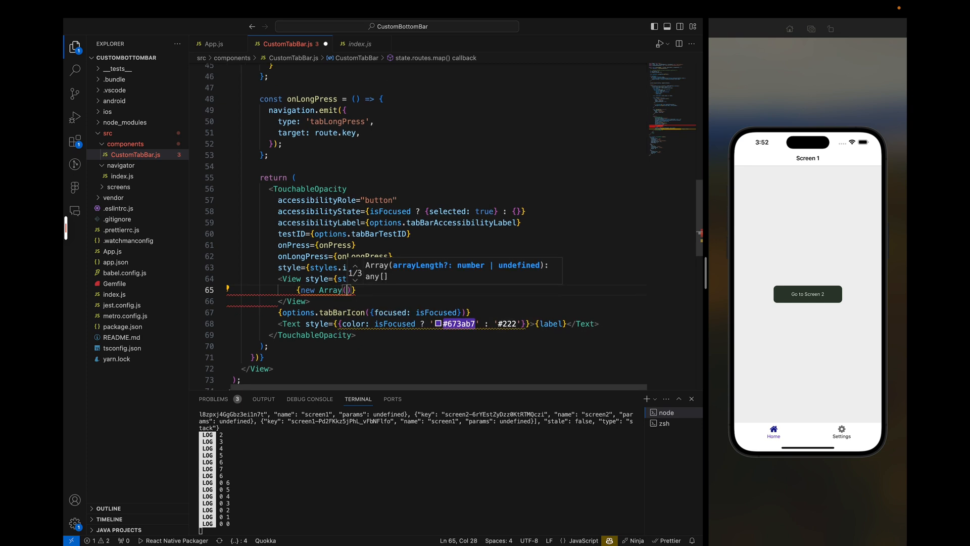
{"action": "type", "text": "deepActiveIndex + 1).fill("}
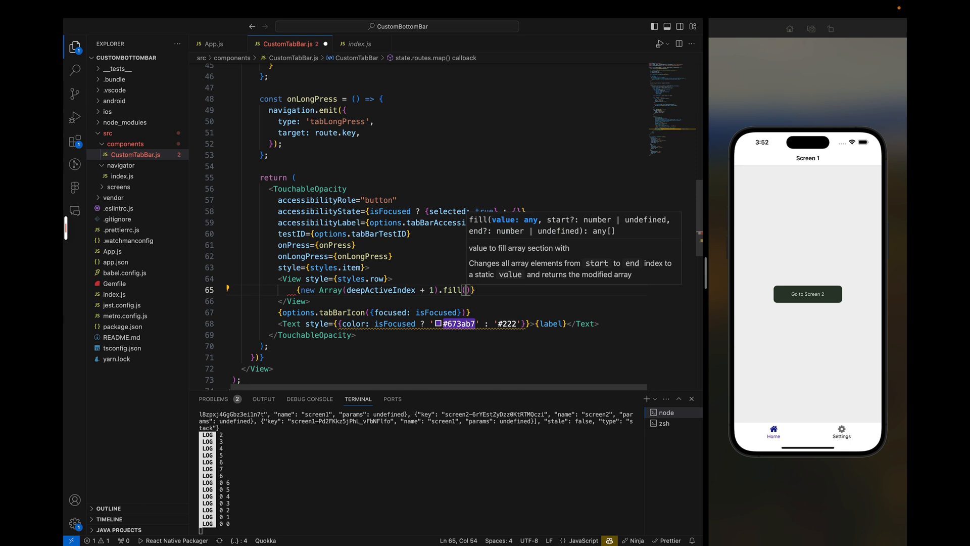
{"action": "type", "text": "'"}
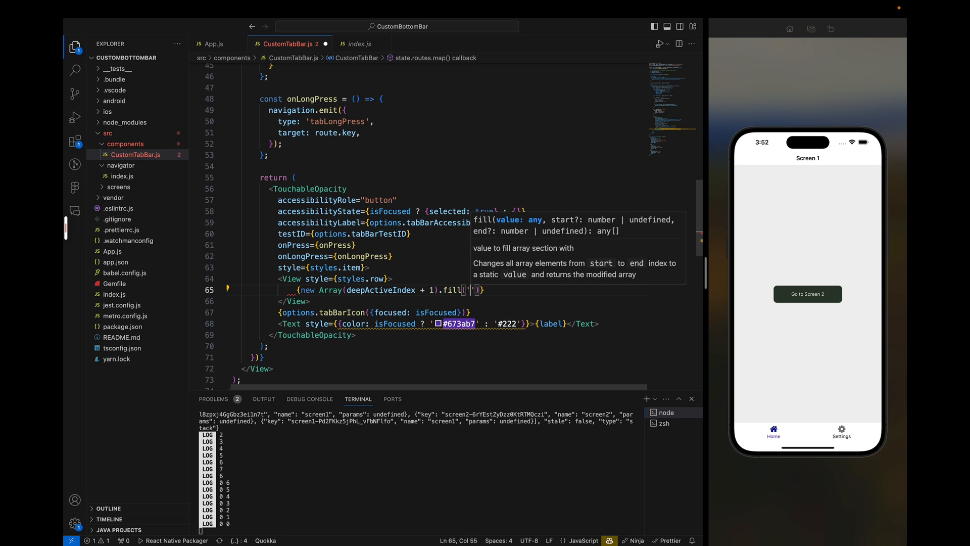
{"action": "type", "text": ".map(_, i) =>"}
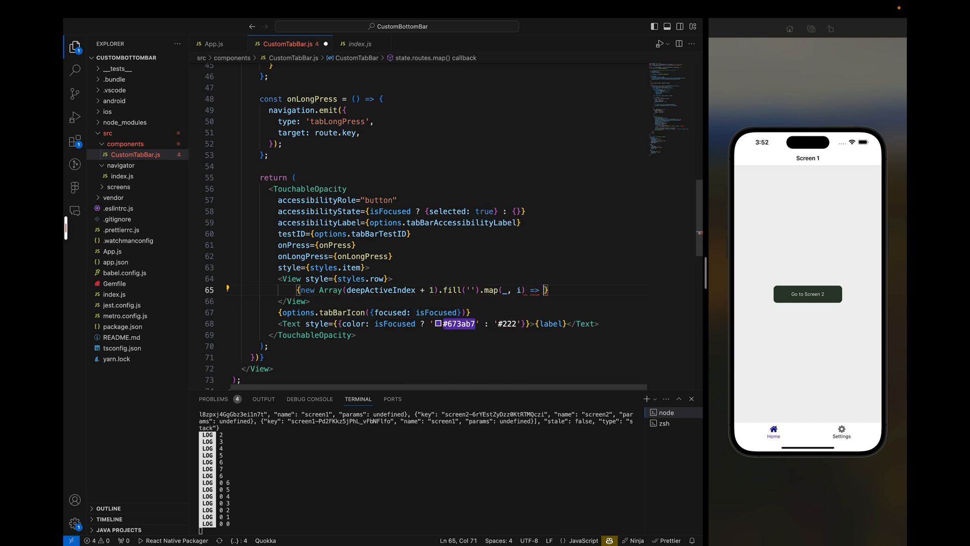
{"action": "type", "text": "<View style="}
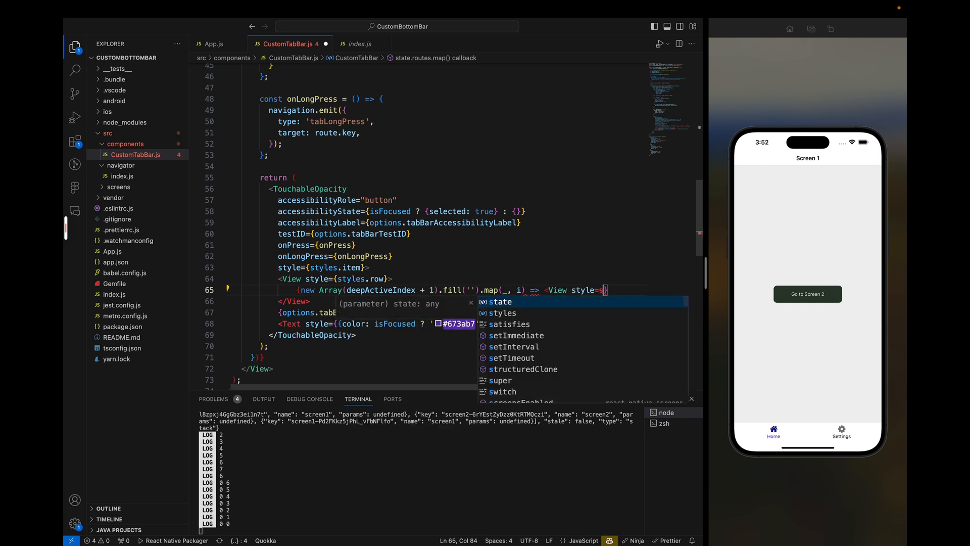
{"action": "type", "text": "styles."}
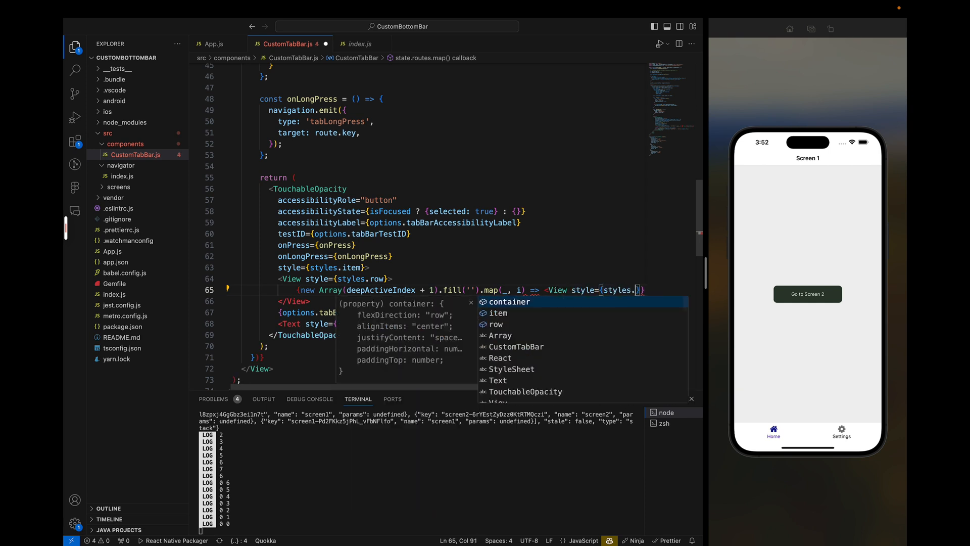
{"action": "type", "text": "bar} />"}
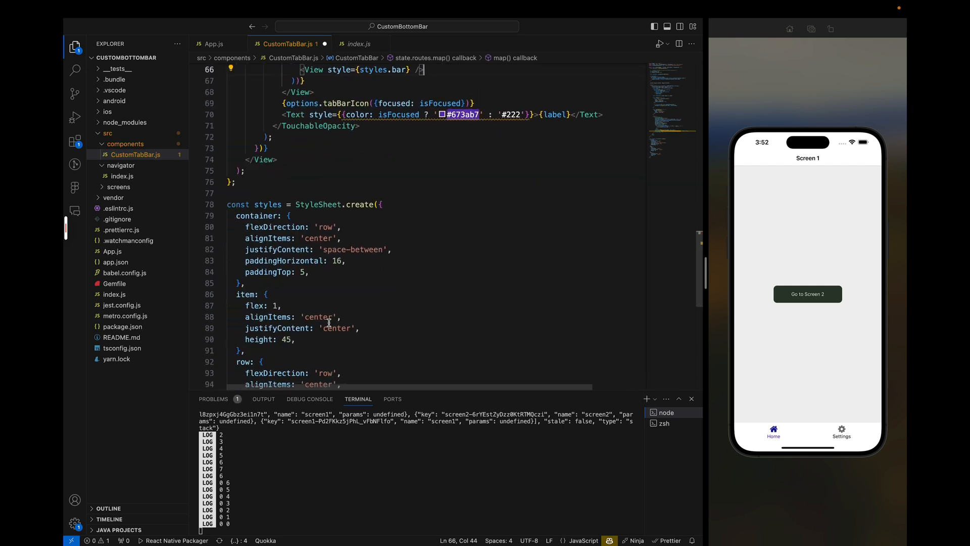
Add a bar style with flex 1, height 3, borderRadius 3 and backgroundColor '#129', then save
{"action": "scroll", "scroll_direction": "down", "scroll_amount": 3}
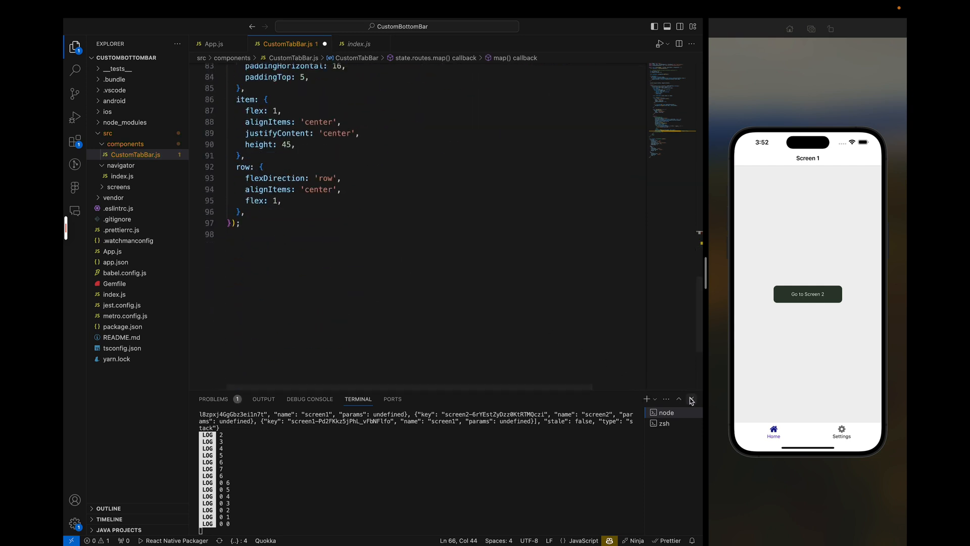
{"action": "type", "text": "bar: {"}
{"action": "left_click", "coordinate": [420, 234]}
{"action": "type", "text": "width"}
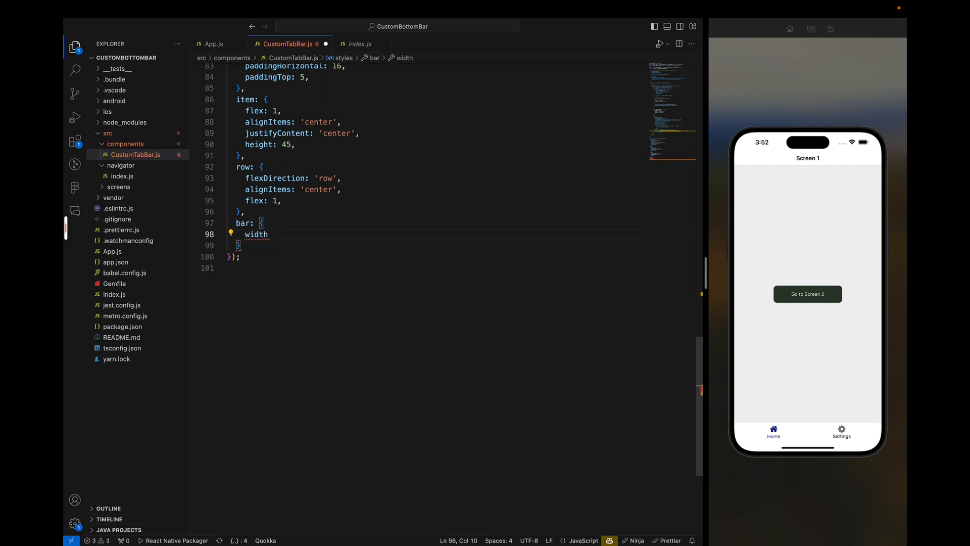
{"action": "type", "text": "f"}
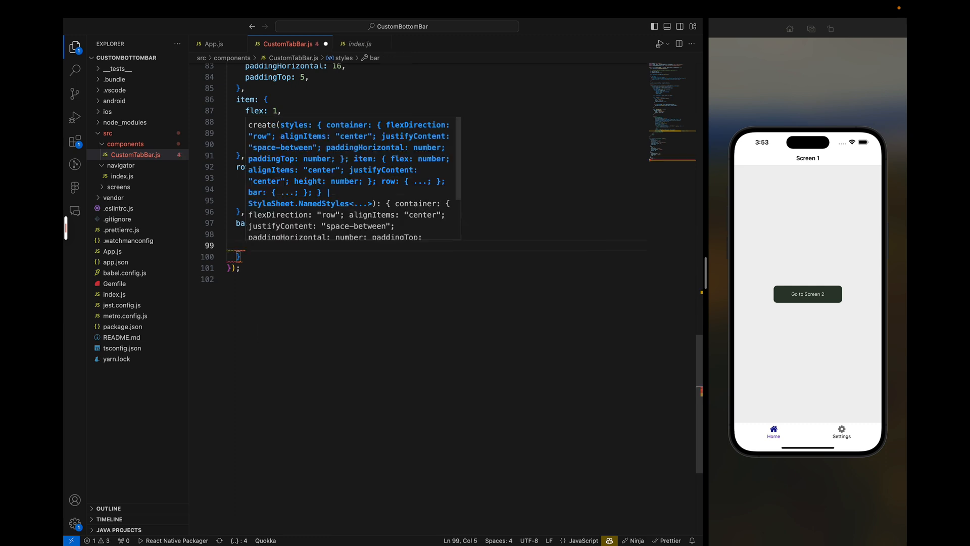
{"action": "type", "text": "height: 3"}
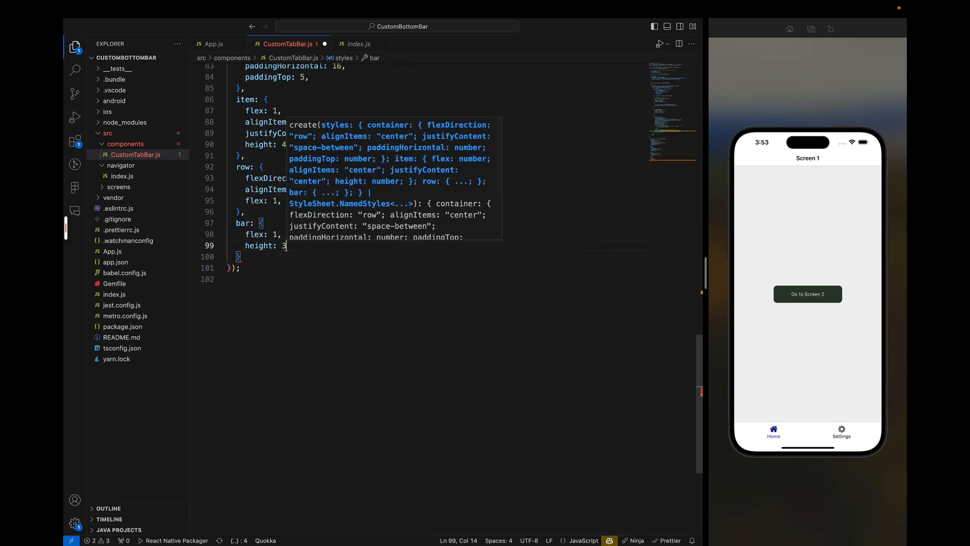
{"action": "type", "text": "borderr"}
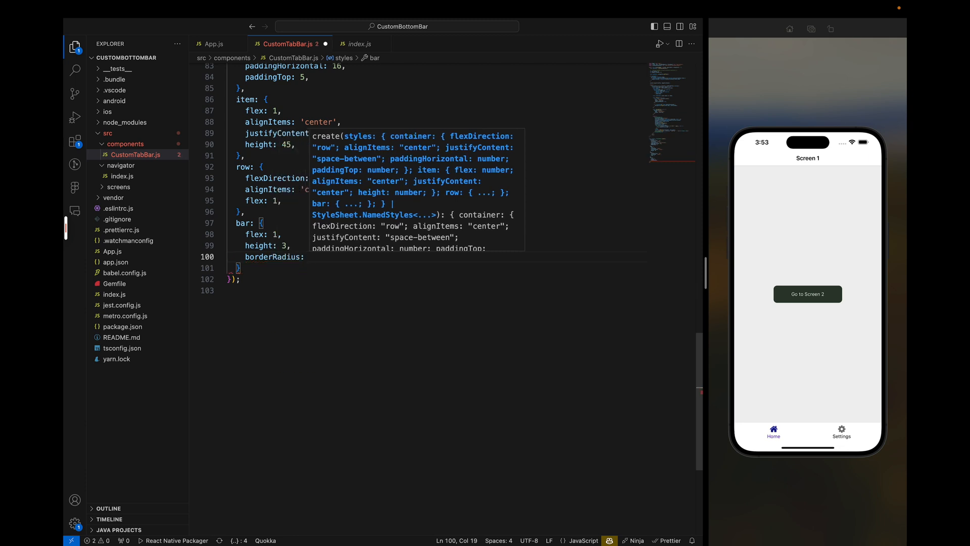
{"action": "type", "text": "3,"}
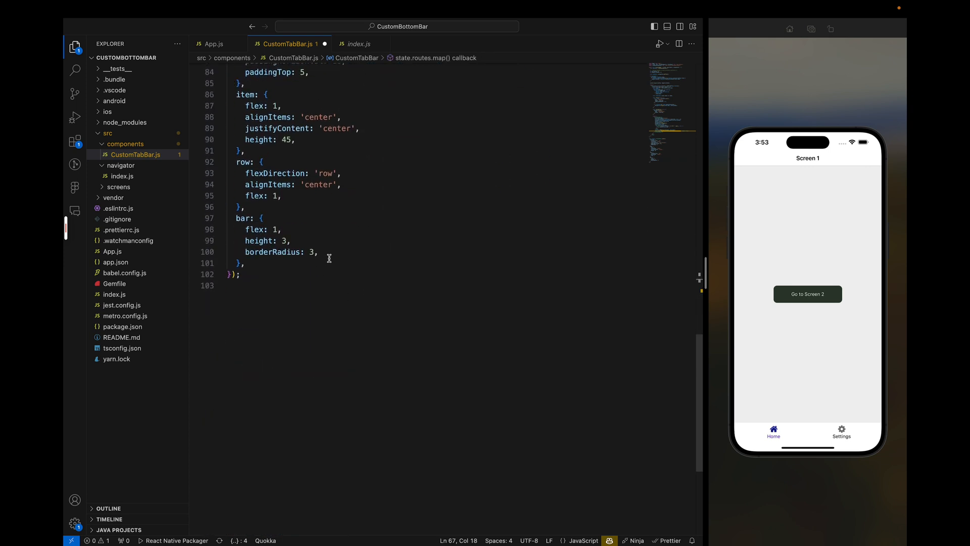
{"action": "type", "text": "backgroundColor:"}
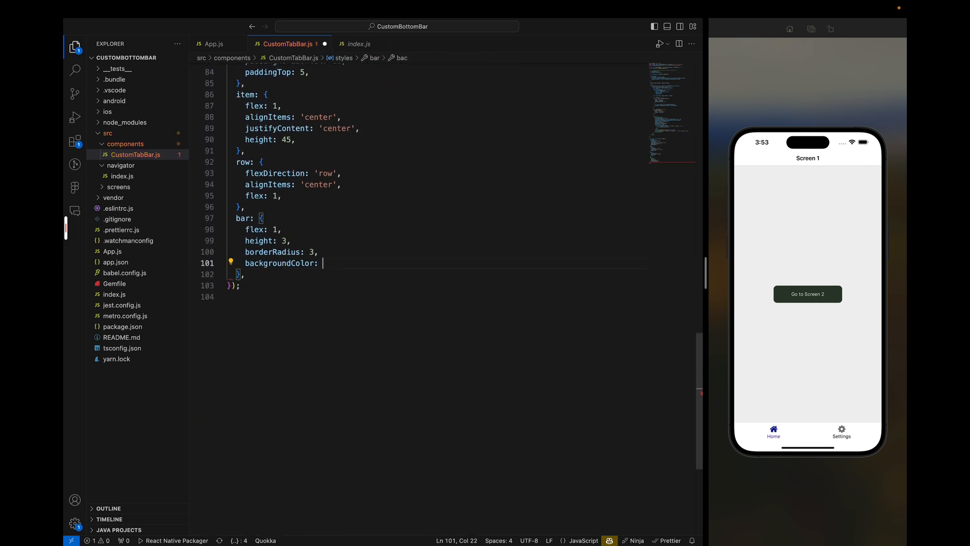
{"action": "type", "text": "'#129'"}
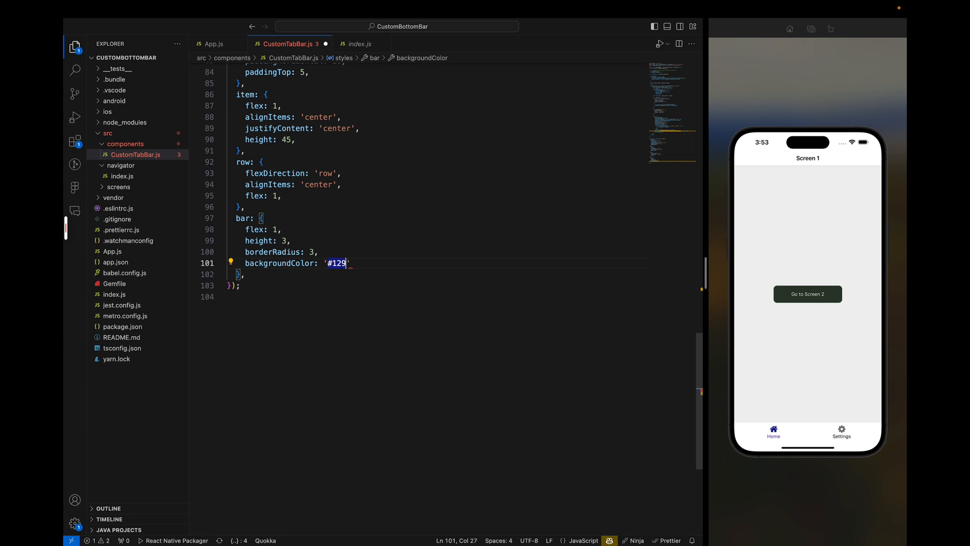
{"action": "type", "text": "',"}
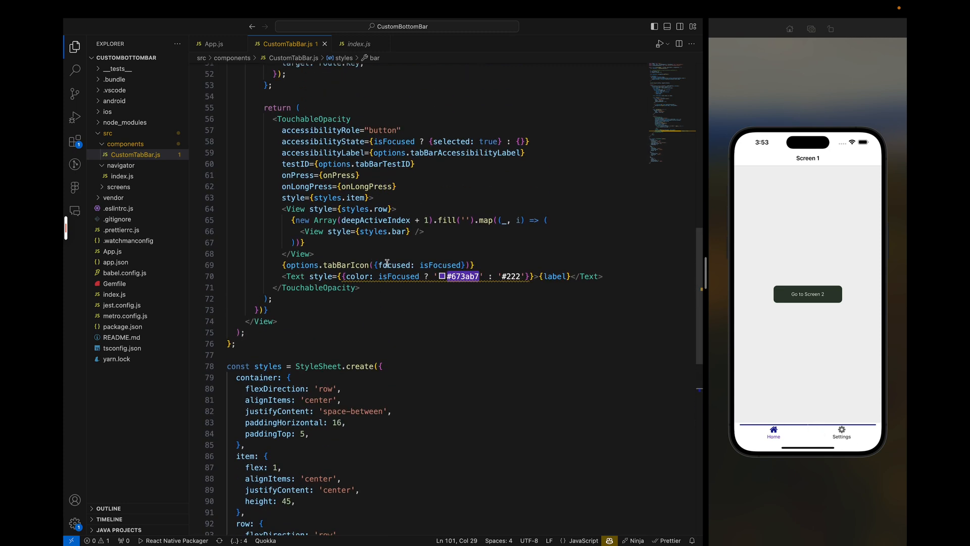
Wrap the bars row View in {isFocused && ( ... )} so it renders only for the focused tab
{"action": "double_click", "coordinate": [439, 265]}
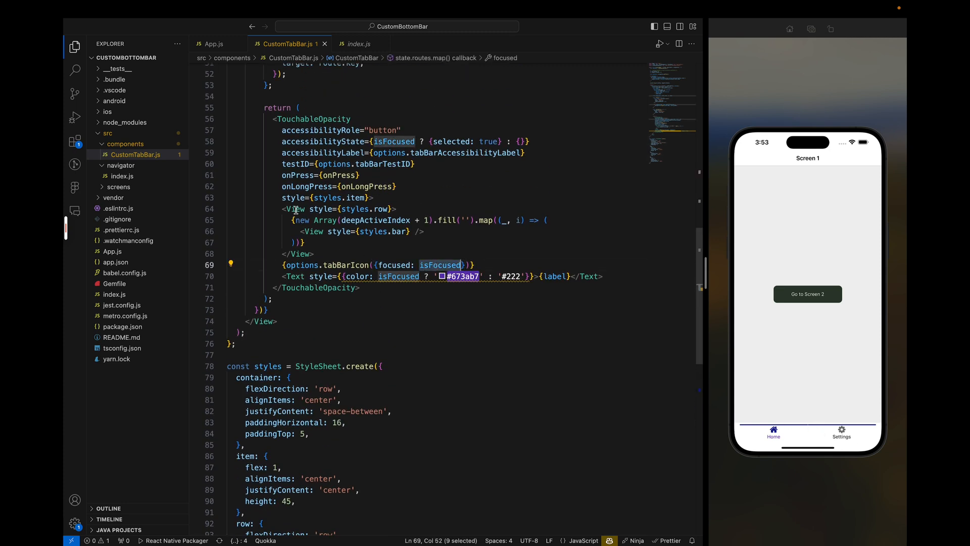
{"action": "left_click", "coordinate": [286, 219]}
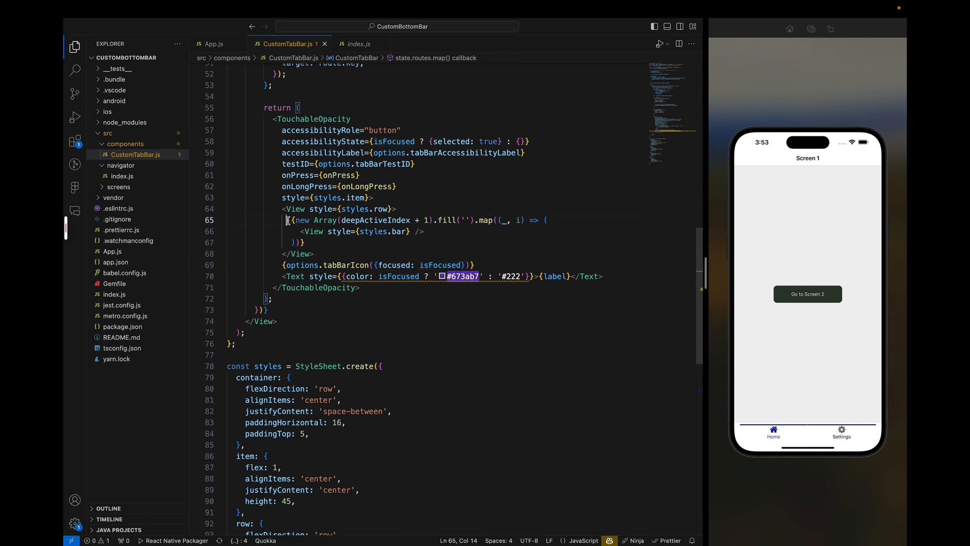
{"action": "mouse_move", "coordinate": [280, 211]}
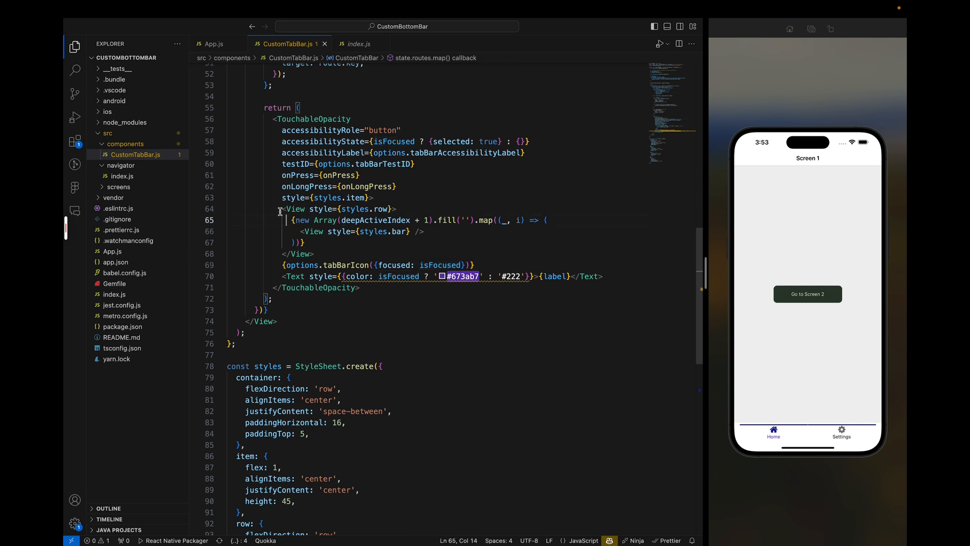
{"action": "type", "text": "{isFocused"}
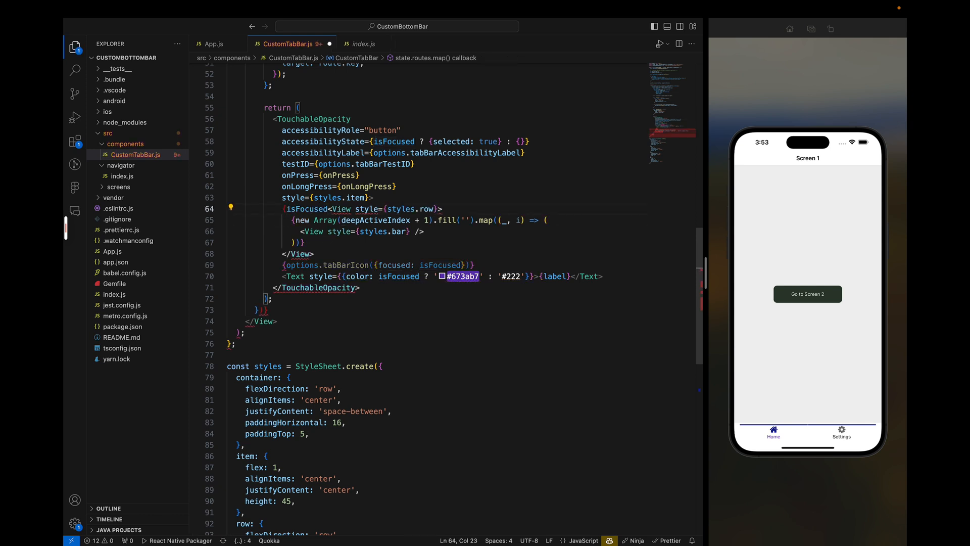
{"action": "type", "text": "&& ("}
{"action": "type", "text": ")}"}
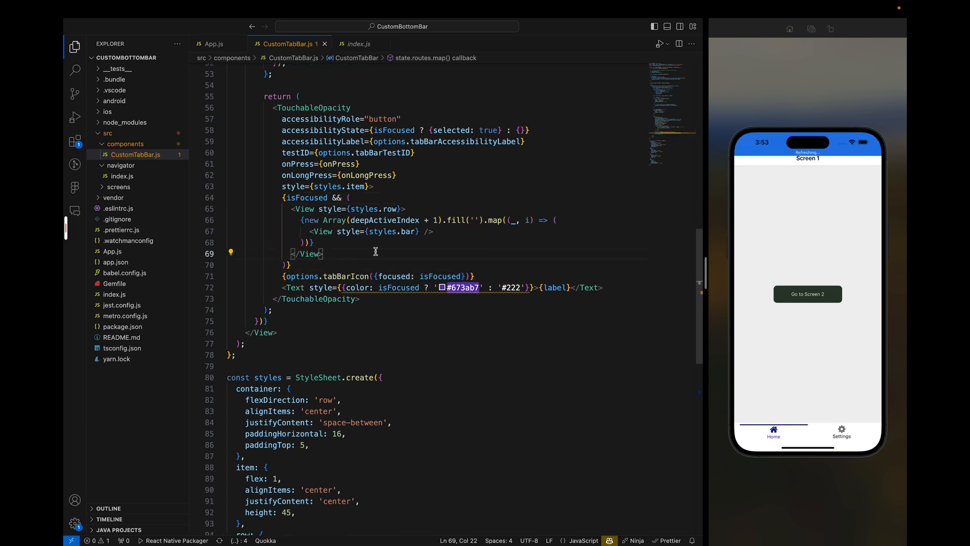
{"action": "left_click", "coordinate": [841, 432]}
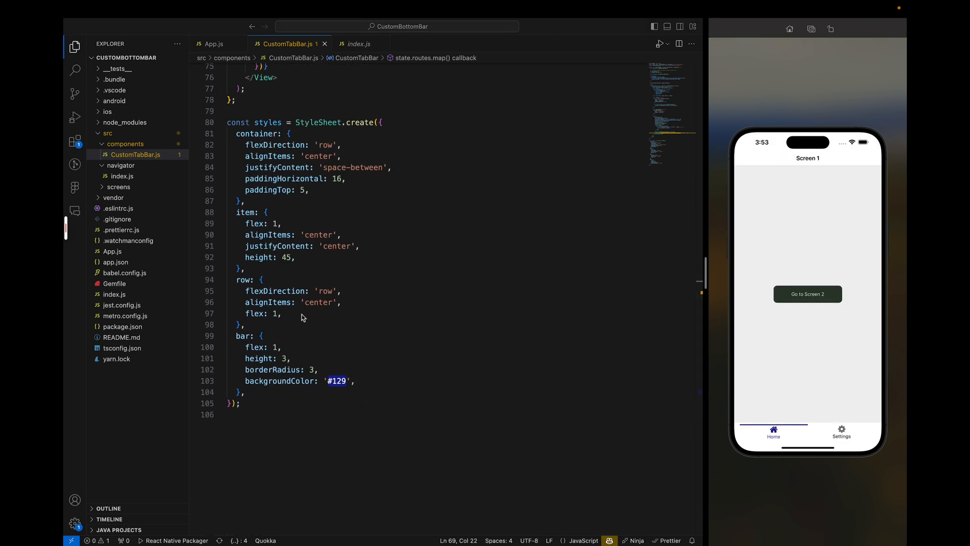
Add marginBottom: 4 and gap: 4 to the row style and save
{"action": "type", "text": "marginBottom"}
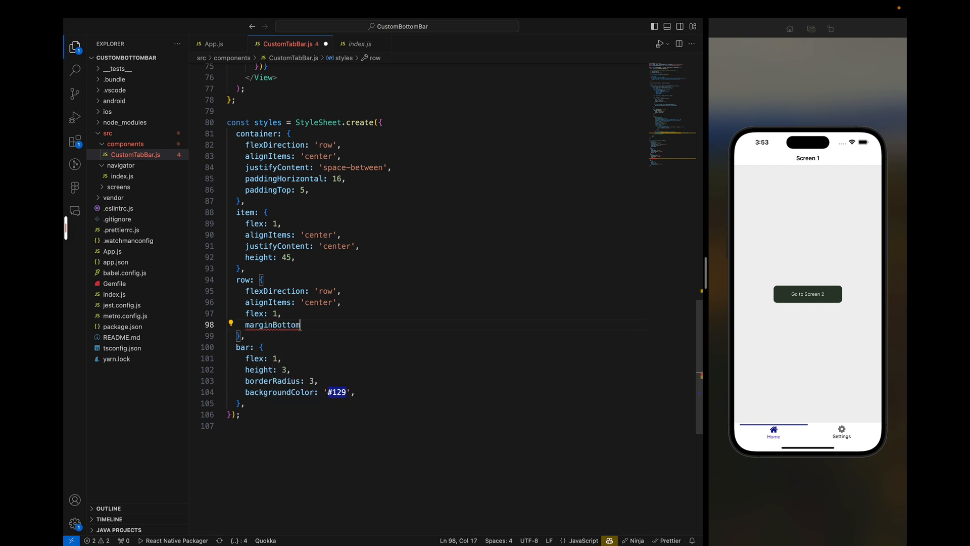
{"action": "type", "text": ": 4,"}
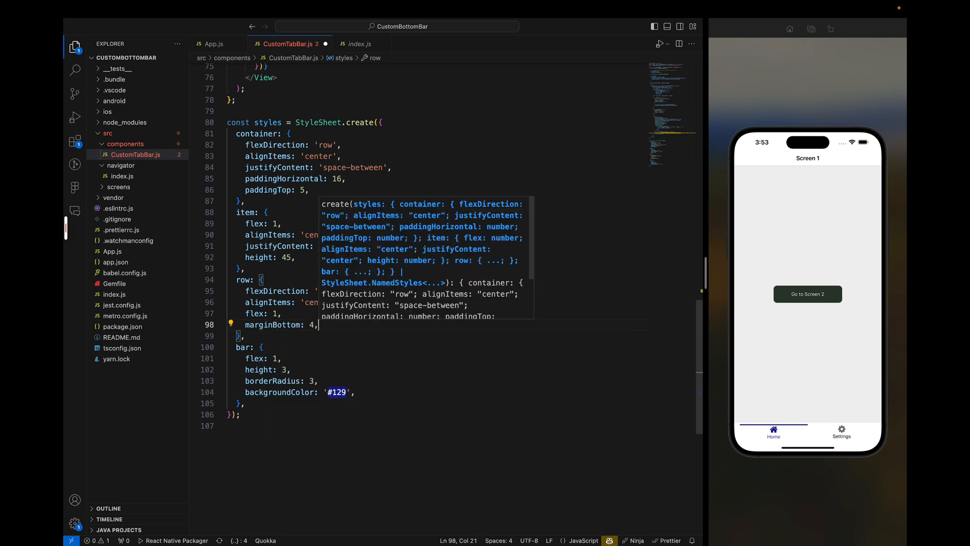
{"action": "key", "text": "ctrl+s"}
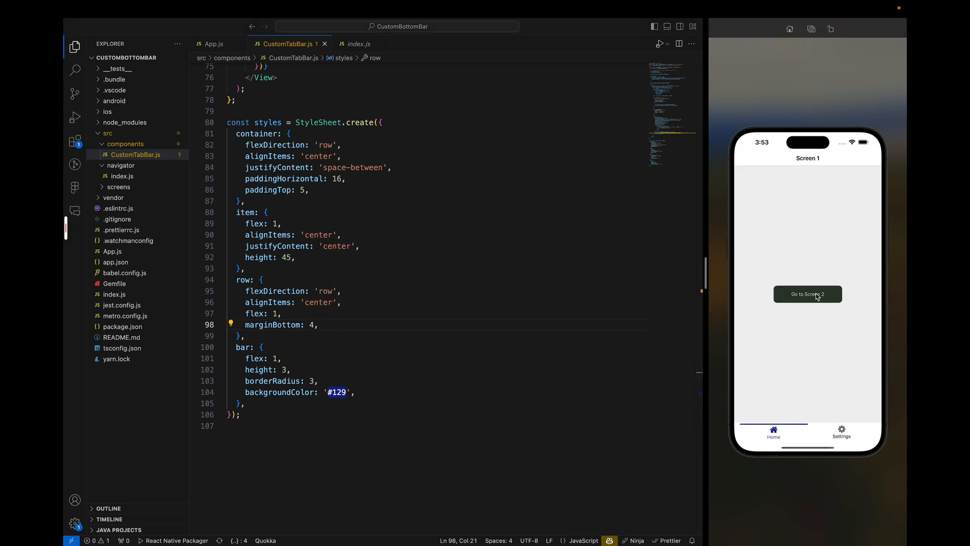
{"action": "left_click", "coordinate": [807, 294]}
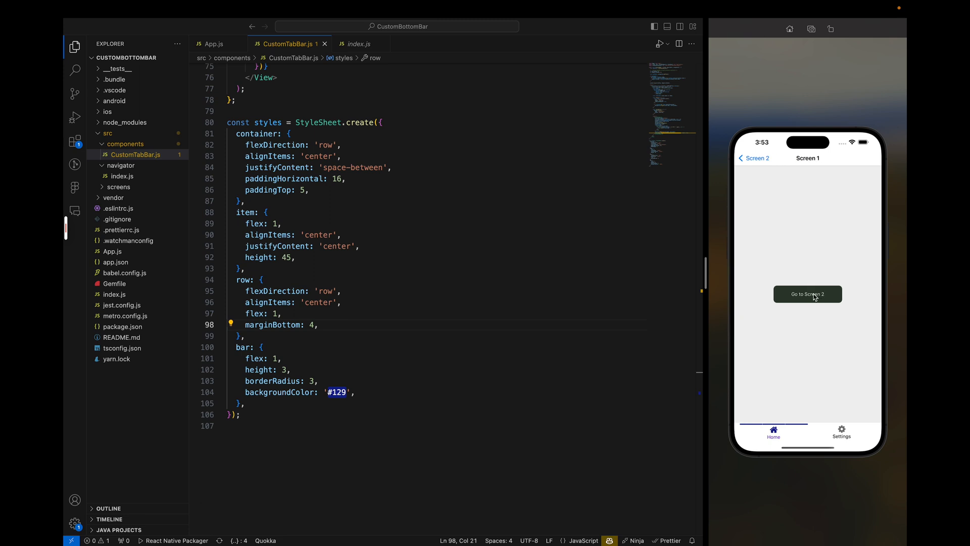
{"action": "left_click", "coordinate": [806, 294]}
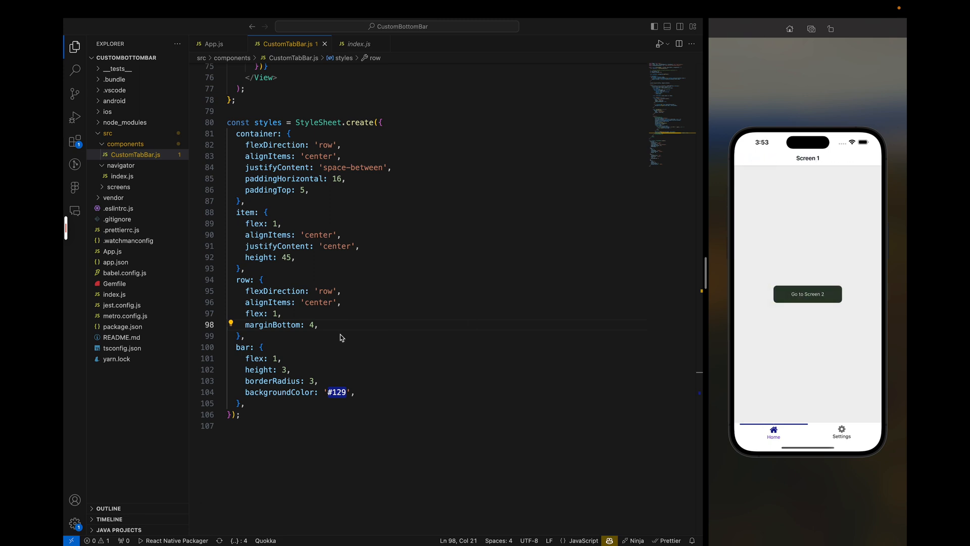
{"action": "type", "text": "gap: 4,"}
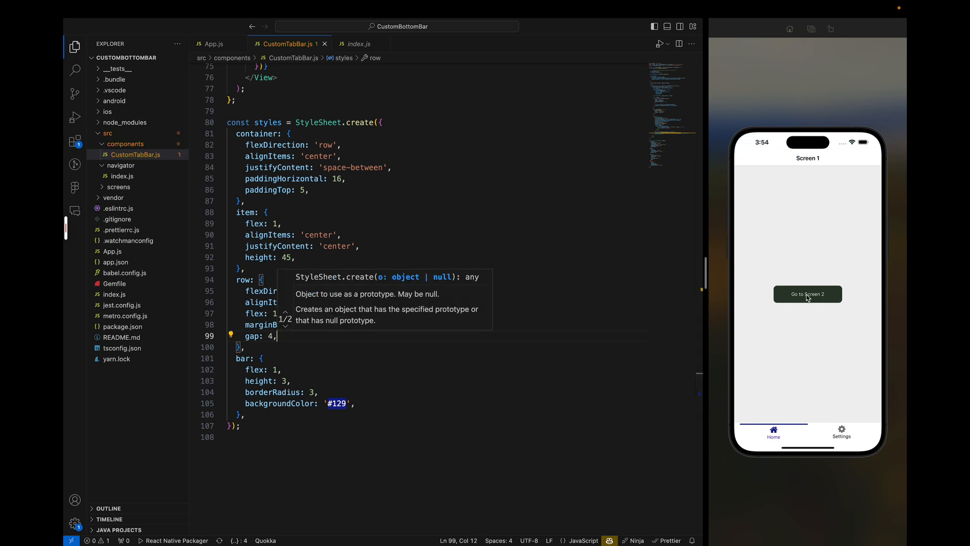
Push several screens onto the Home stack and go back one to check the bar spacing
{"action": "left_click", "coordinate": [809, 294]}
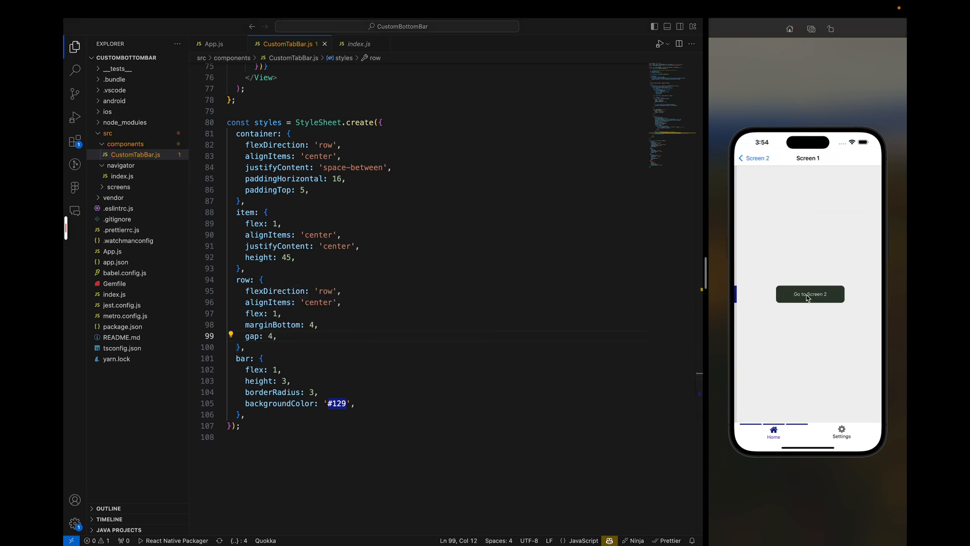
{"action": "left_click", "coordinate": [809, 294]}
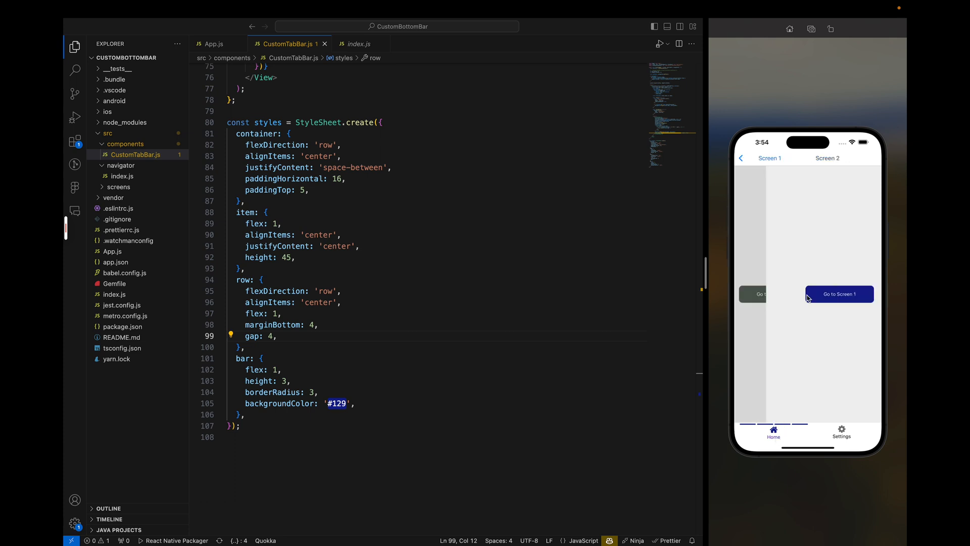
{"action": "left_click", "coordinate": [838, 294]}
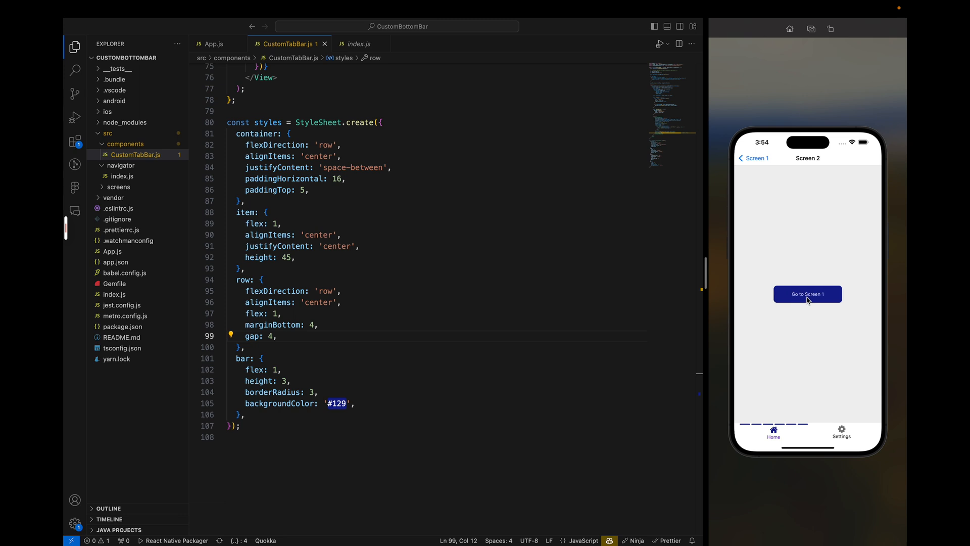
{"action": "left_click", "coordinate": [807, 295]}
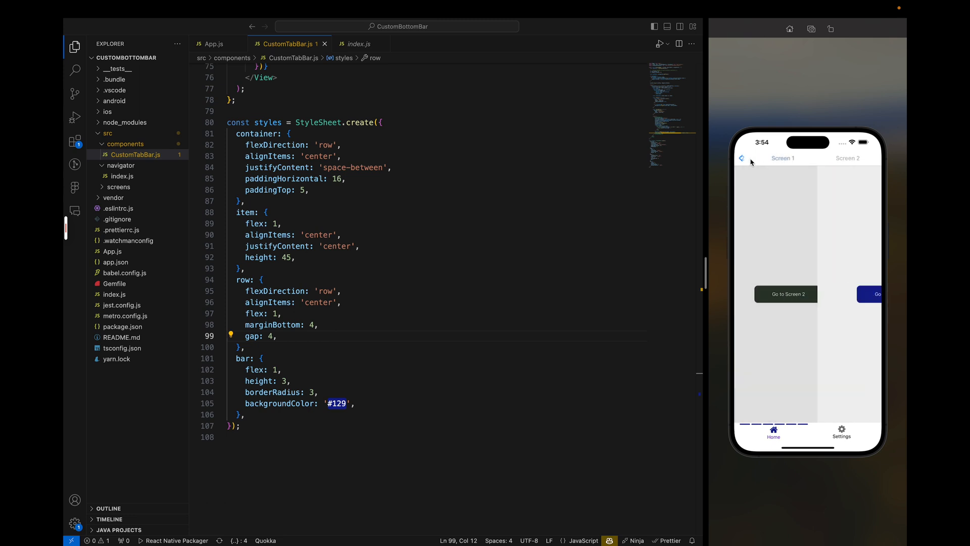
{"action": "left_click", "coordinate": [786, 294]}
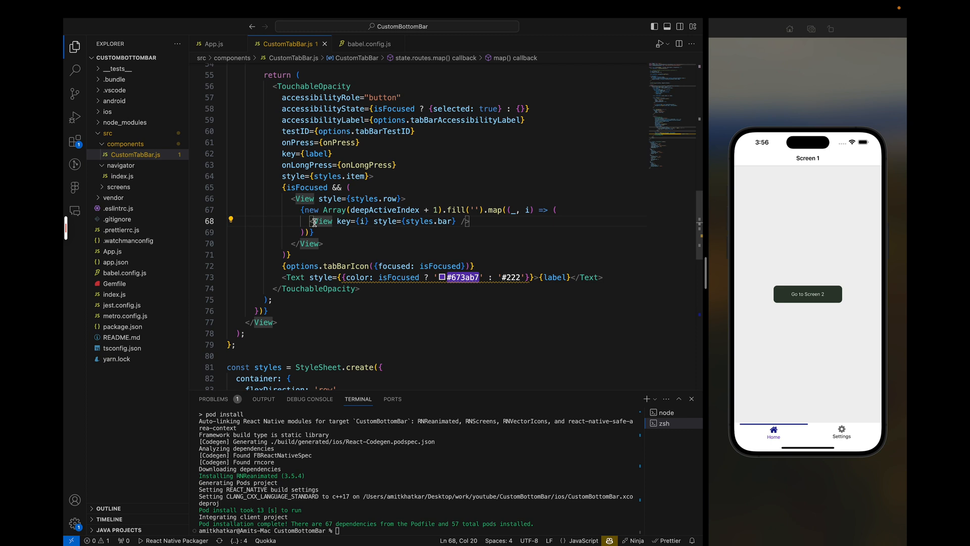
Change each bar to an Animated.View with layout={SequencedTransition} and key={i}
{"action": "type", "text": "Animated."}
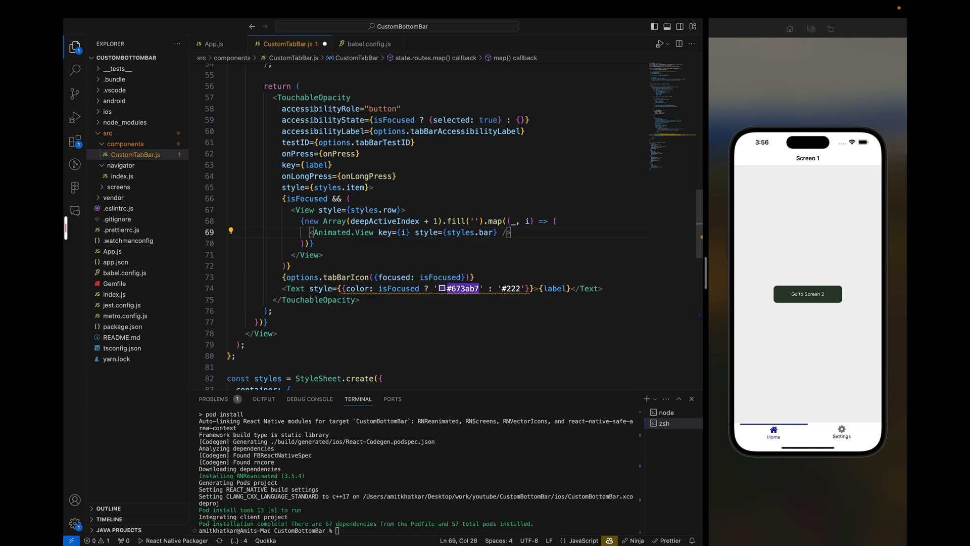
{"action": "type", "text": "ak"}
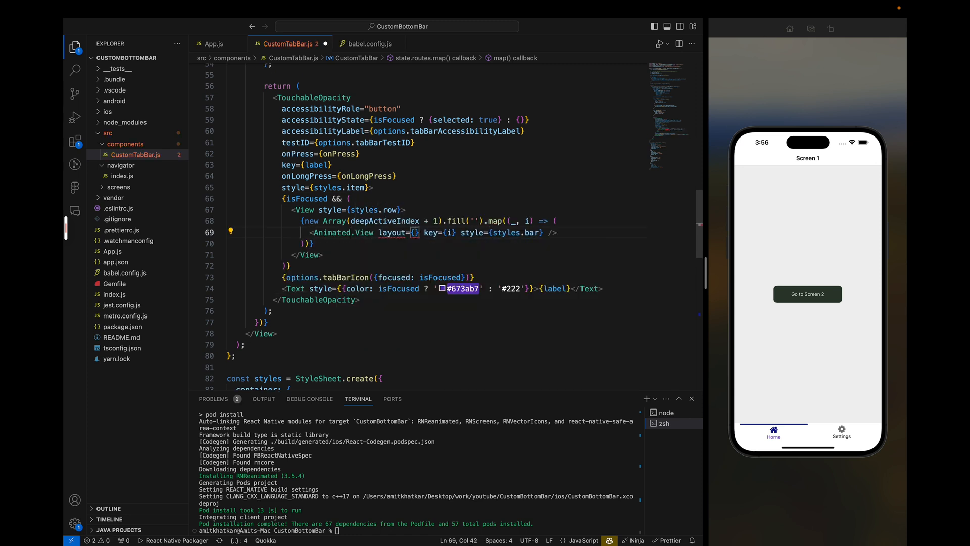
{"action": "type", "text": "SequencedTransition}"}
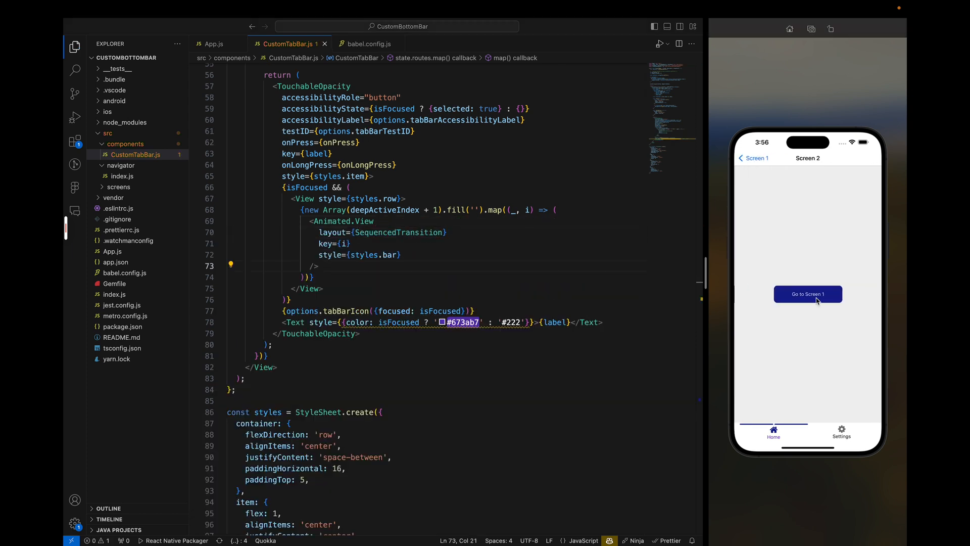
Push screens onto the stack in the simulator to watch the bars animate in
{"action": "left_click", "coordinate": [808, 294]}
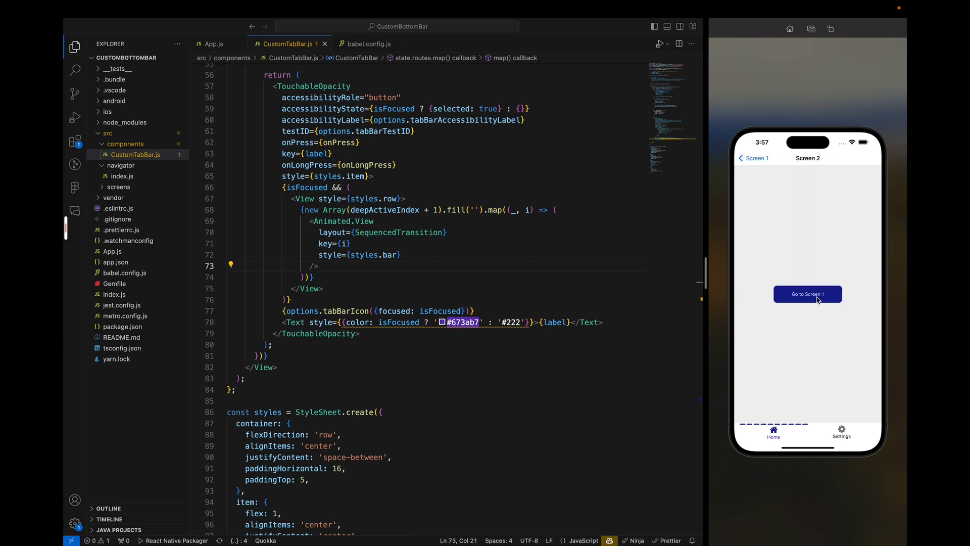
{"action": "left_click", "coordinate": [808, 294]}
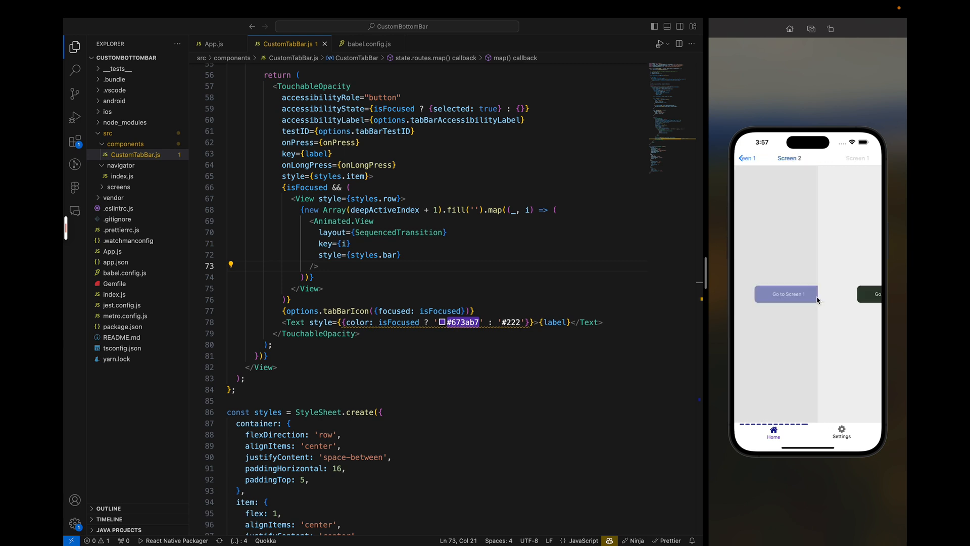
{"action": "left_click", "coordinate": [785, 294]}
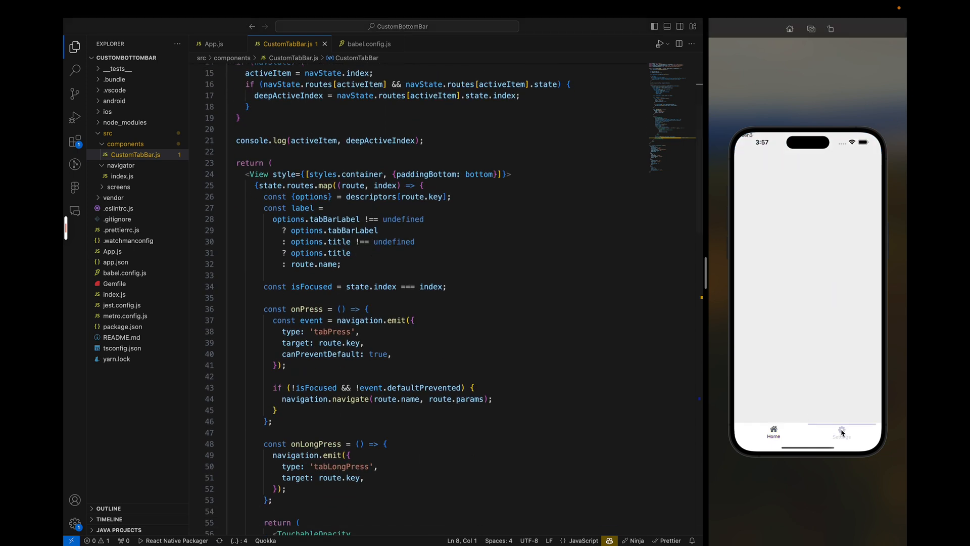
{"action": "left_click", "coordinate": [840, 431]}
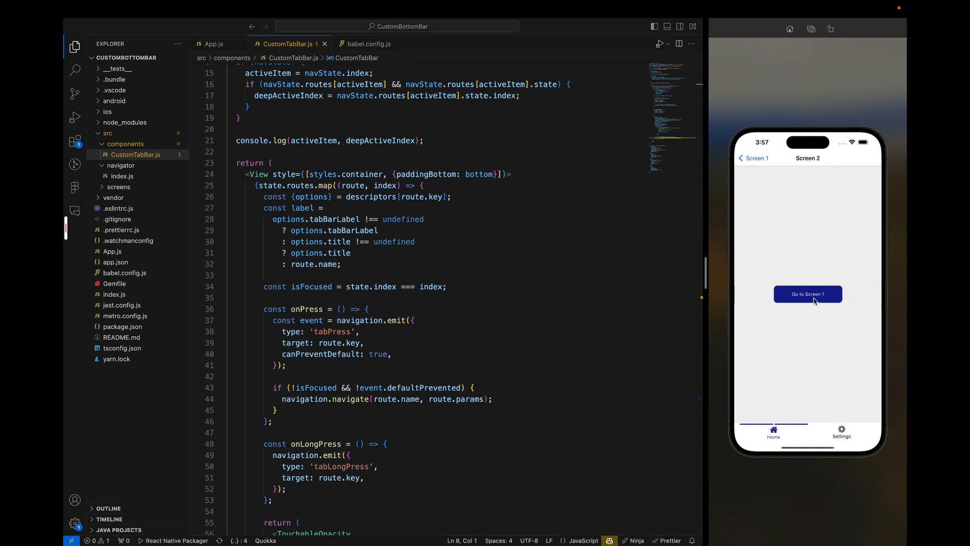
{"action": "left_click", "coordinate": [807, 294]}
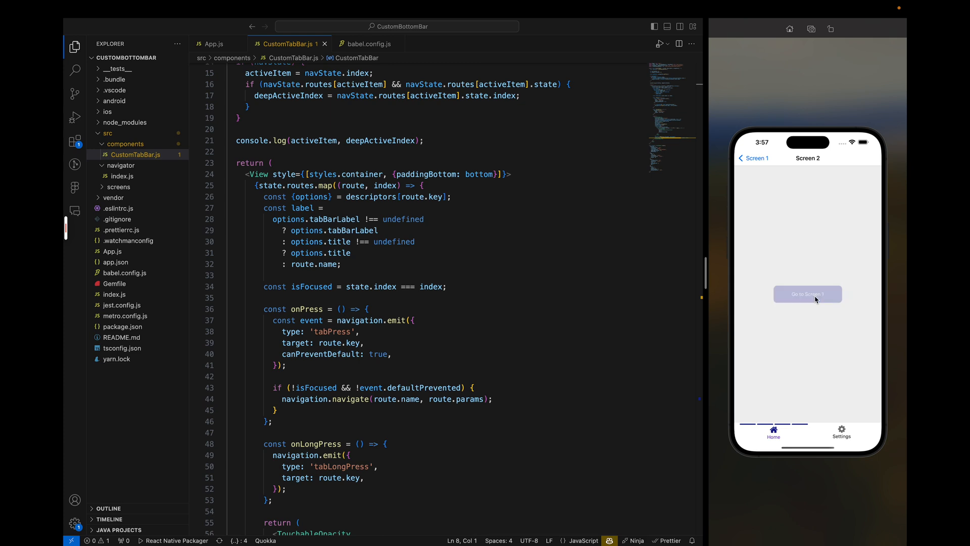
{"action": "left_click", "coordinate": [841, 433]}
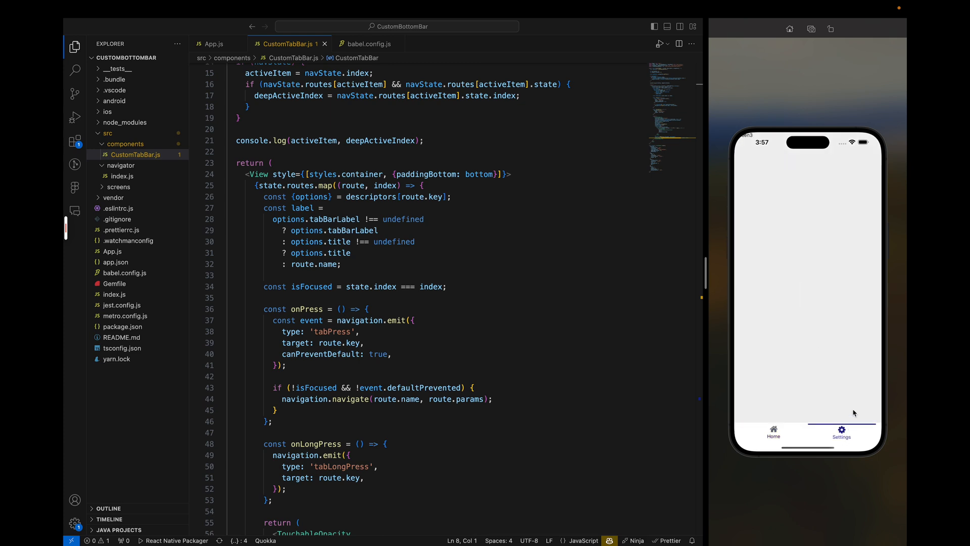